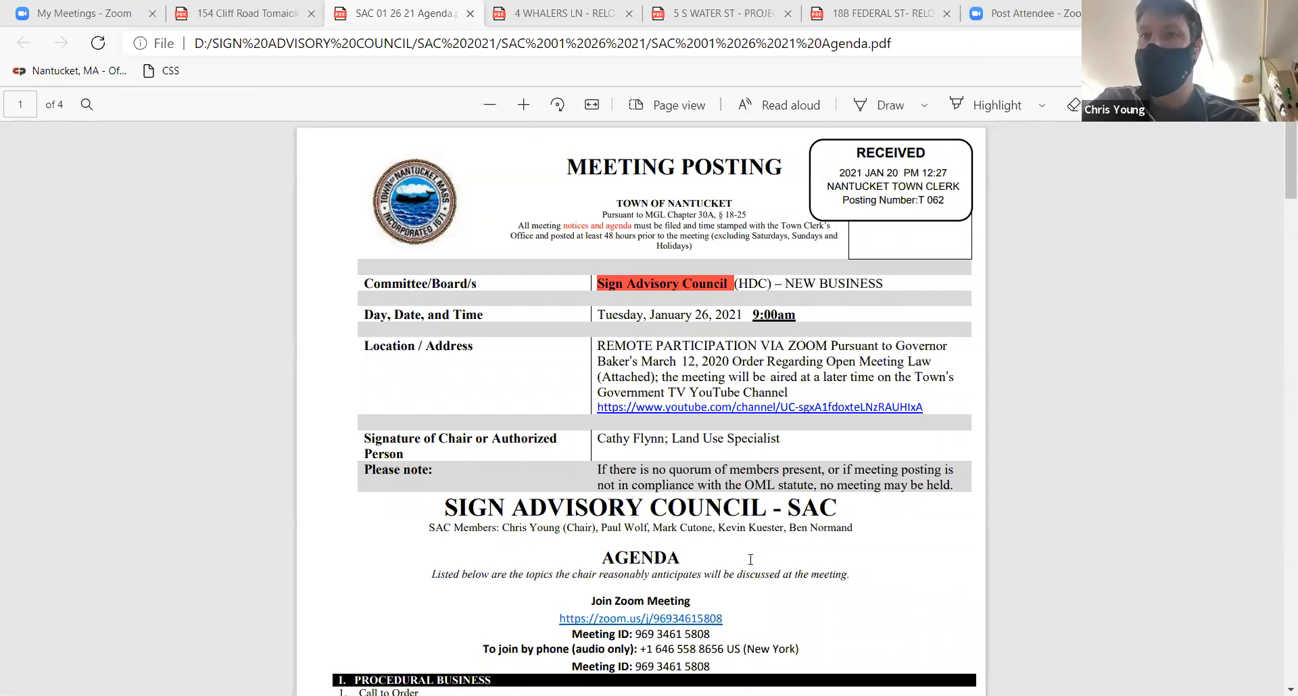
Step: Switch to the '4 WHALERS LN - RELOCATE SIGN.pdf' application tab
scroll("down", 3)
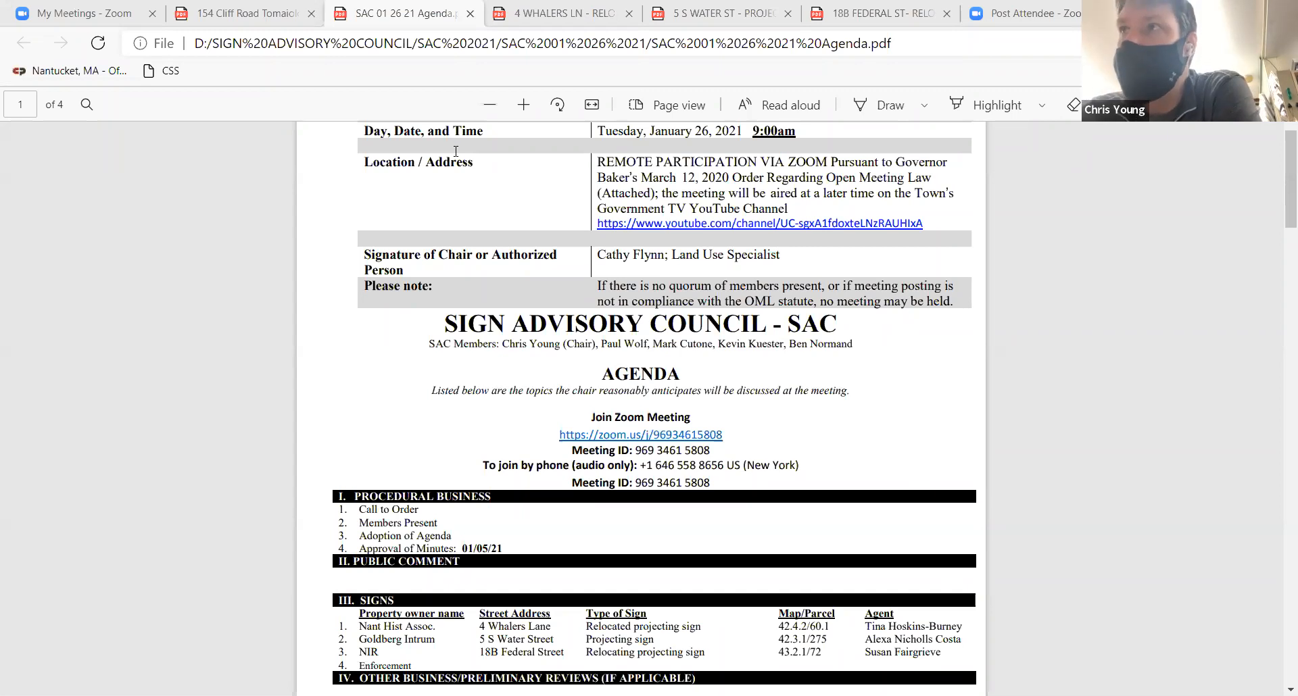
mouse_move(561, 16)
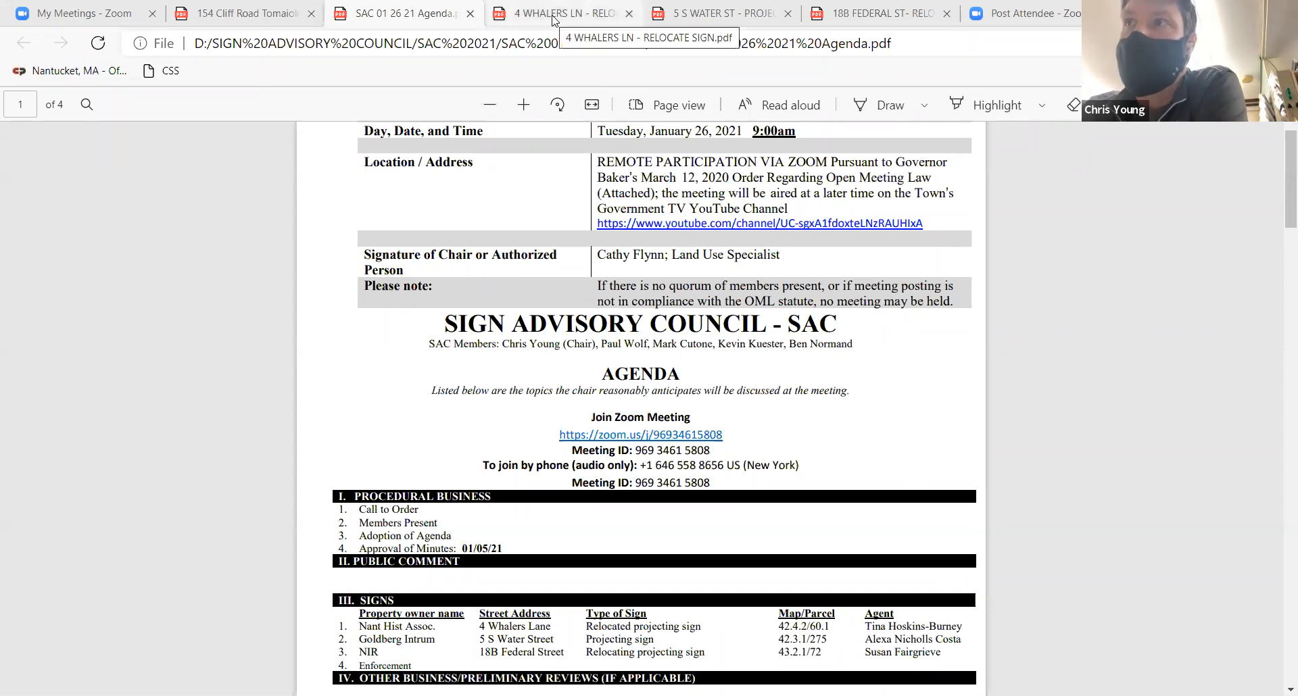
left_click(562, 13)
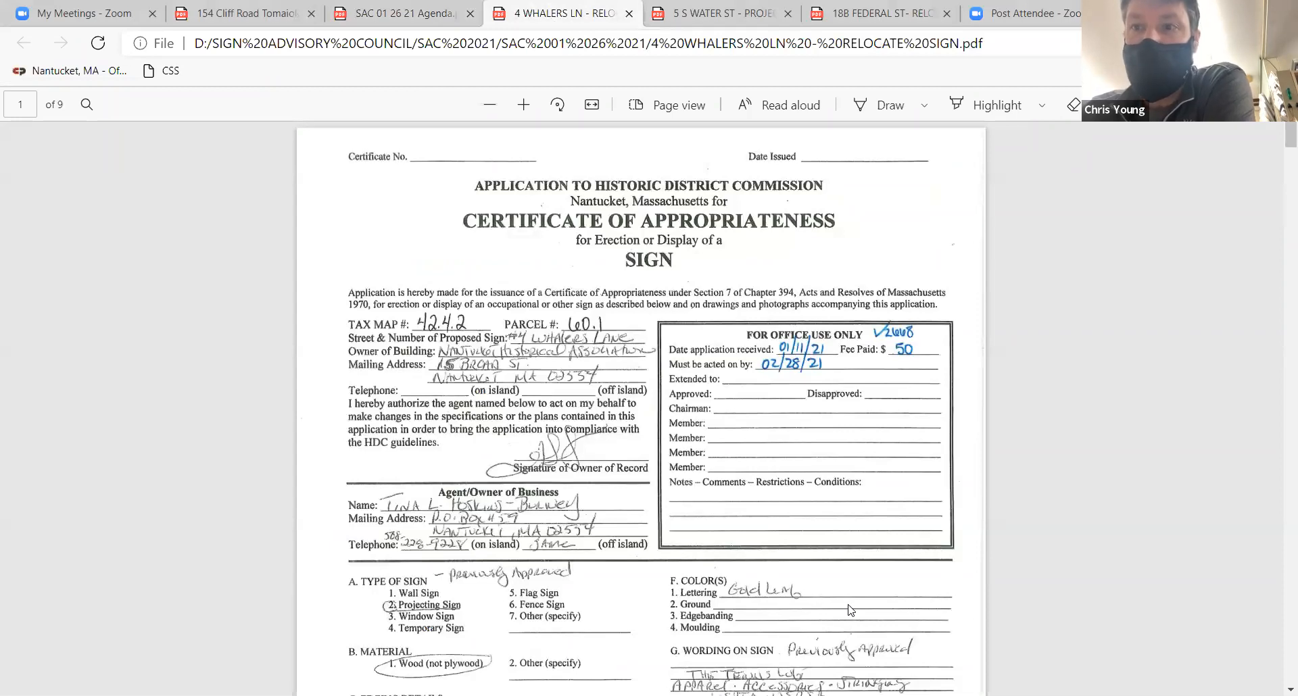
mouse_move(1065, 585)
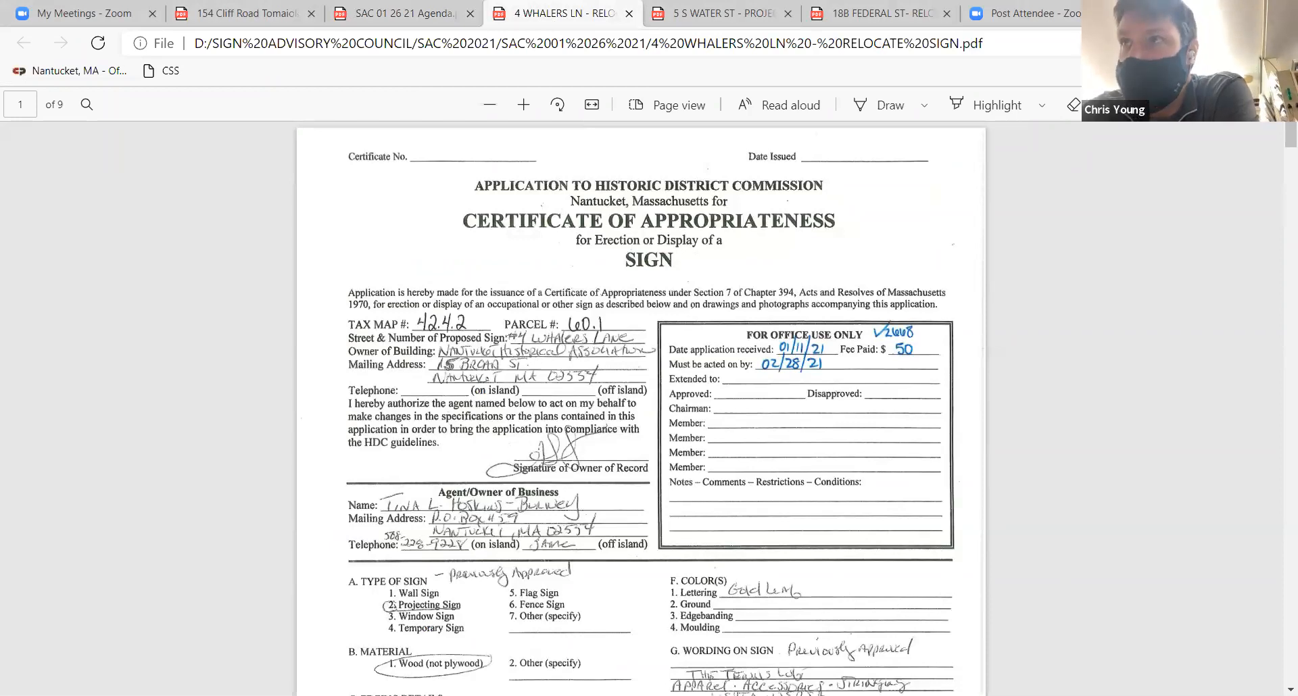
scroll("down", 3)
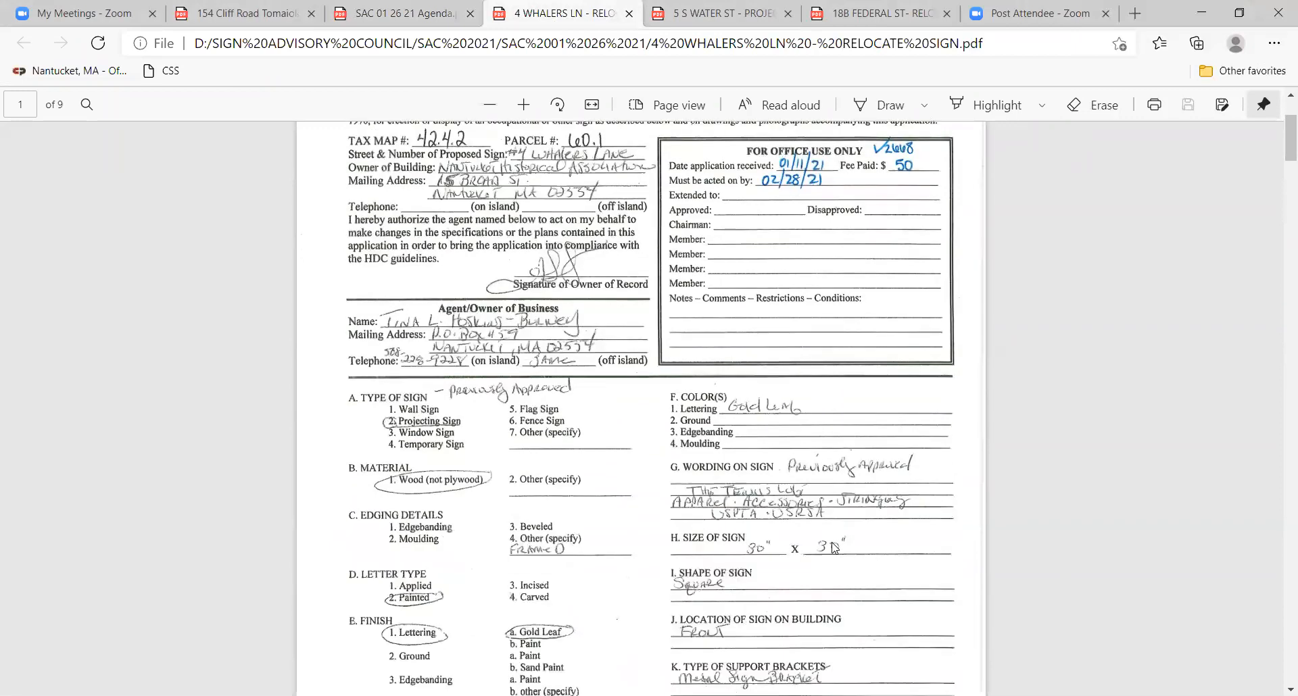
scroll("down", 3)
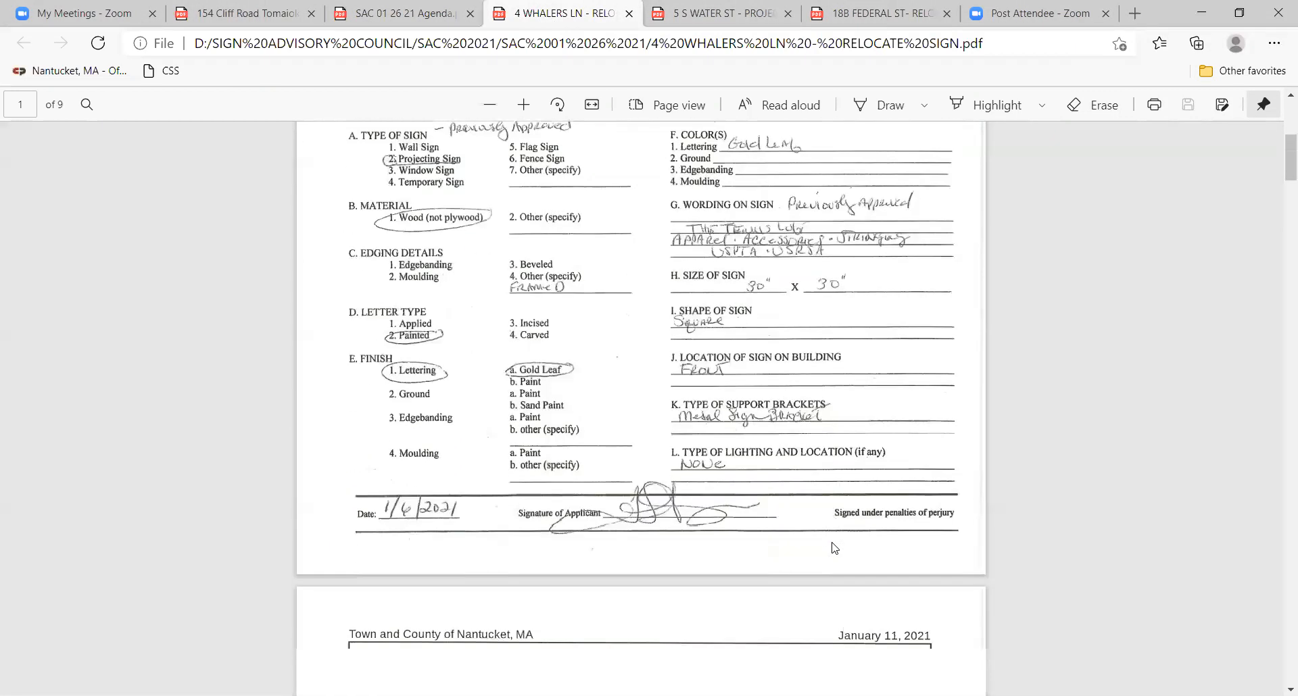
scroll("down", 3)
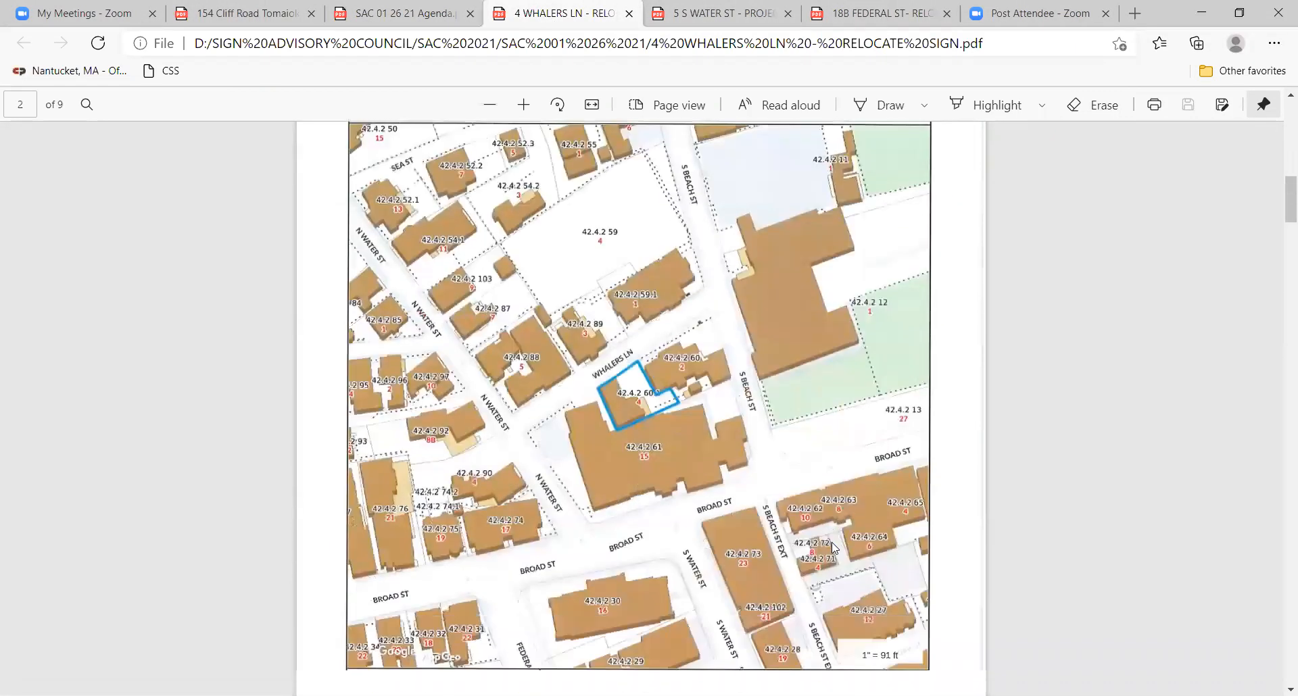
scroll("down", 3)
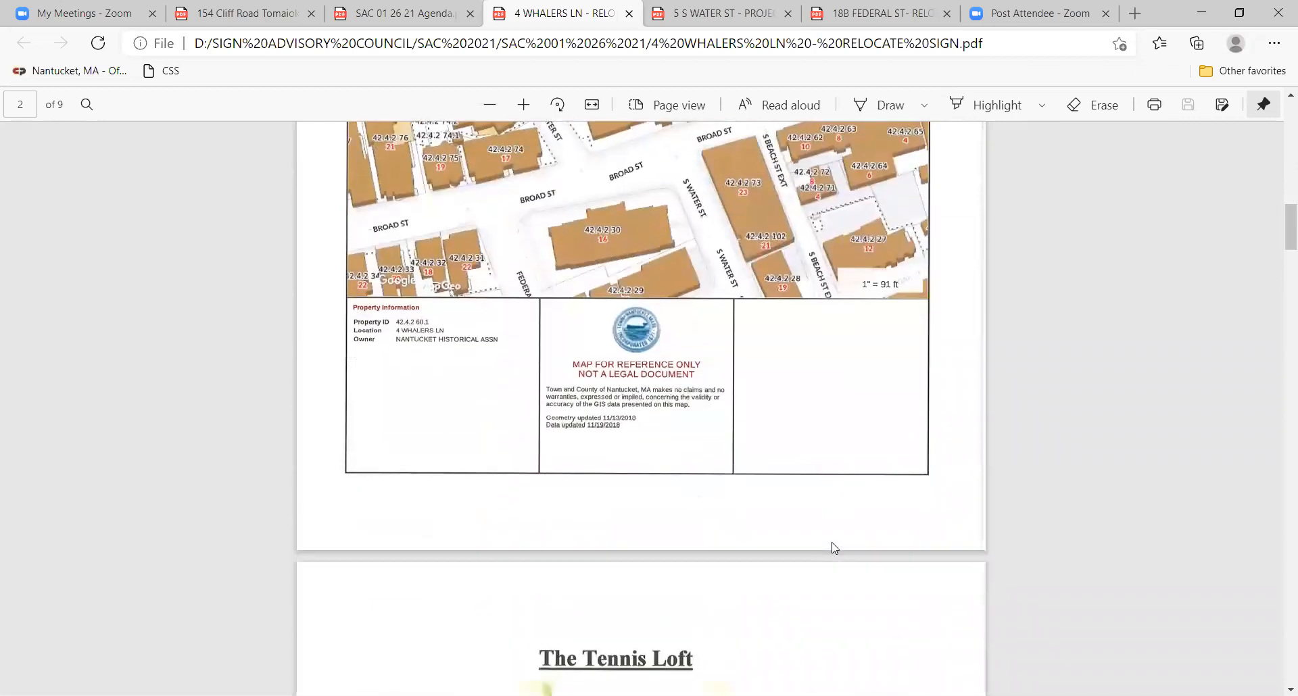
scroll("down", 3)
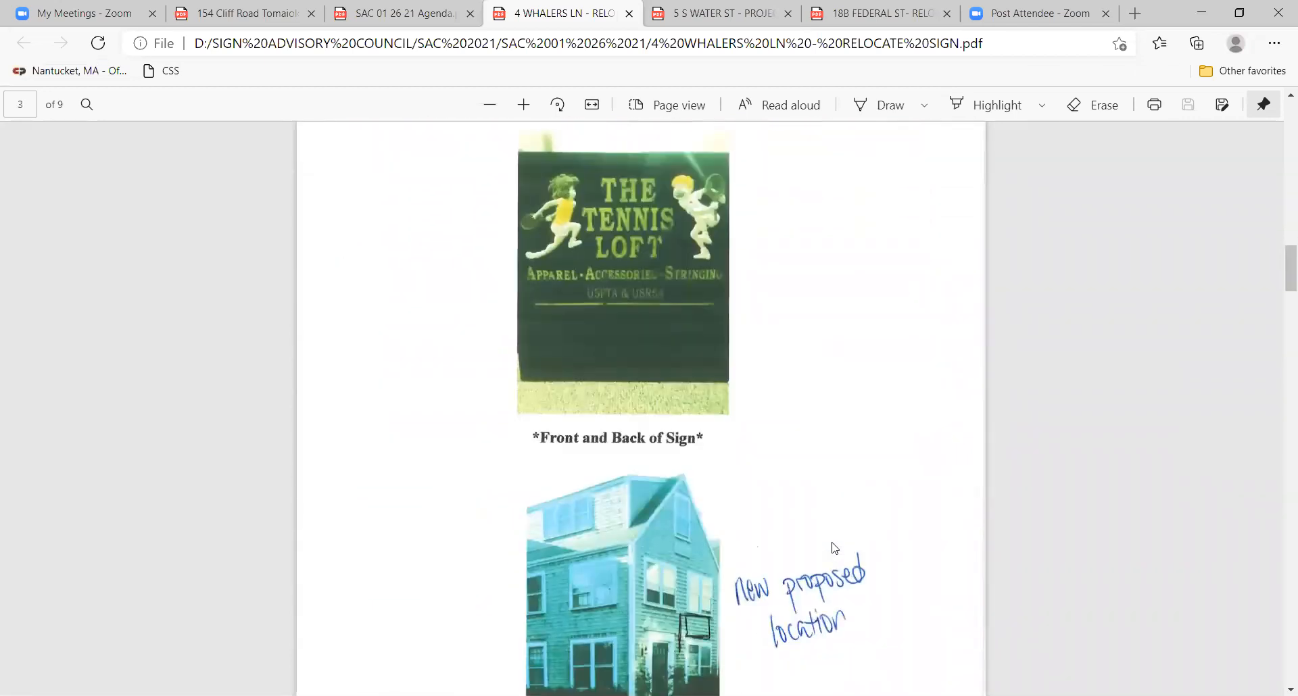
scroll("down", 3)
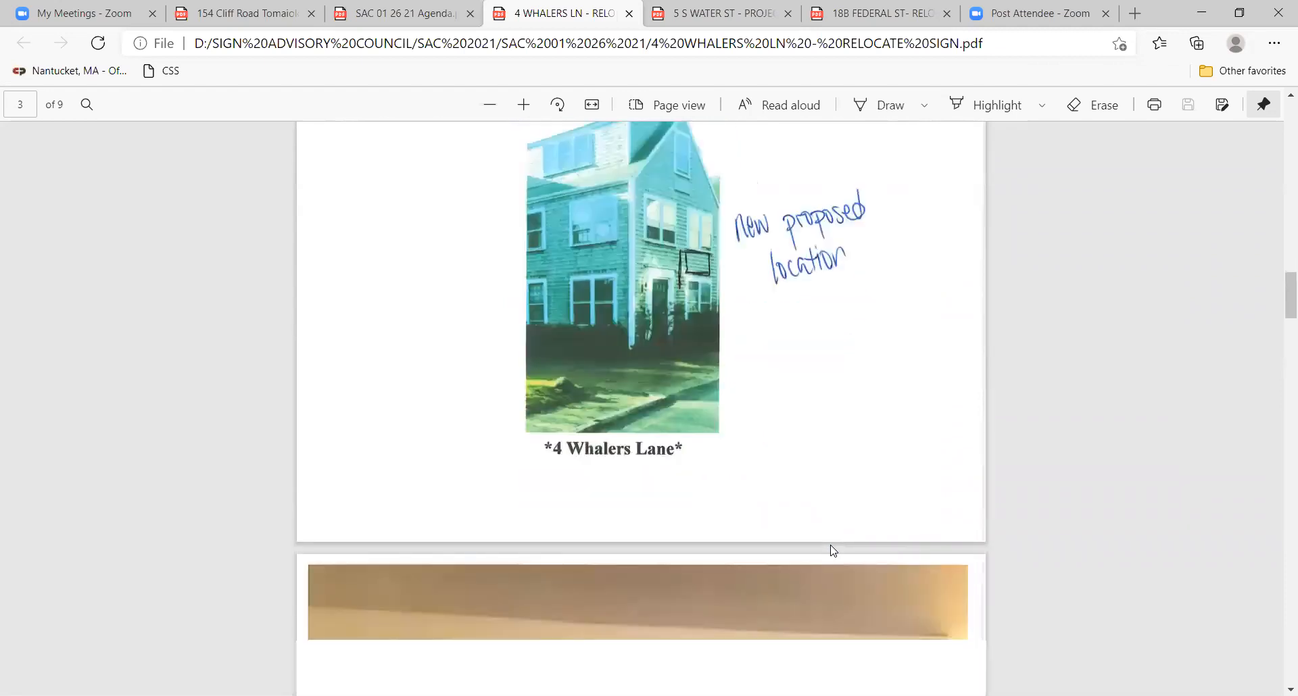
scroll("down", 3)
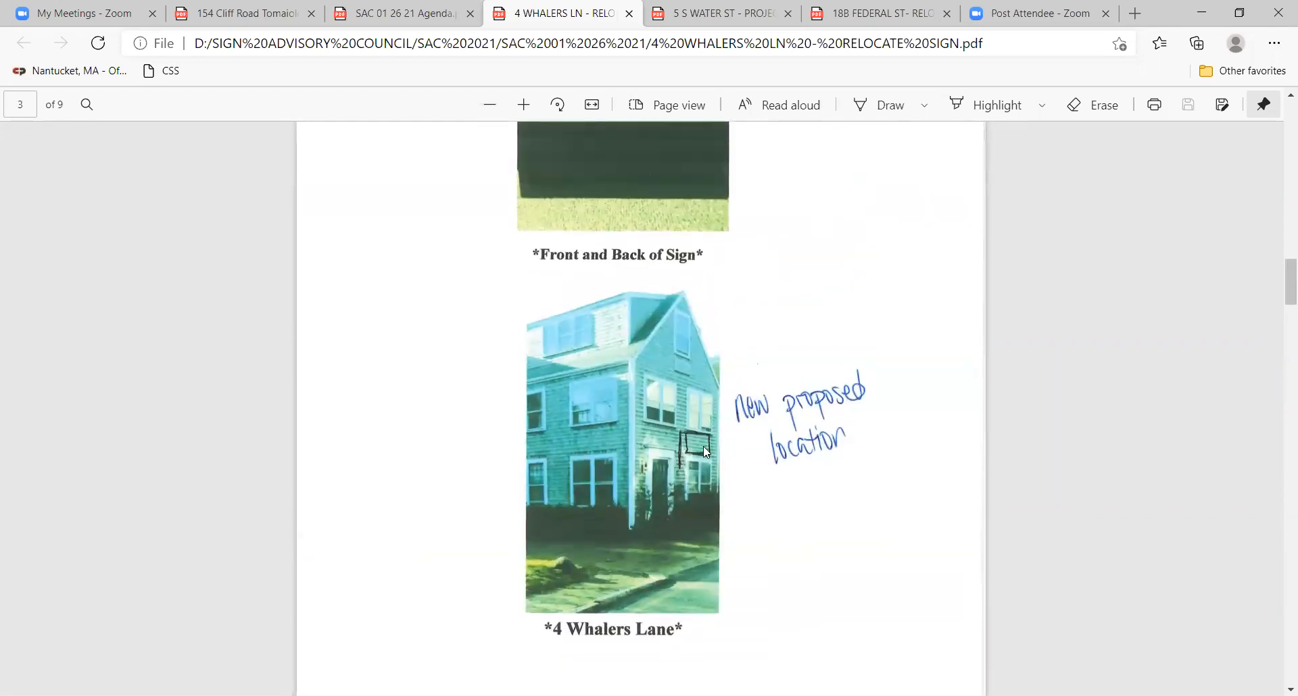
mouse_move(859, 566)
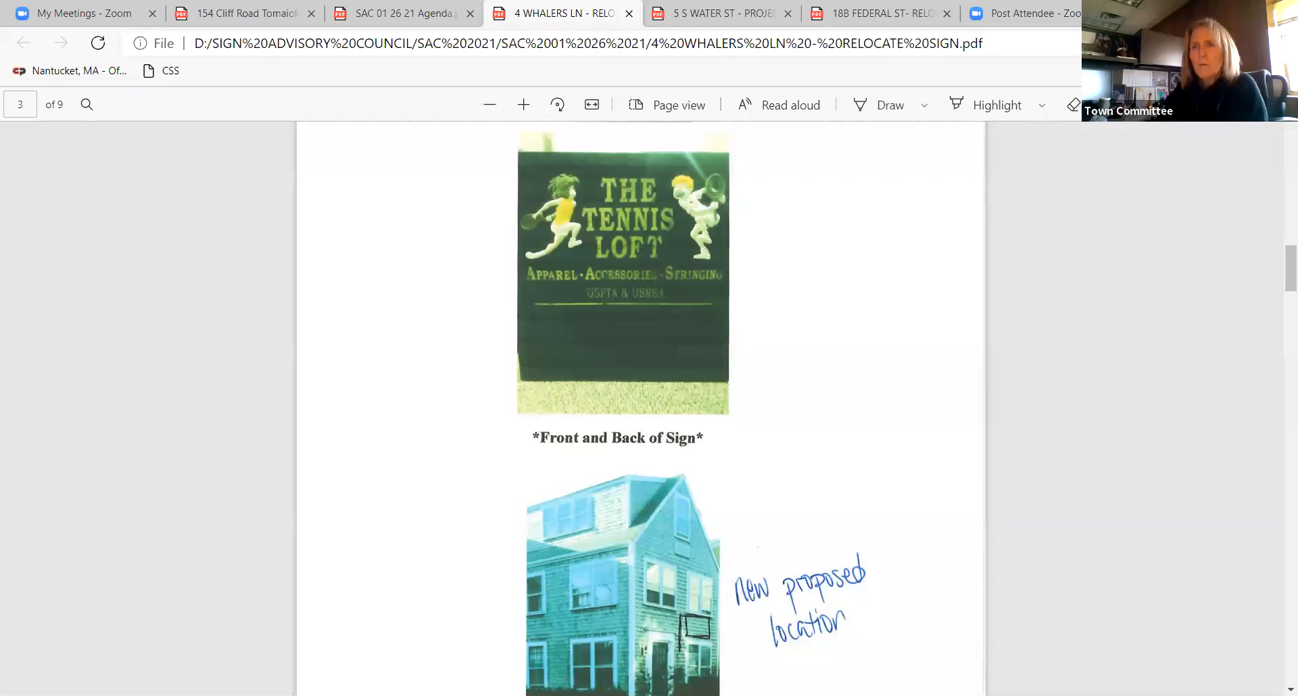
mouse_move(724, 129)
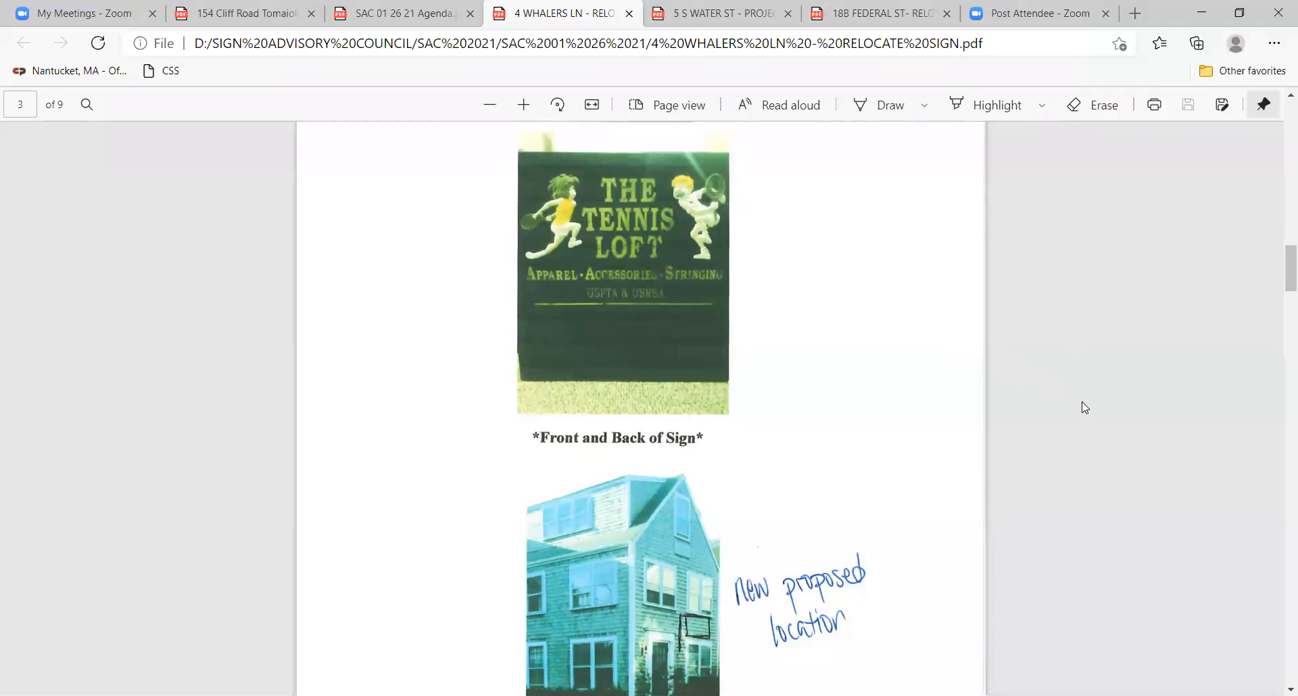
mouse_move(932, 571)
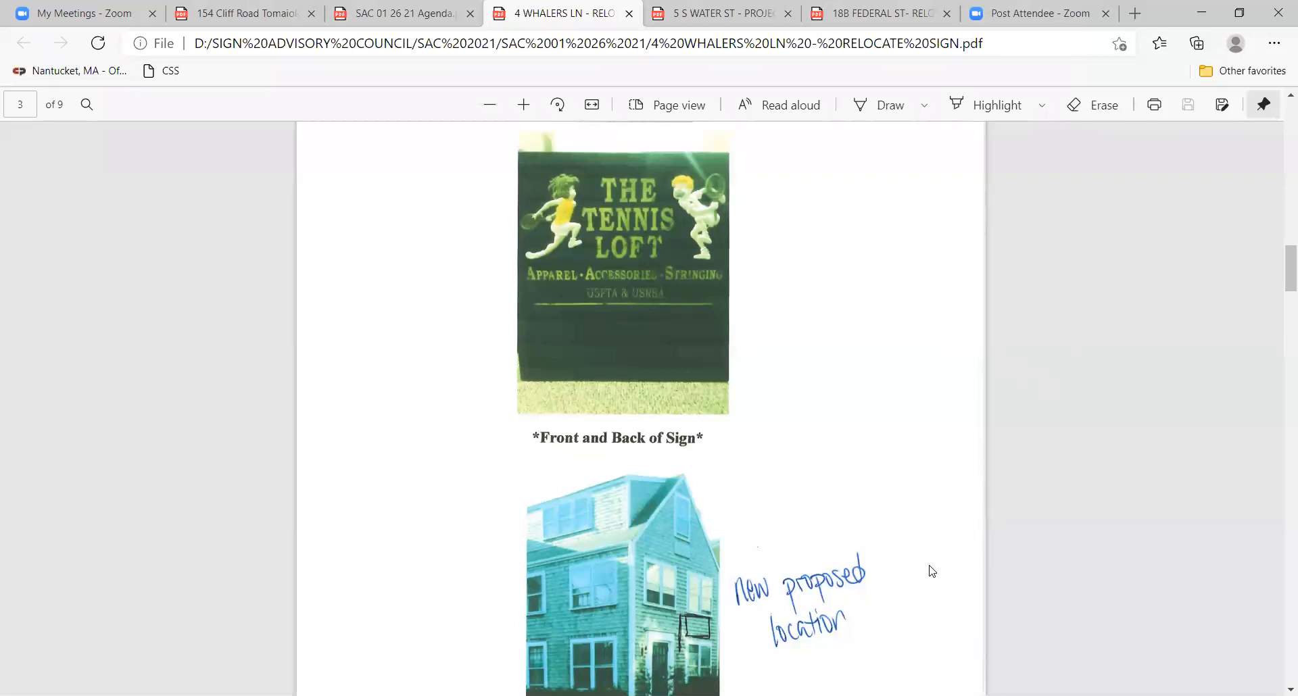
mouse_move(979, 536)
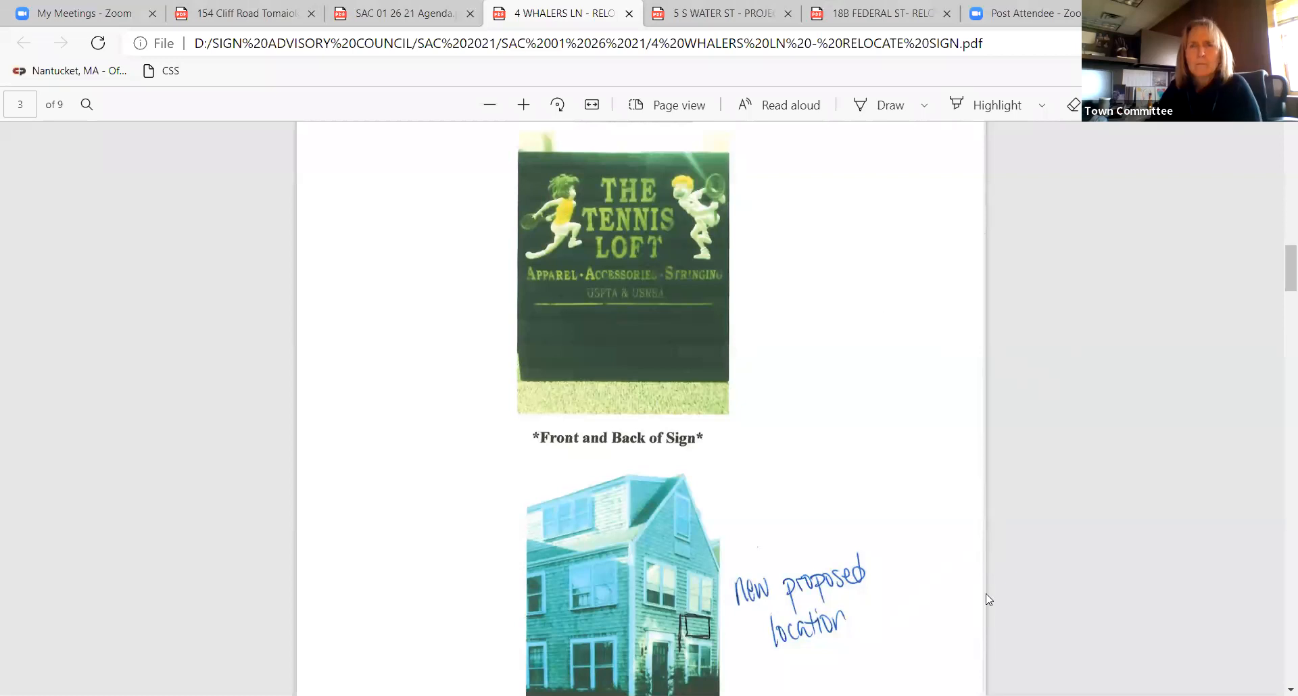
mouse_move(1057, 601)
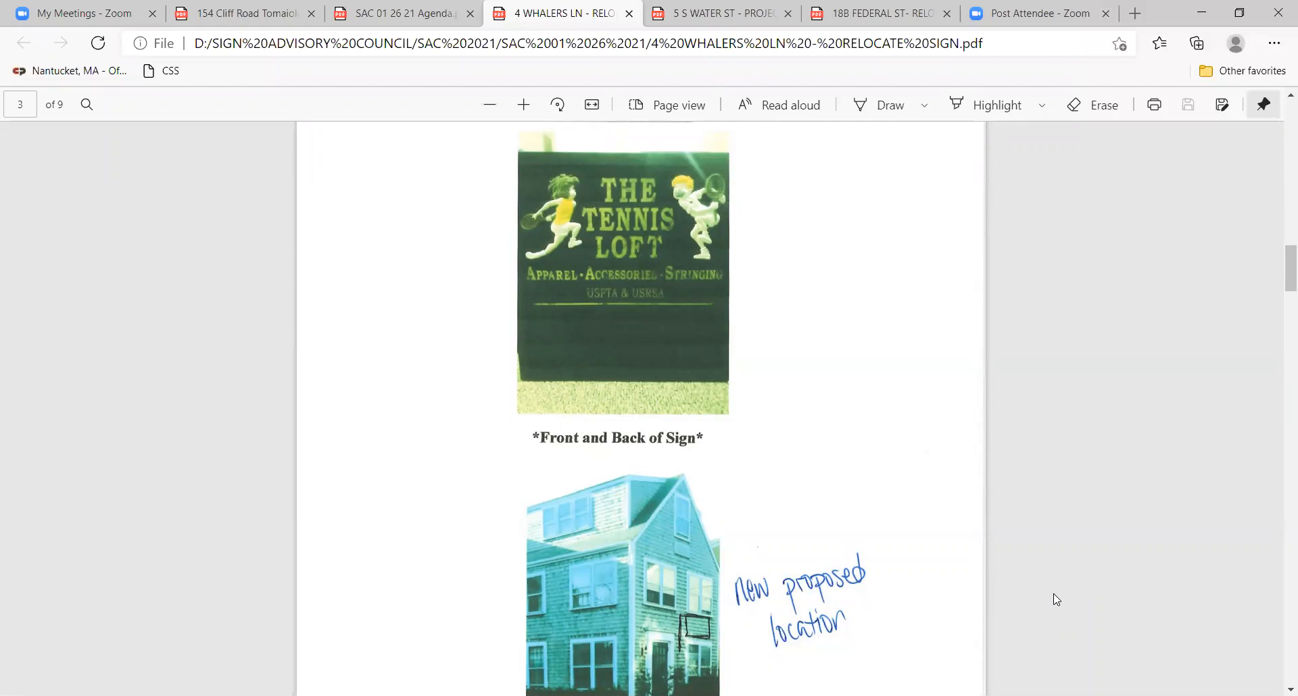
mouse_move(1082, 551)
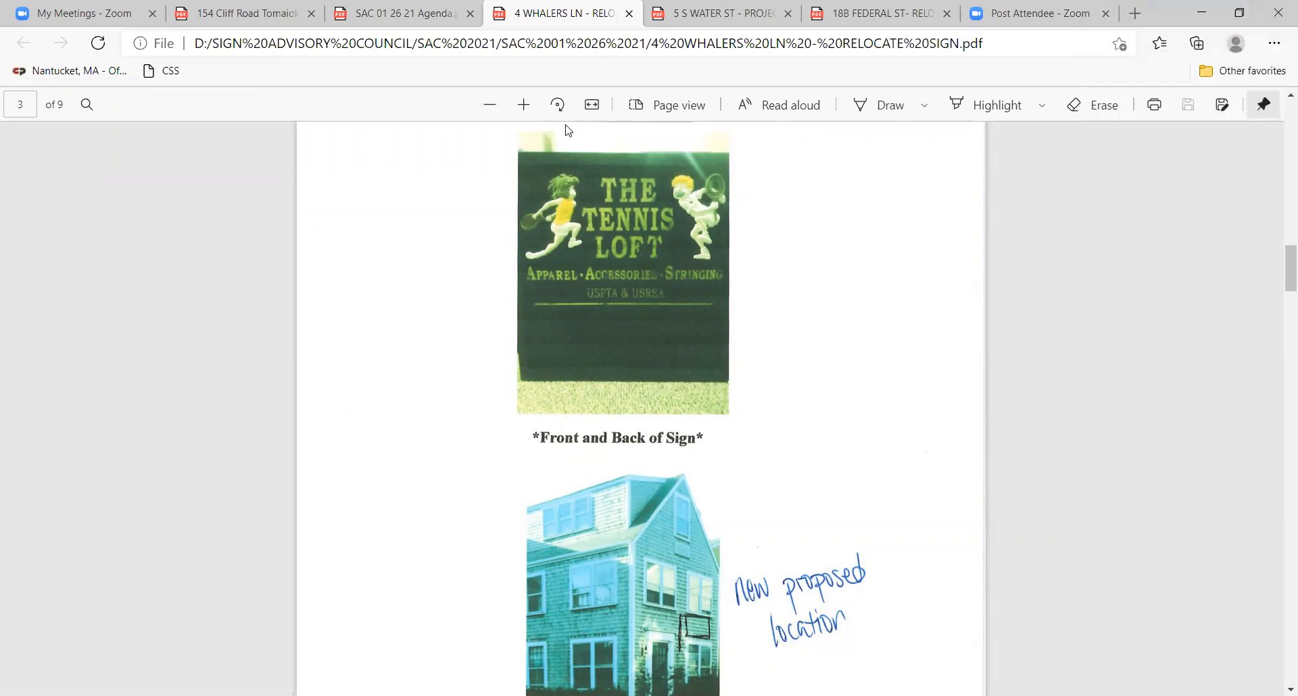
mouse_move(560, 151)
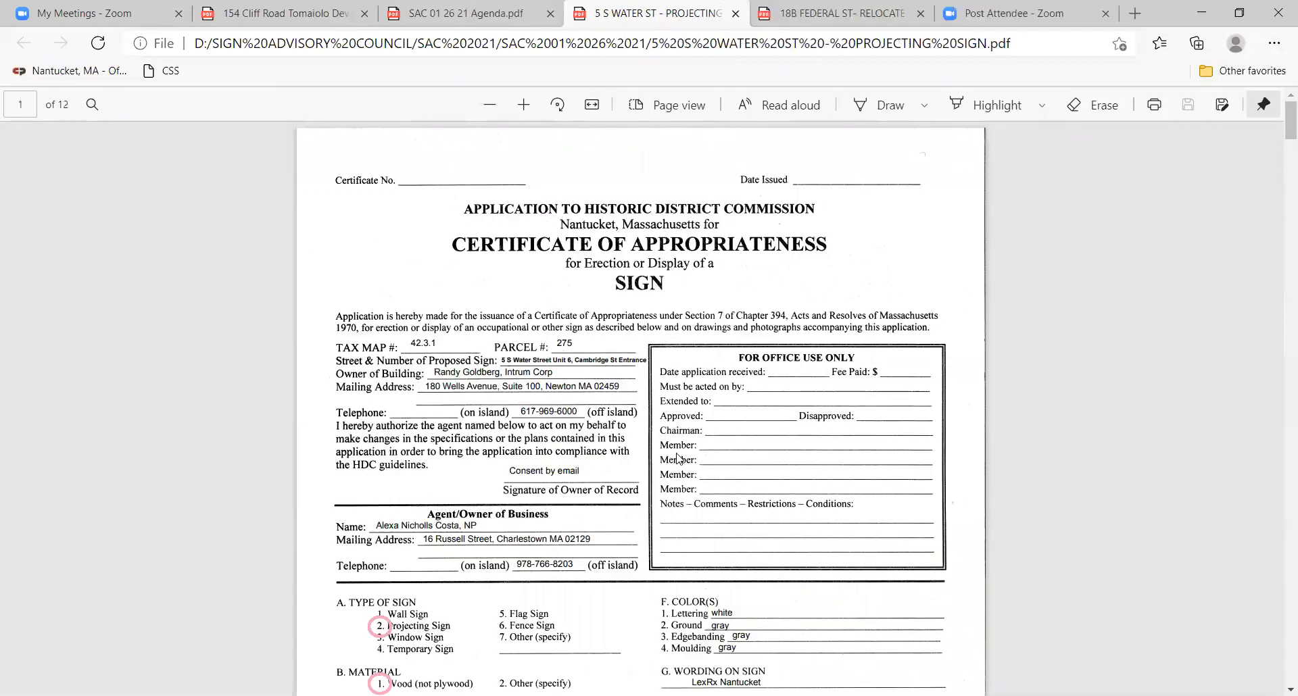
Step: Scroll the 5 S Water Street application down to page 6's westerly elevation drawing
scroll("down", 3)
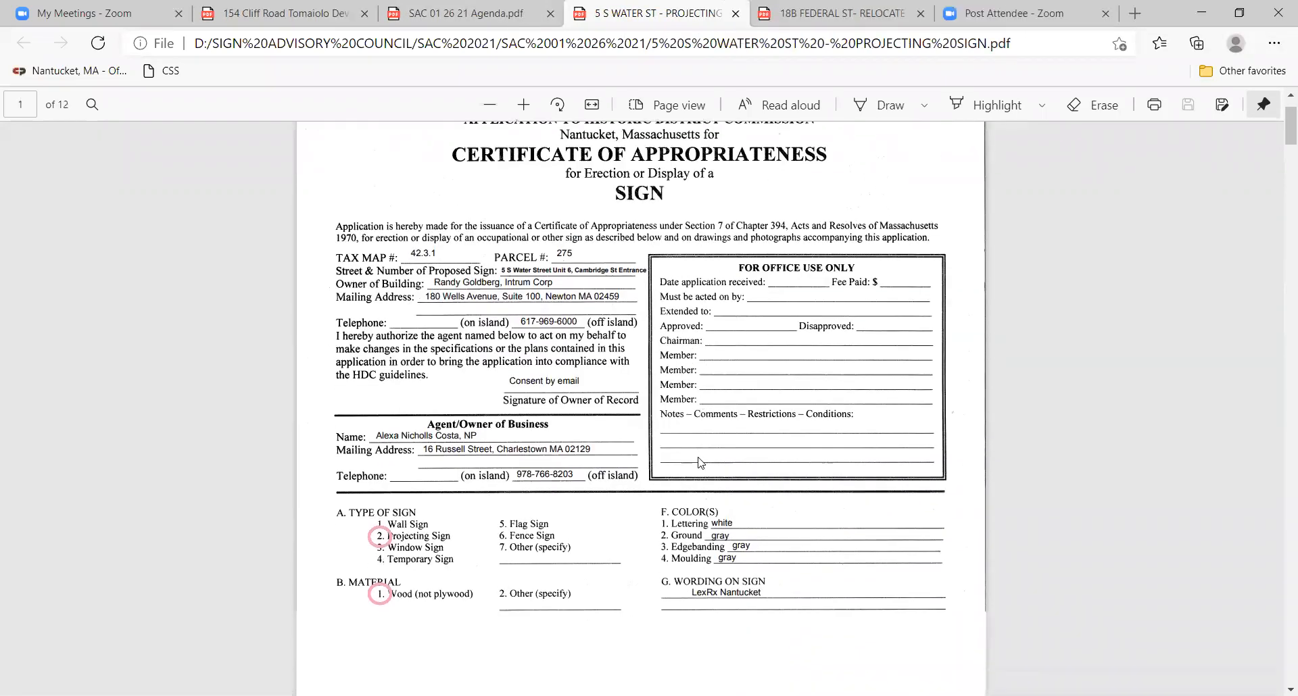
scroll("down", 3)
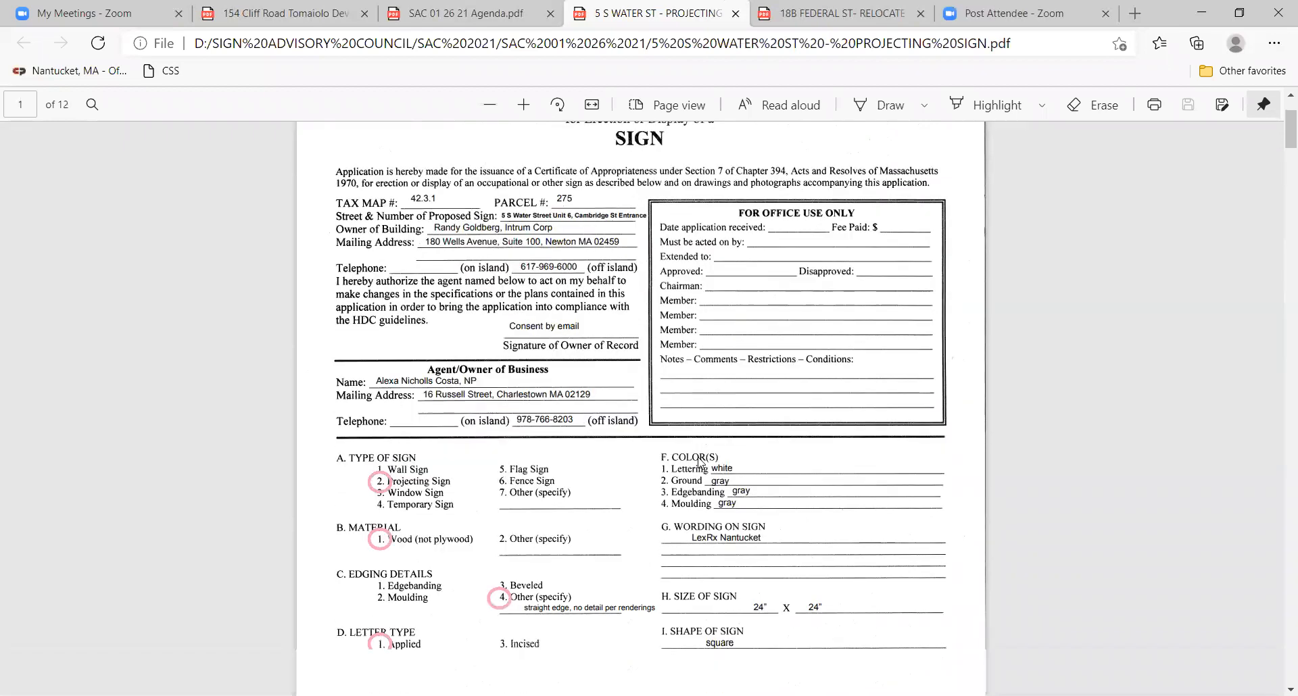
scroll("down", 3)
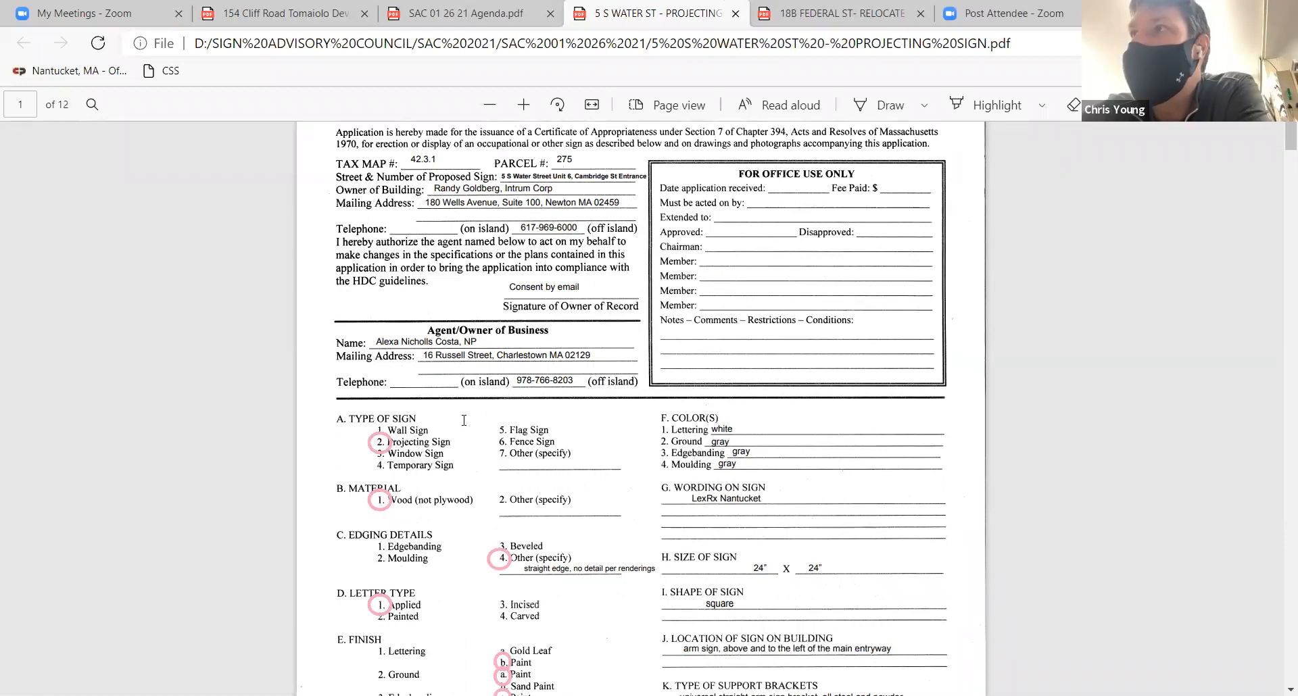
scroll("down", 3)
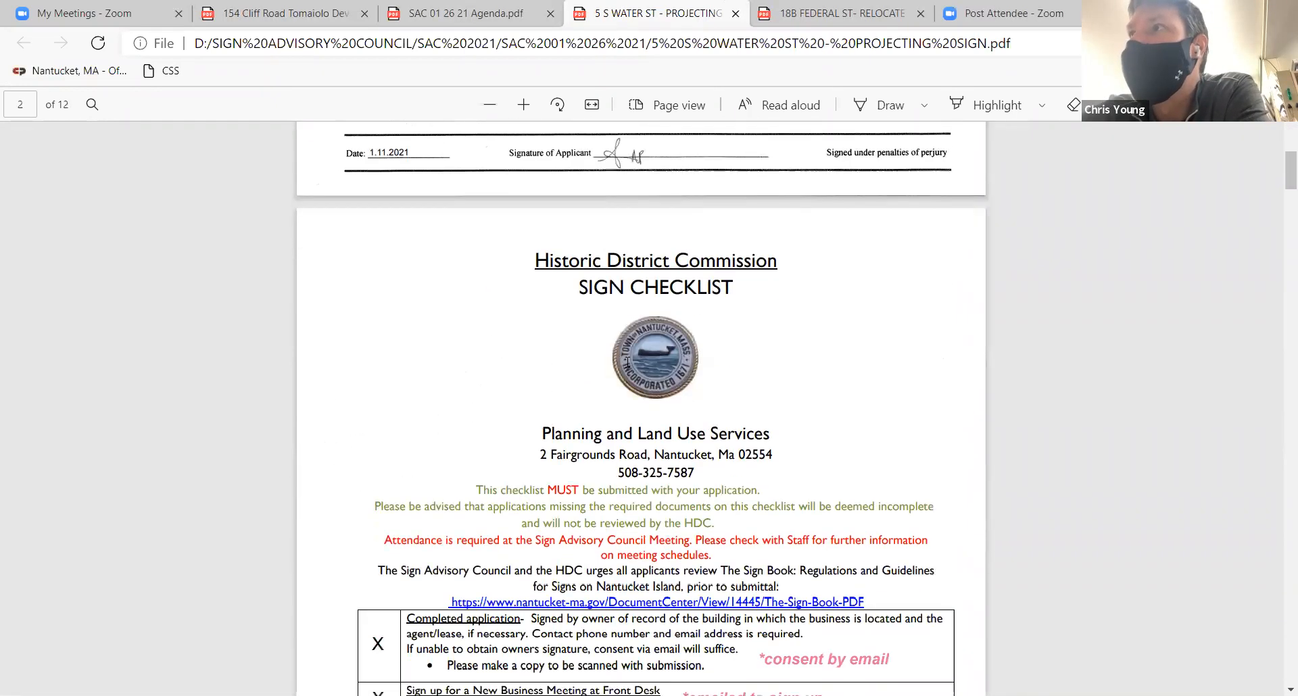
scroll("down", 3)
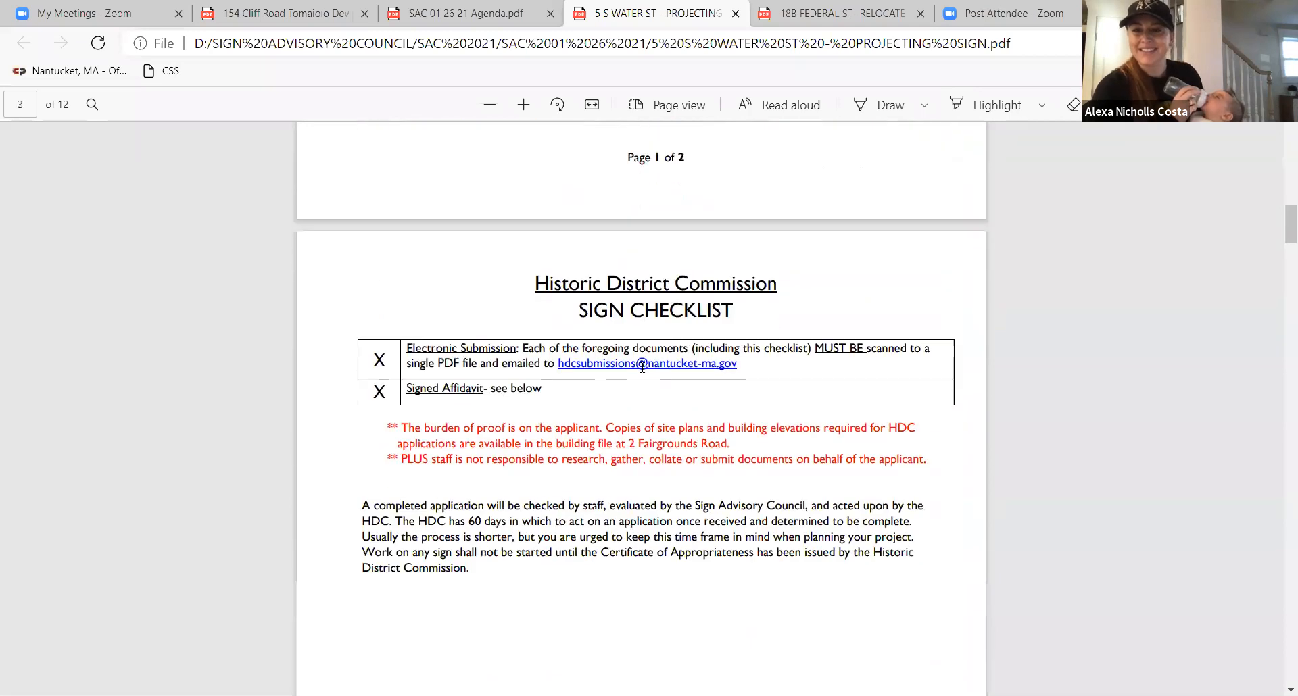
scroll("down", 3)
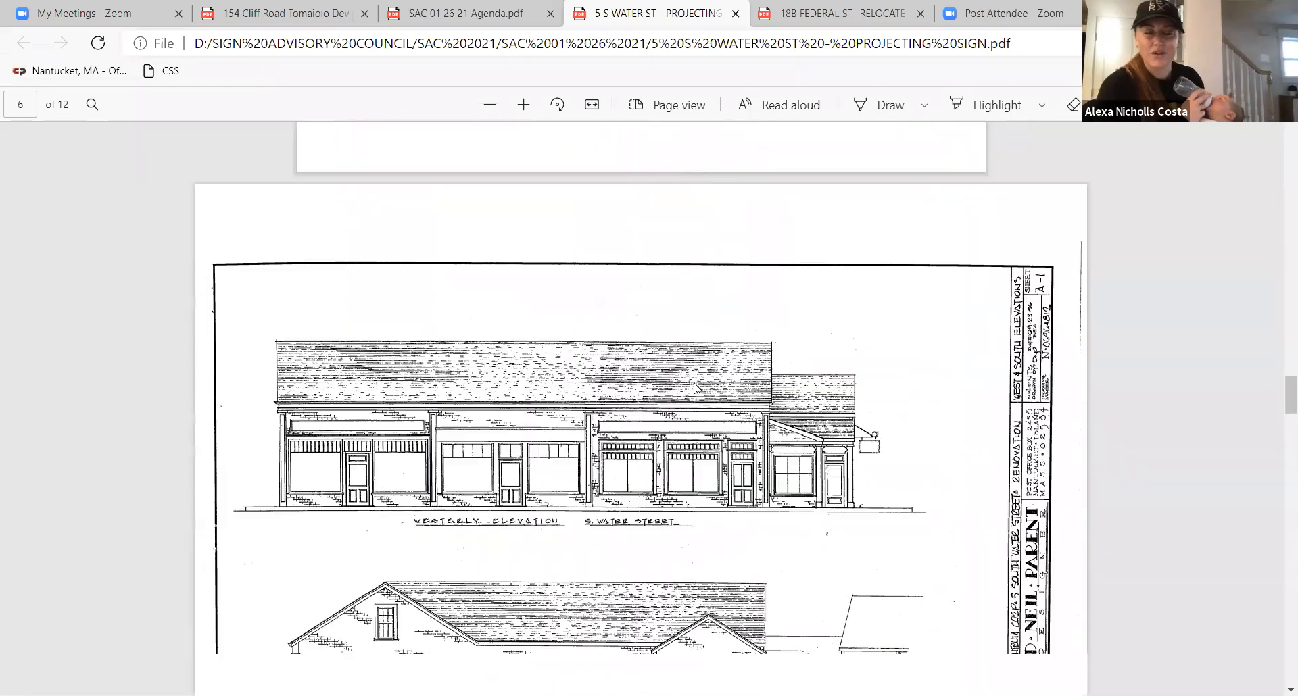
Step: Scroll past the elevations and floor plan to page 11's 24" x 24" LEX RX sign specs
scroll("down", 3)
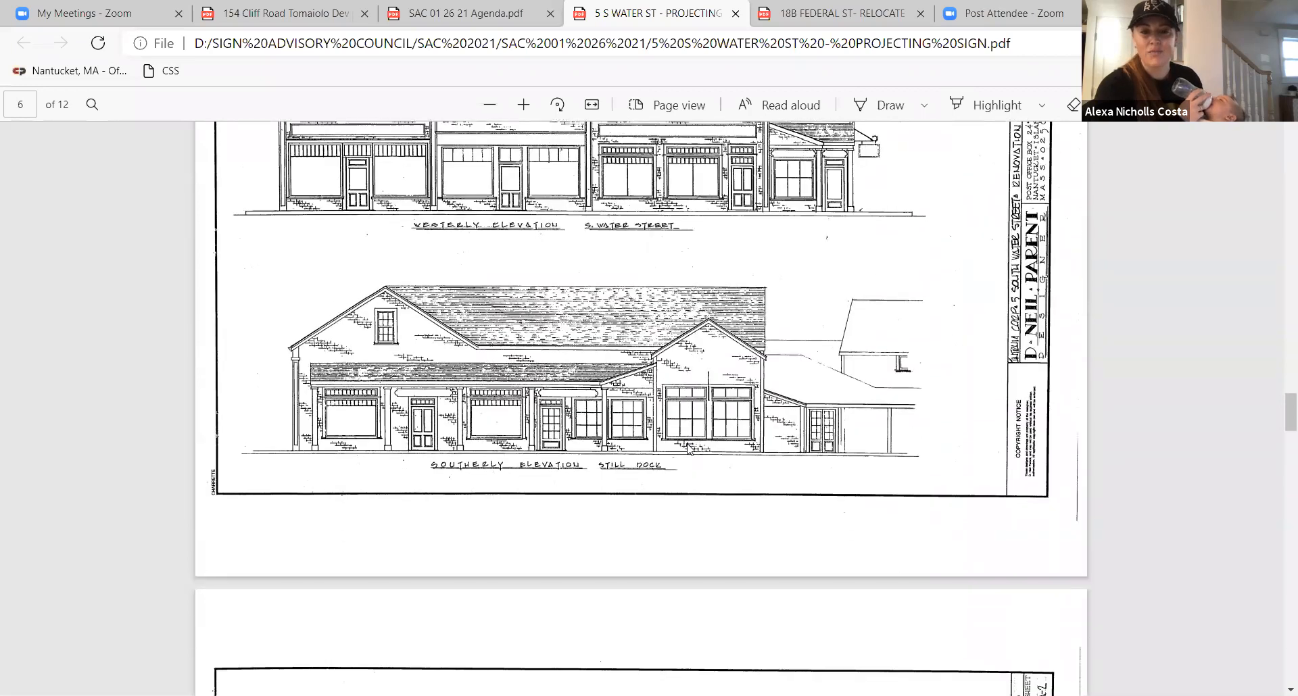
scroll("down", 3)
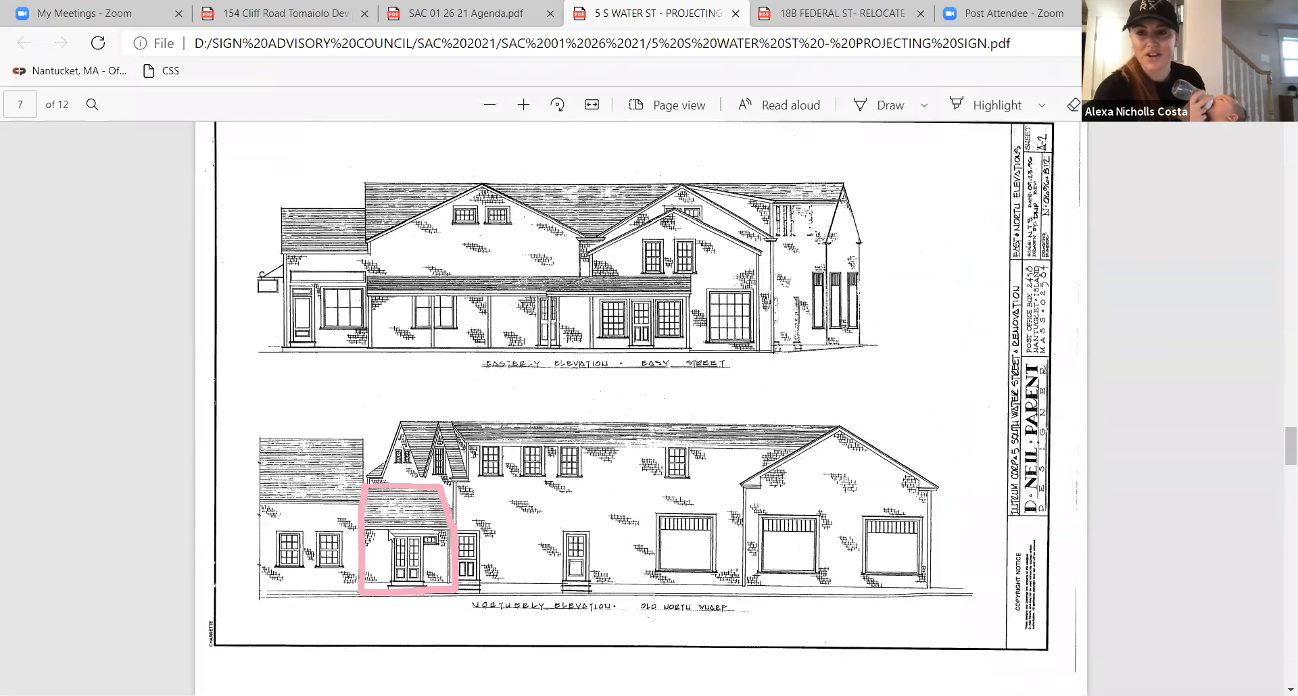
mouse_move(692, 408)
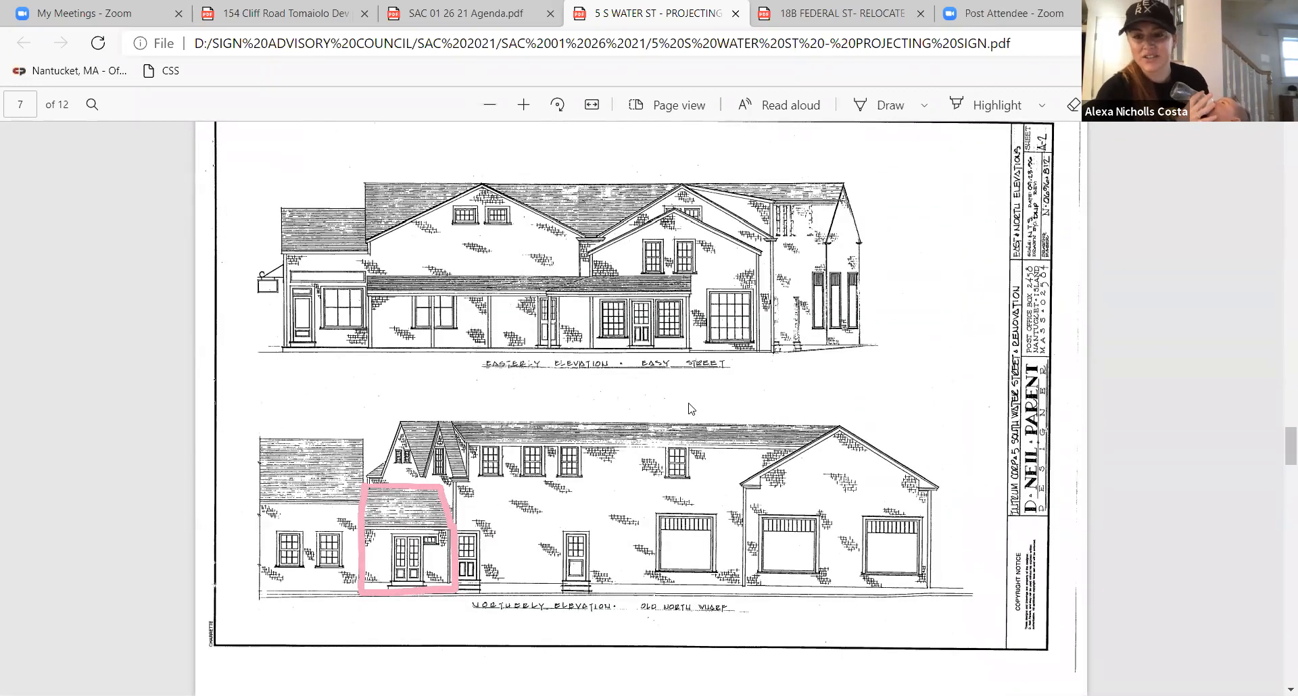
scroll("down", 3)
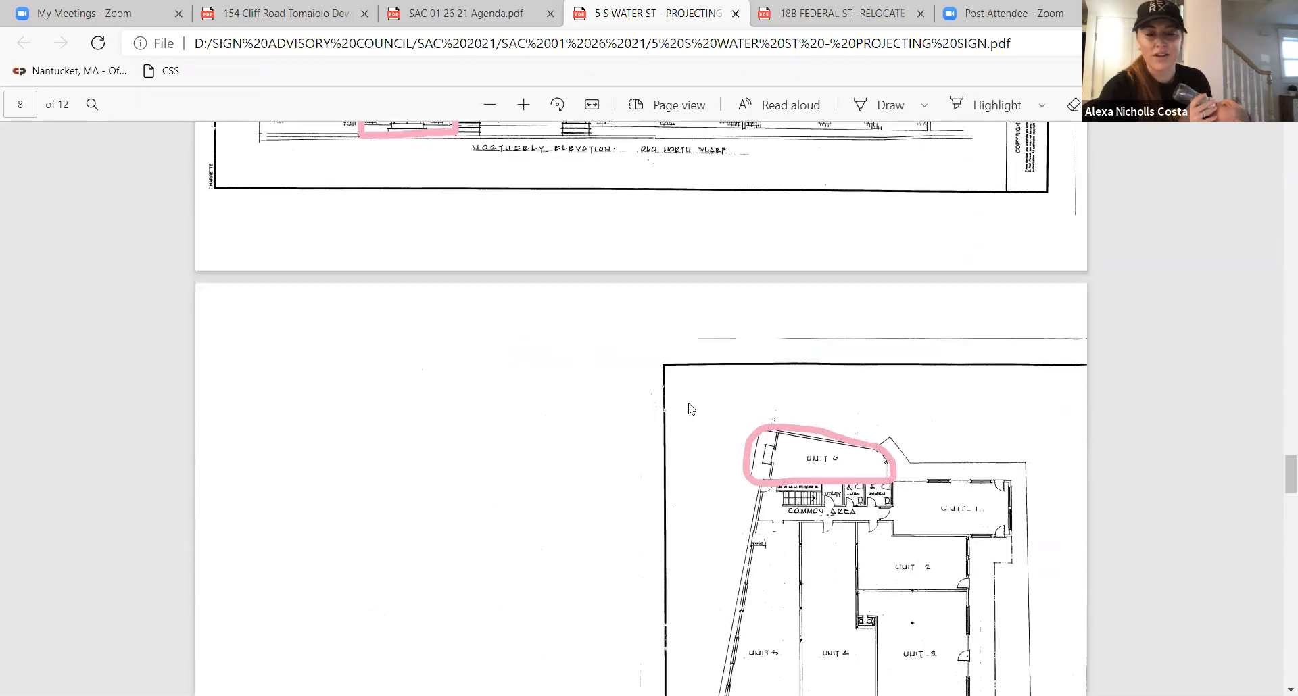
scroll("down", 3)
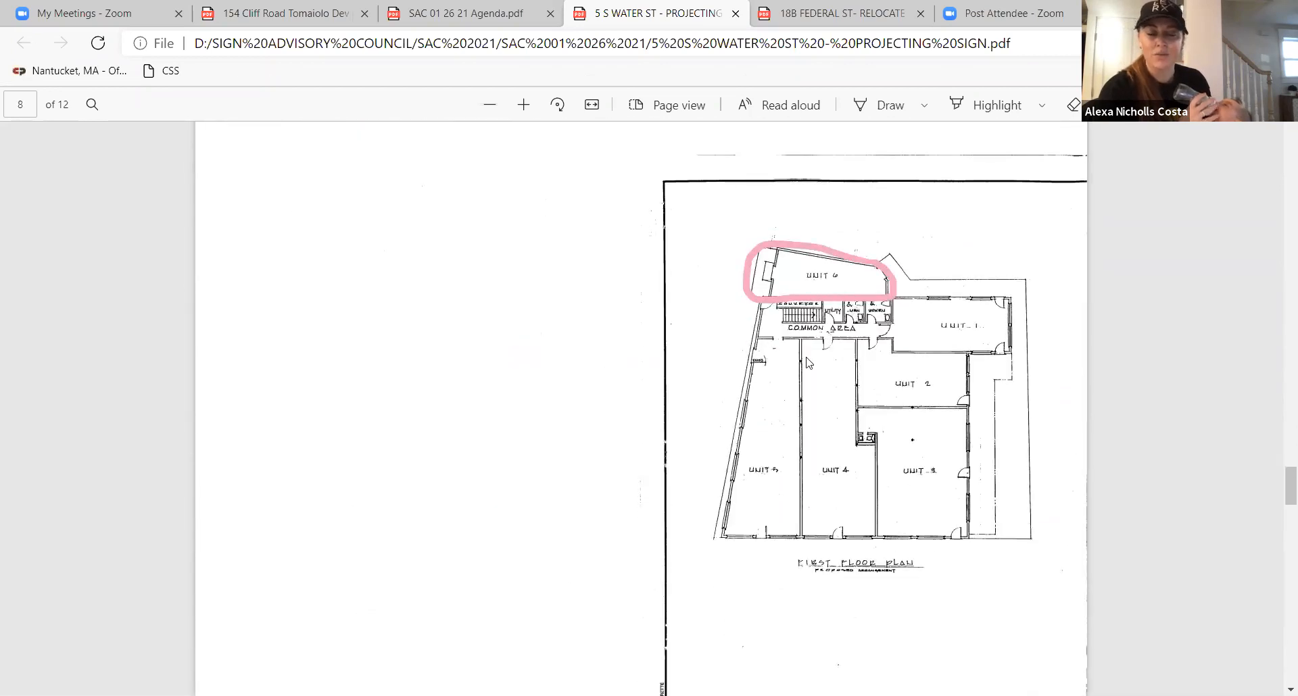
scroll("down", 3)
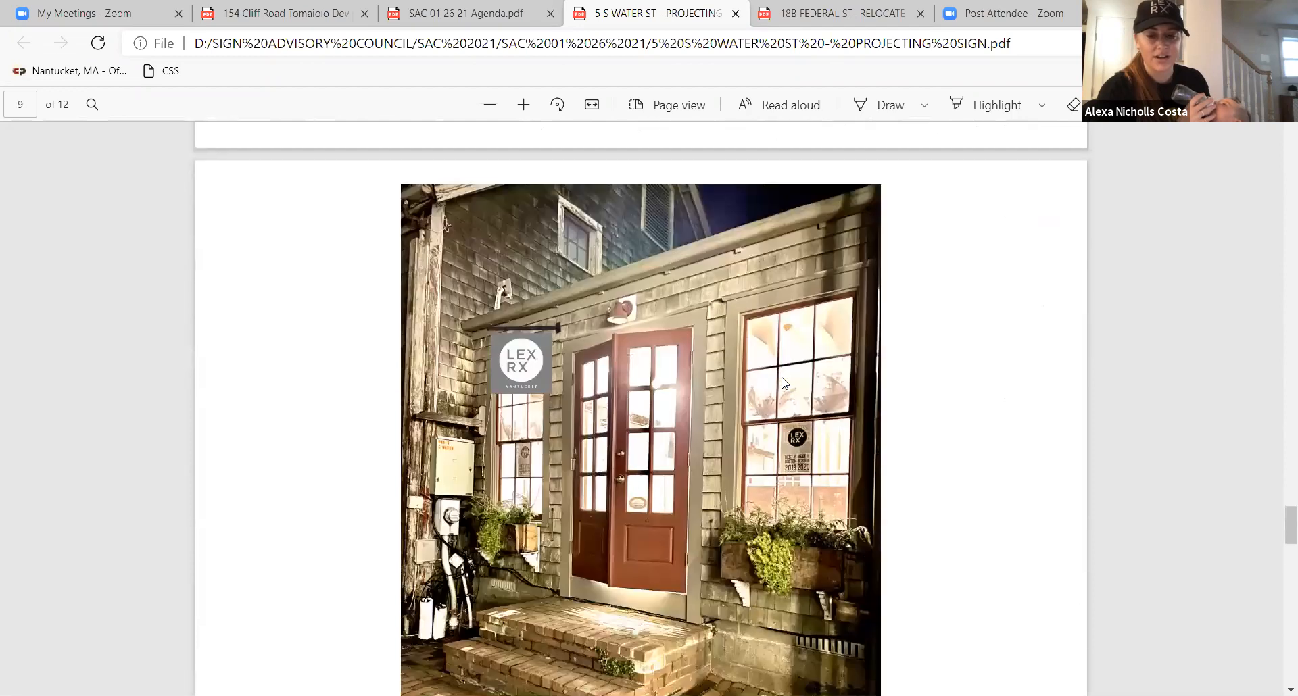
scroll("down", 3)
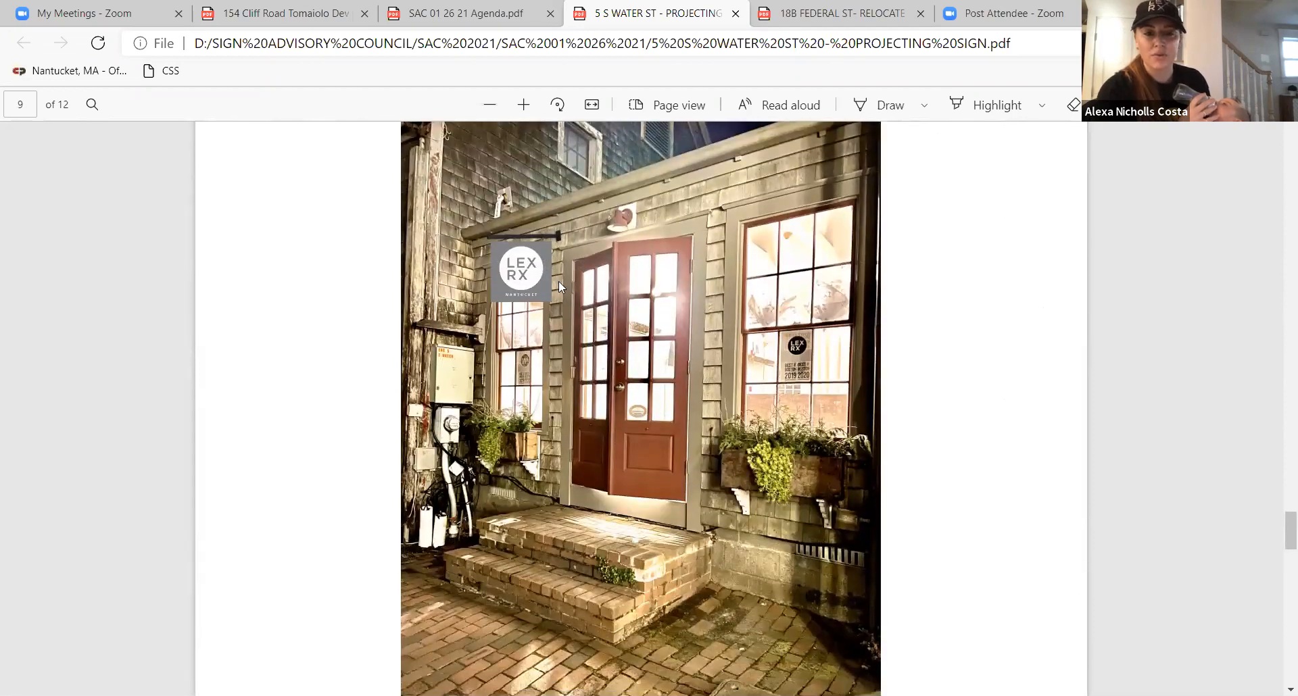
mouse_move(641, 334)
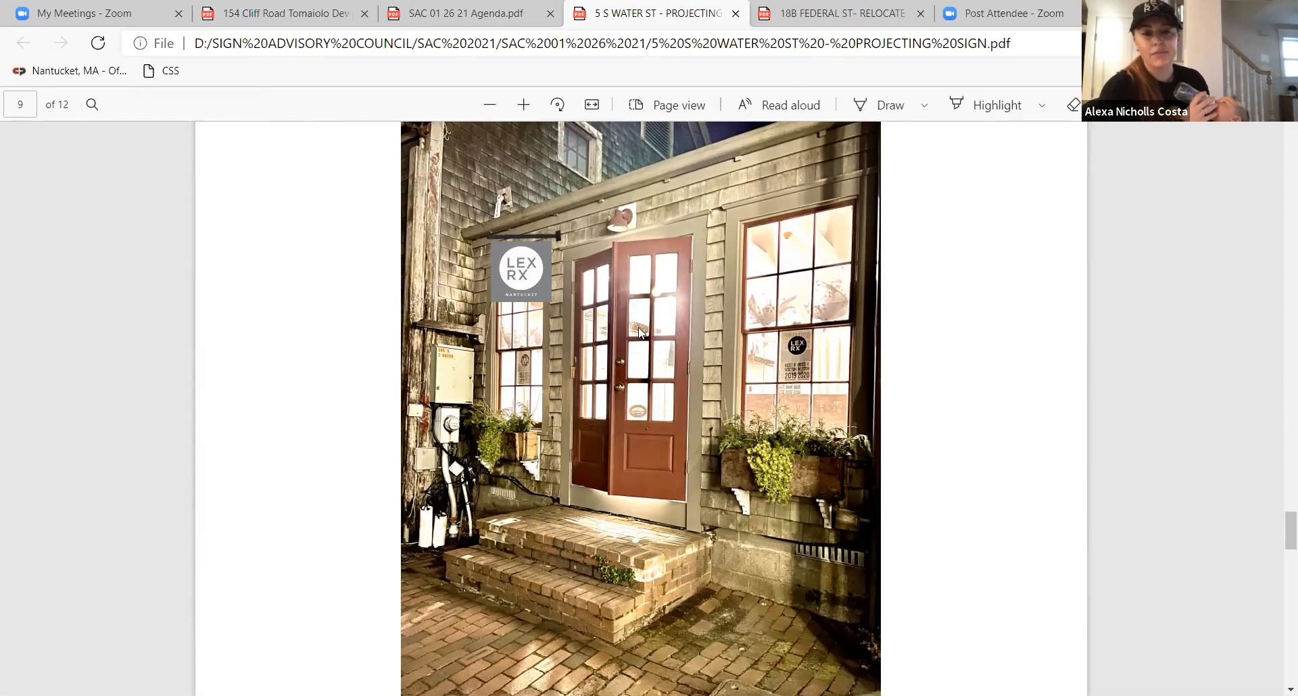
scroll("down", 3)
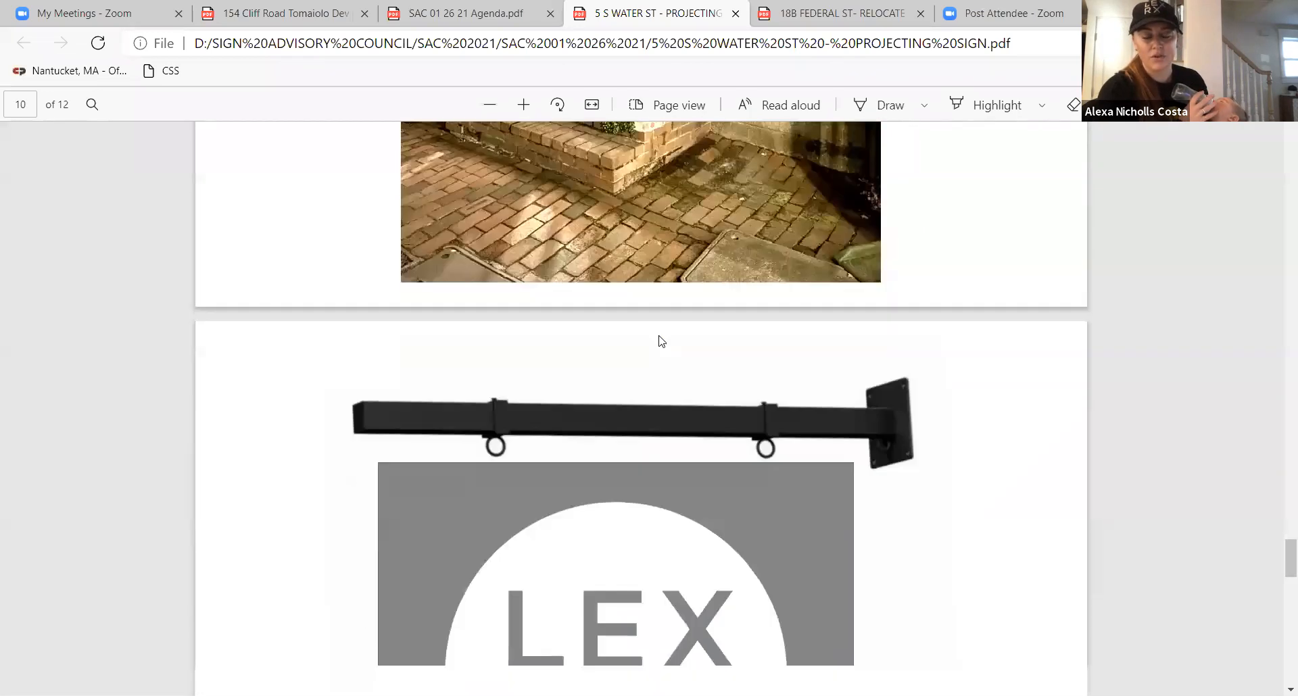
scroll("down", 3)
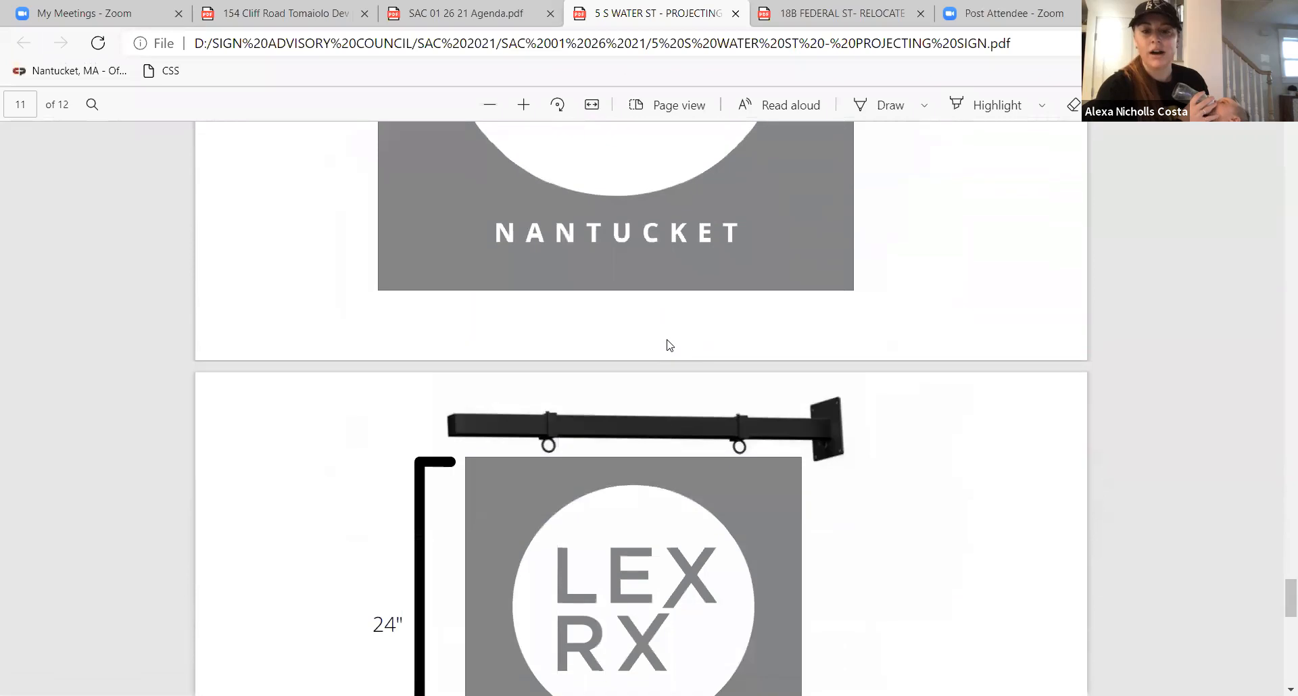
scroll("down", 3)
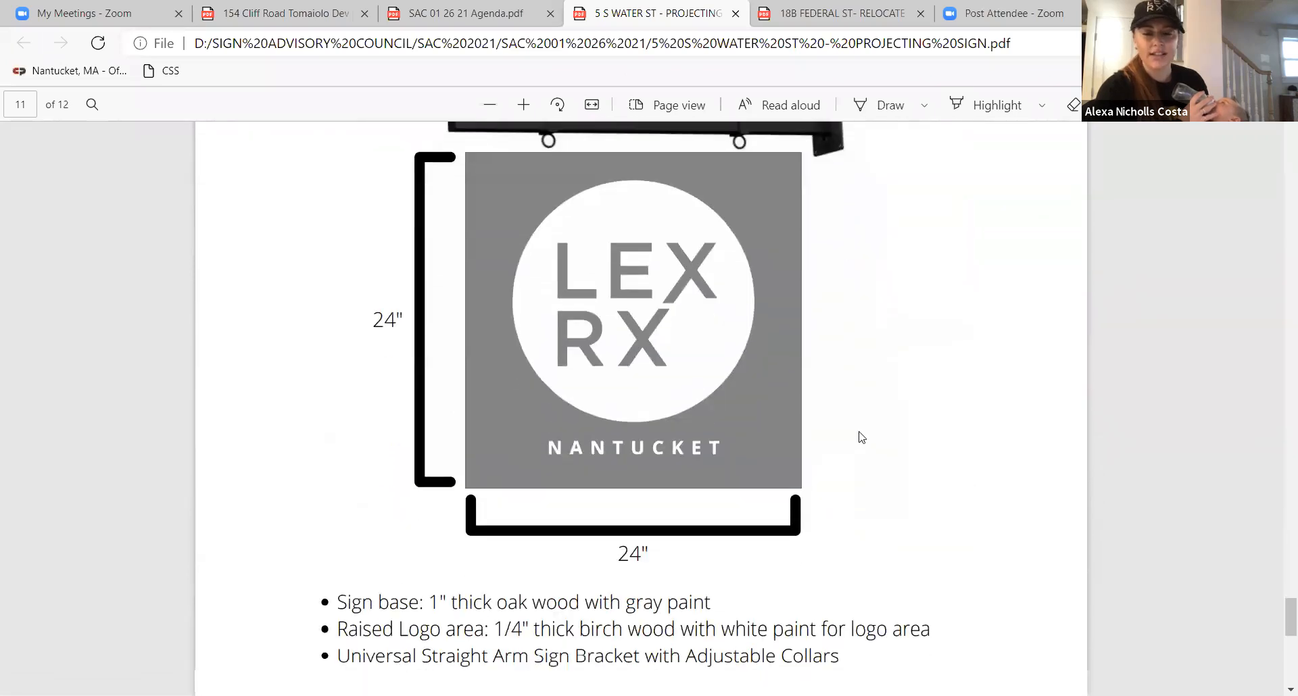
scroll("down", 3)
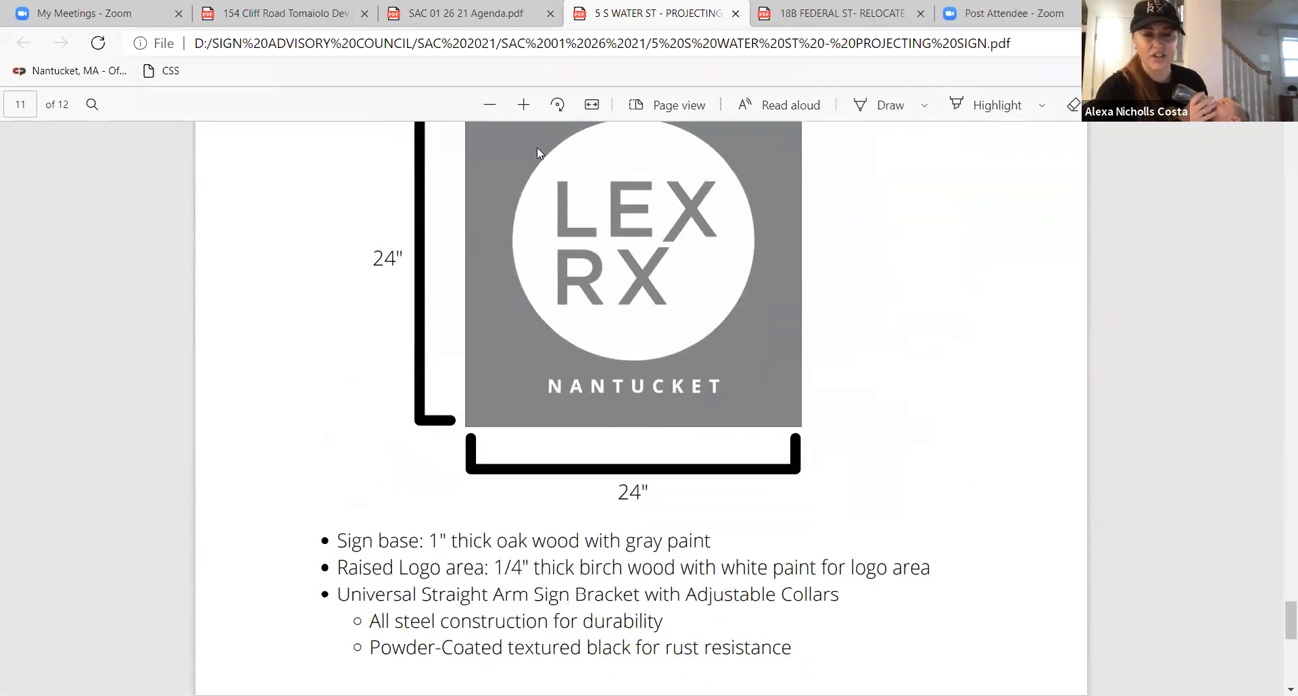
scroll("down", 3)
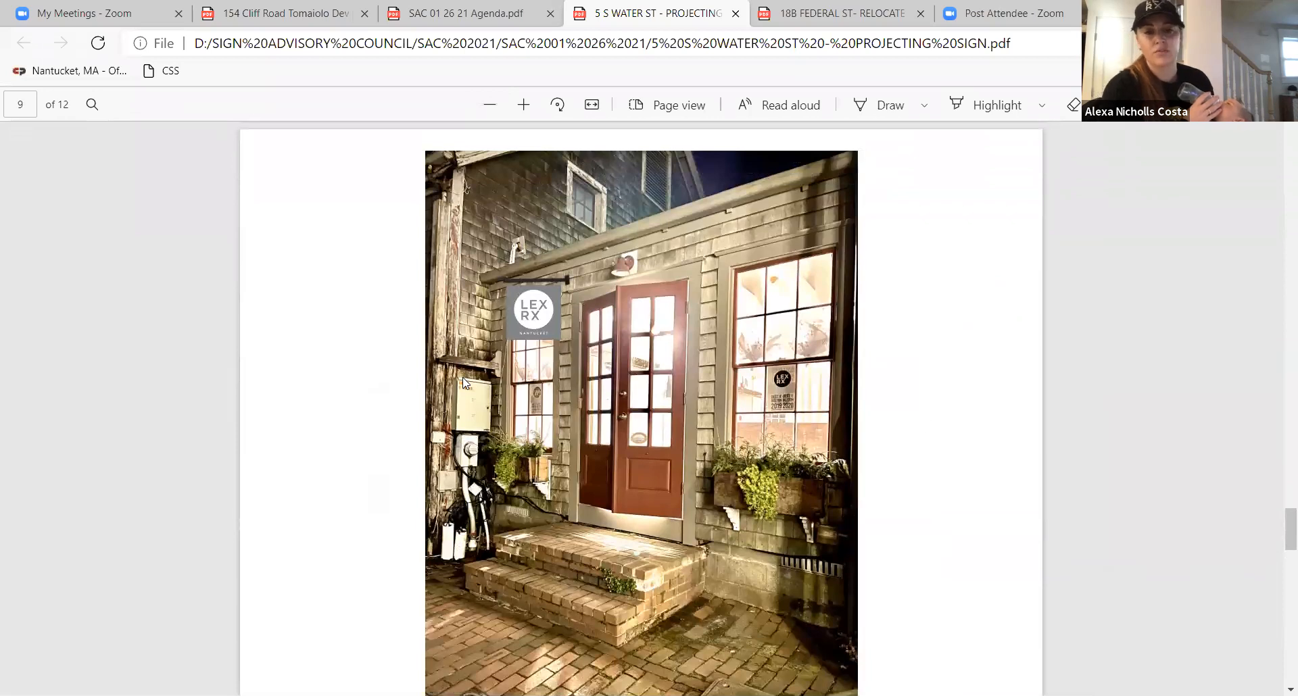
mouse_move(461, 436)
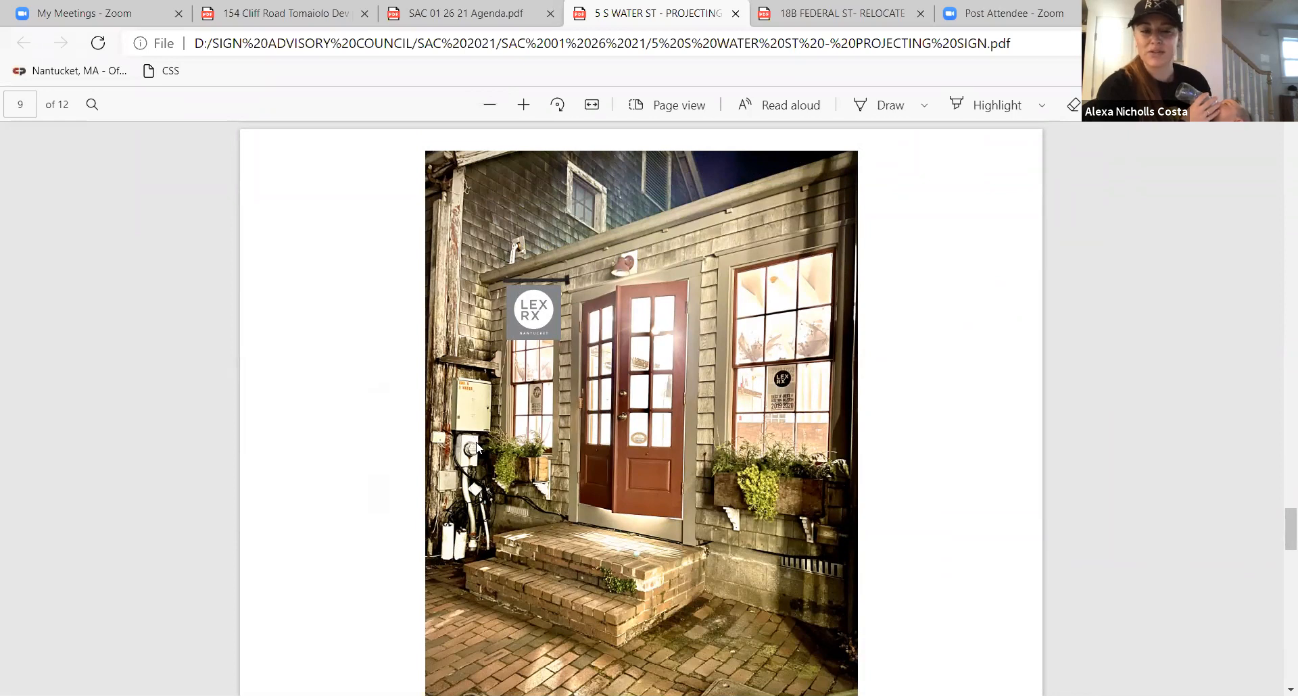
mouse_move(478, 403)
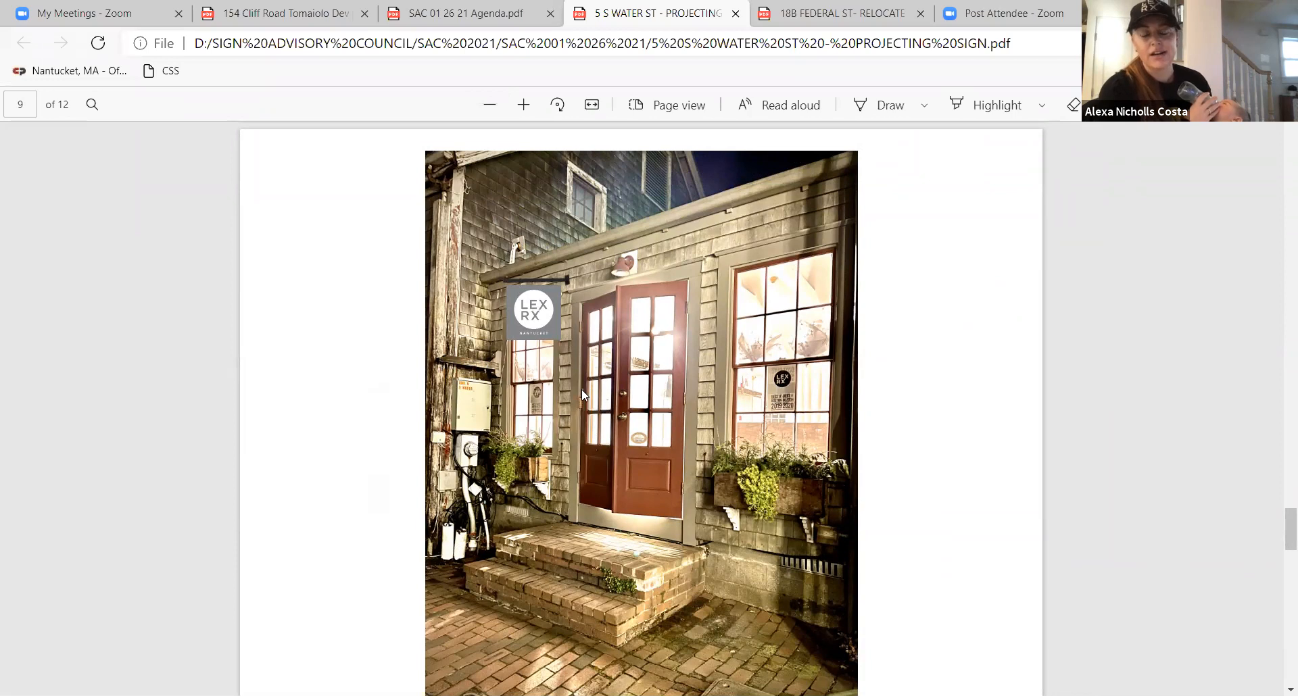
scroll("down", 3)
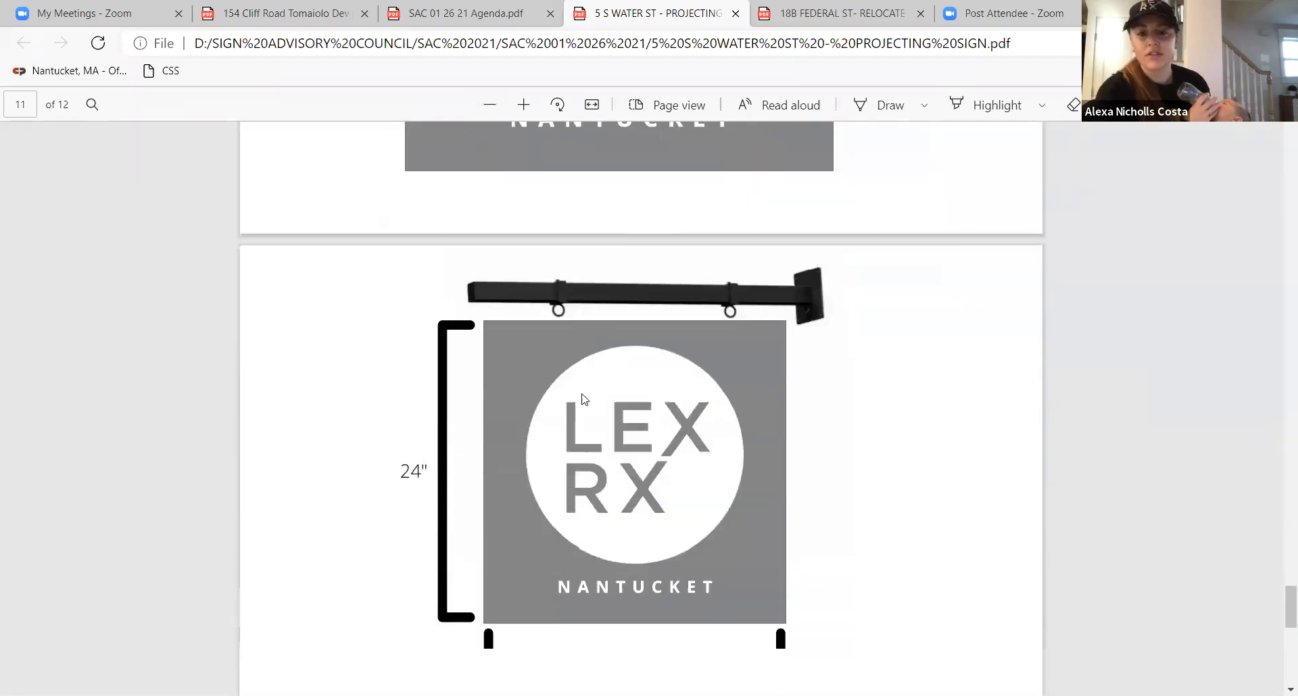
scroll("down", 3)
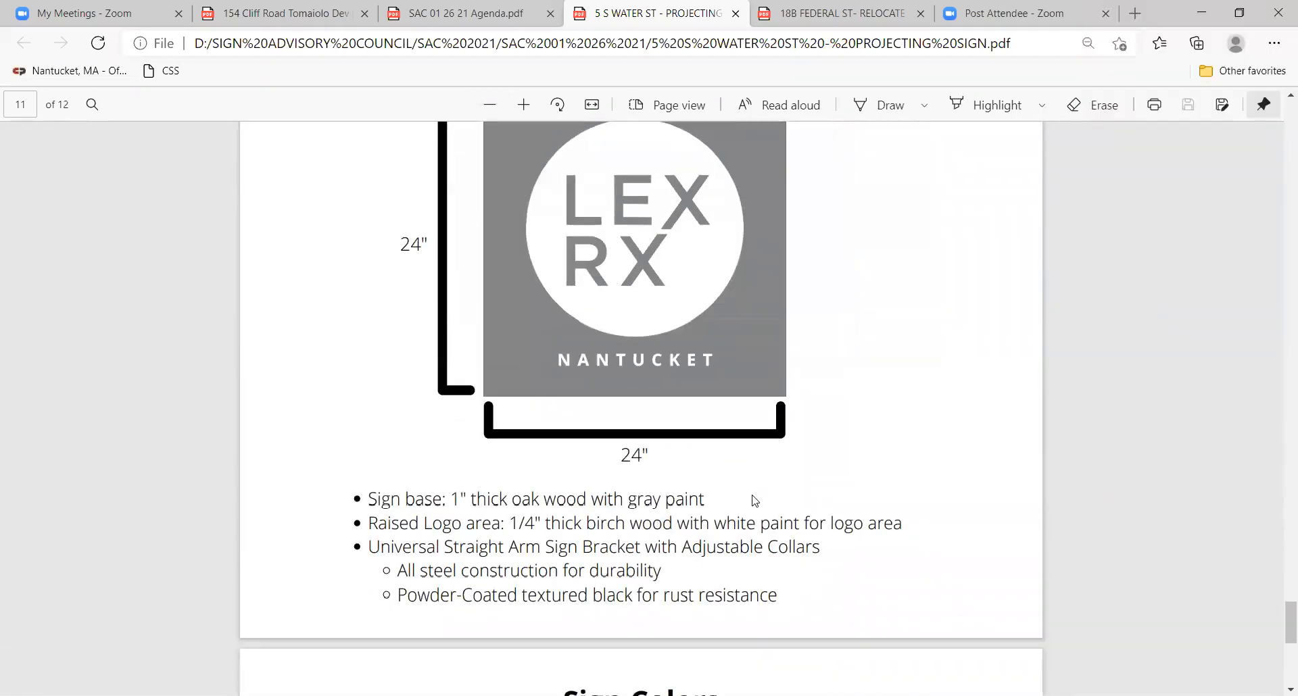
Step: Return to page 9's storefront photo of the LEX RX projecting sign
scroll("down", 3)
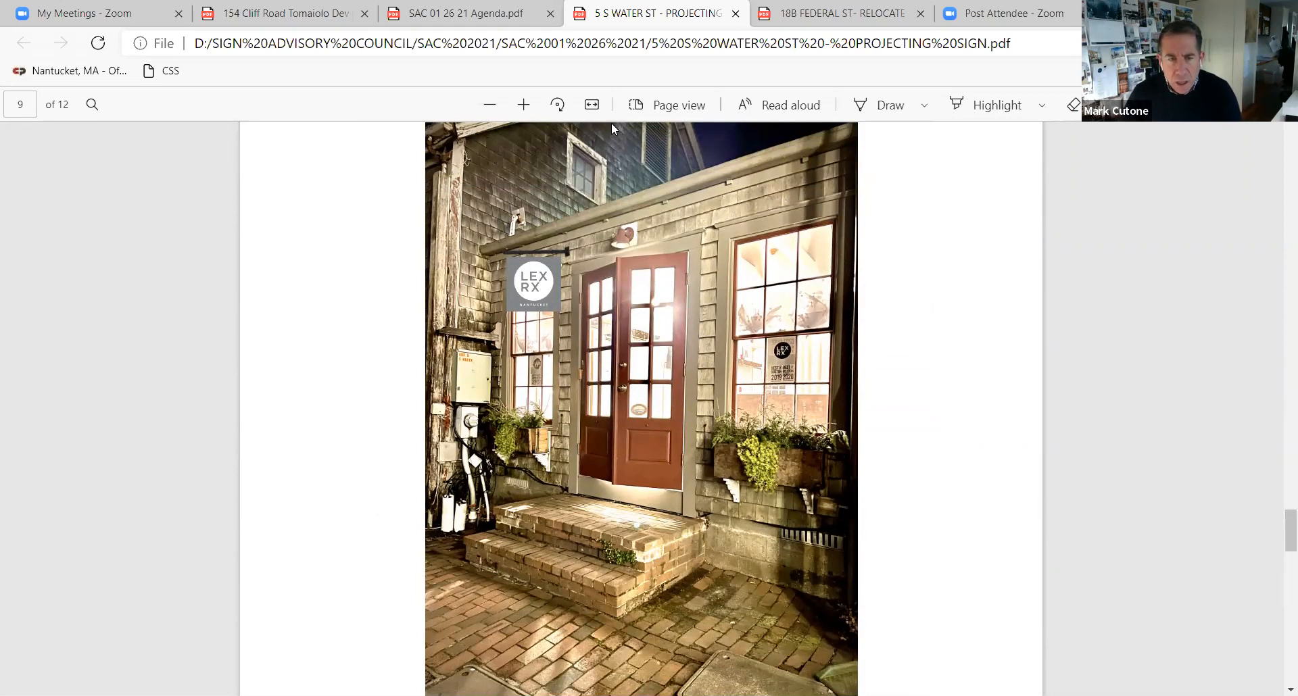
Step: Zoom in two levels on page 9's storefront photo
left_click(523, 104)
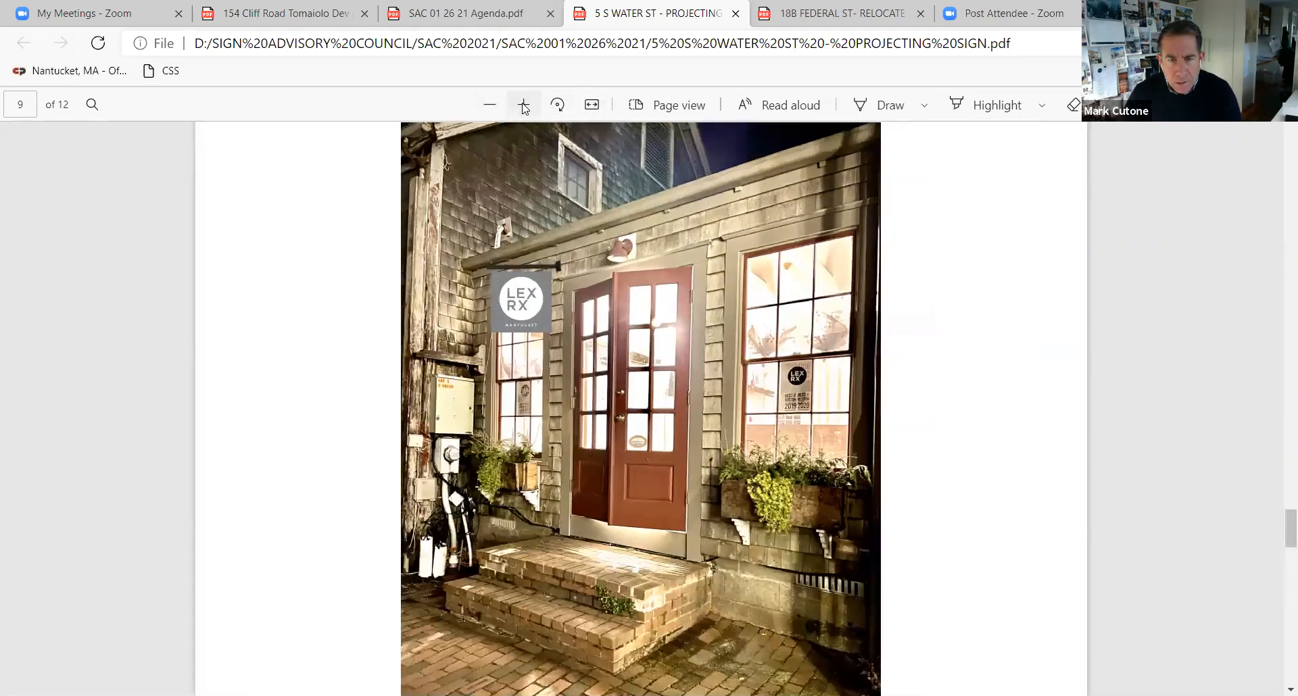
left_click(523, 104)
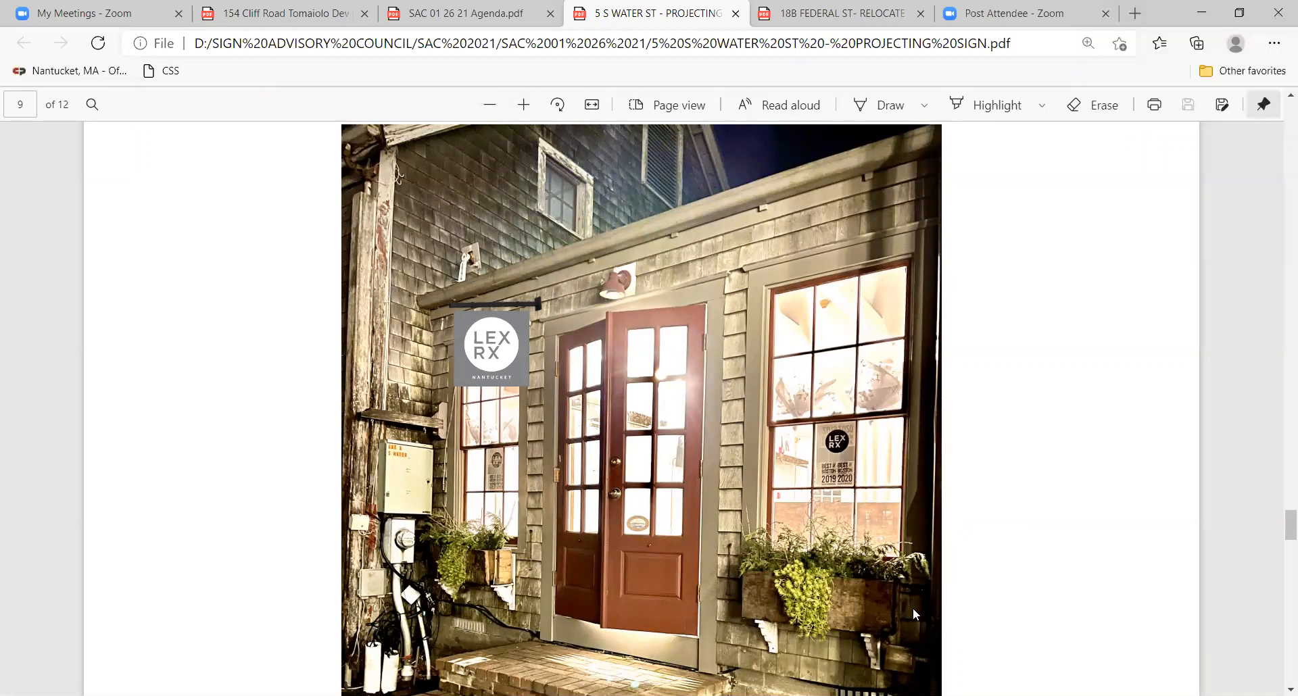
mouse_move(828, 584)
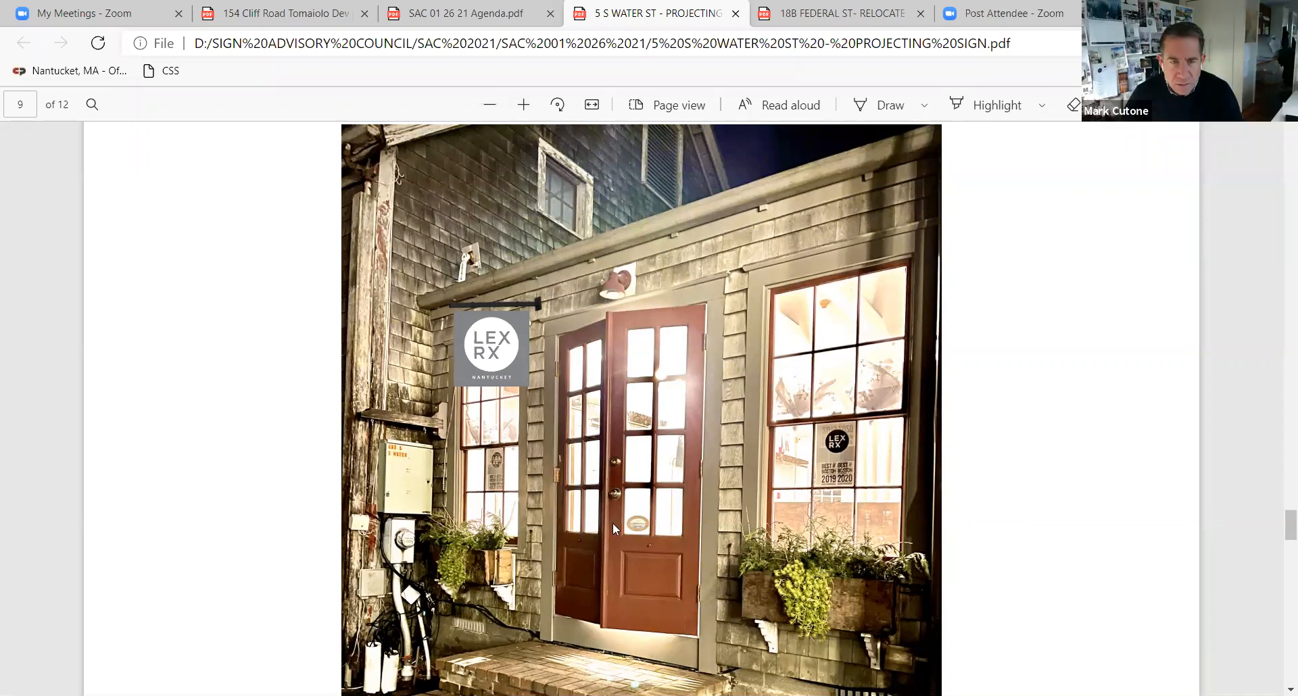
mouse_move(560, 535)
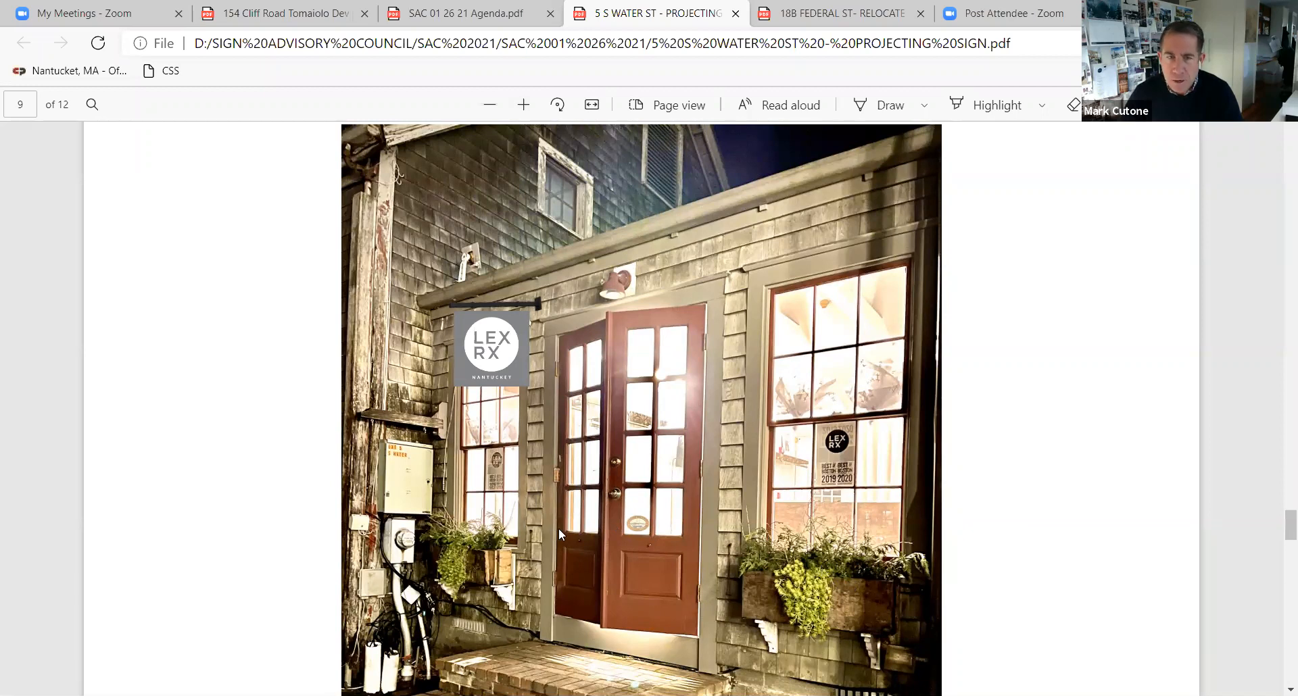
mouse_move(899, 610)
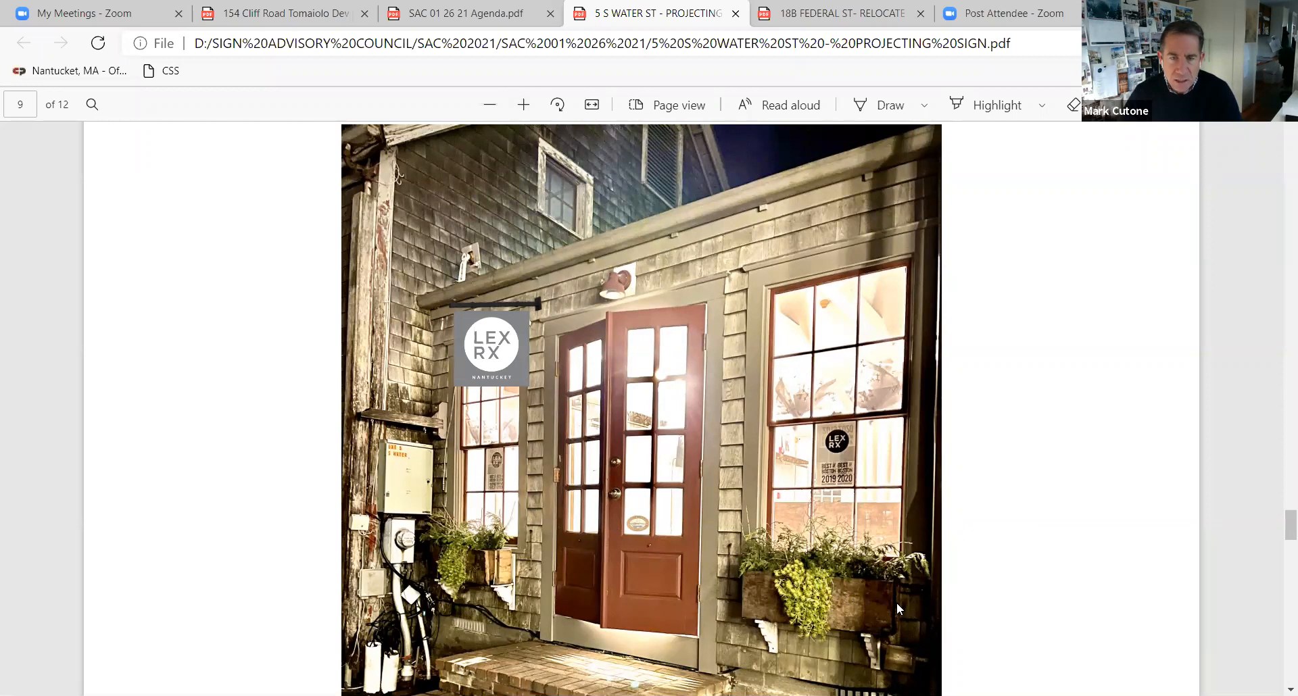
scroll("down", 3)
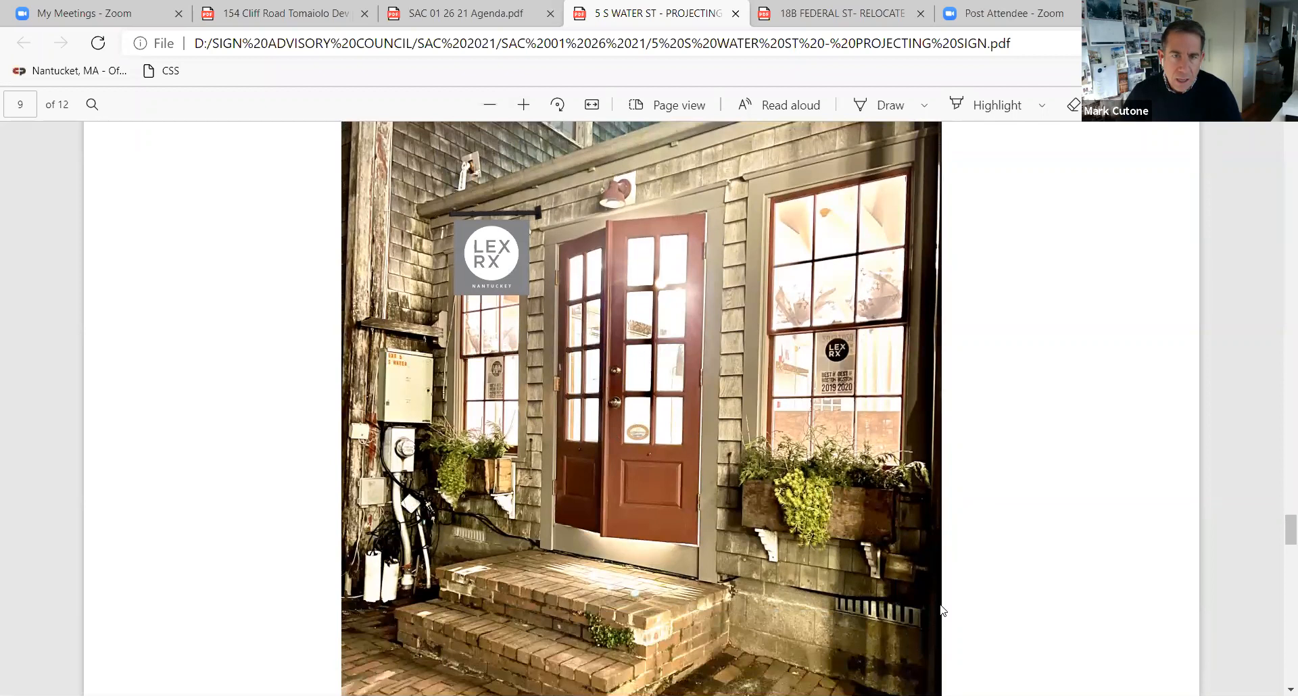
mouse_move(932, 613)
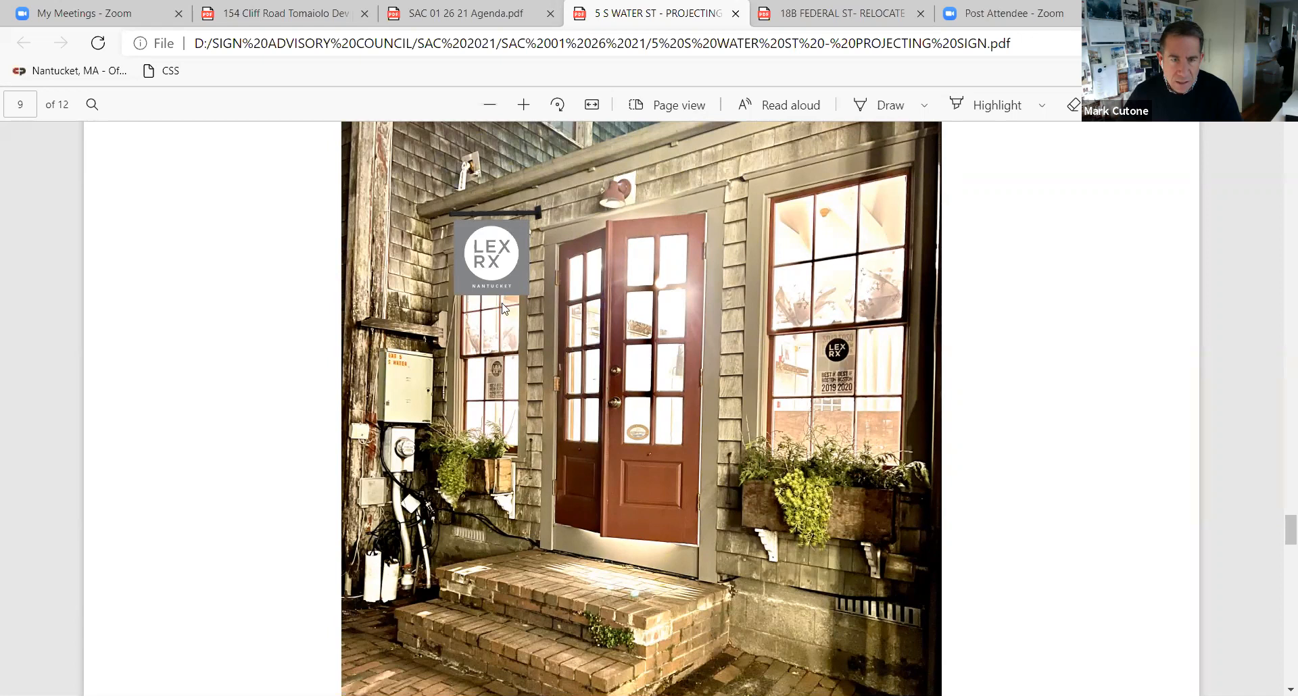
mouse_move(452, 355)
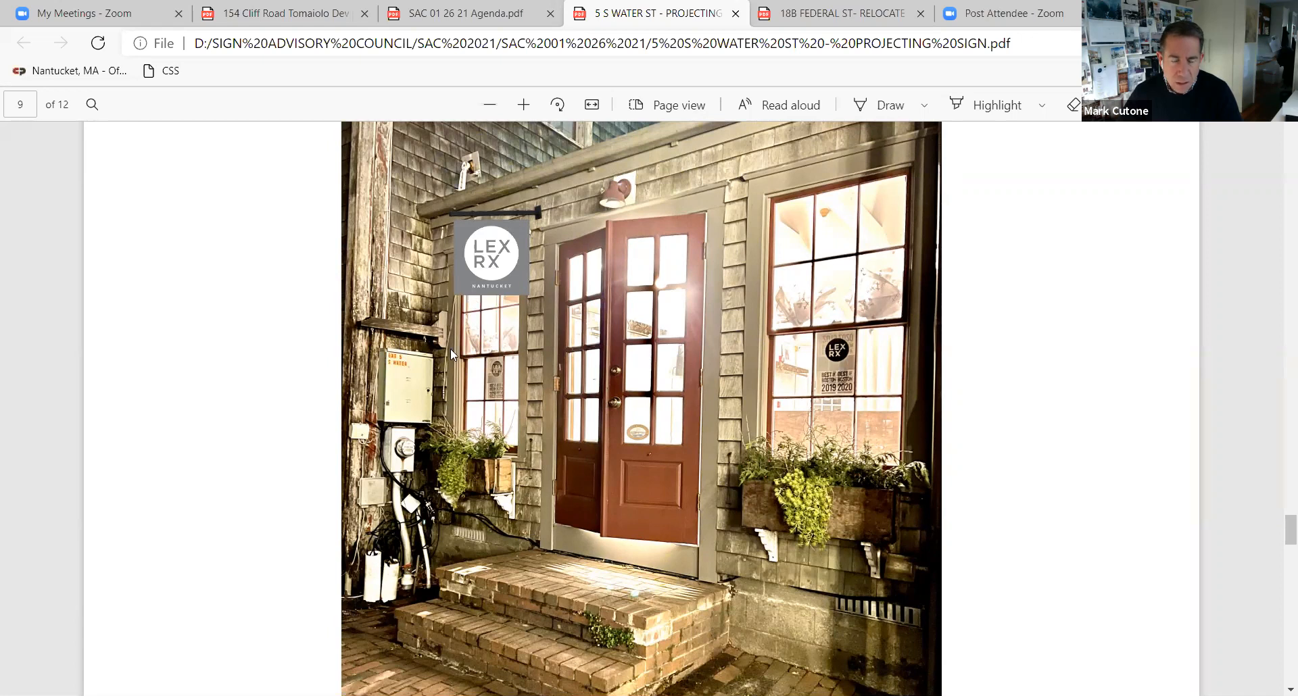
mouse_move(447, 347)
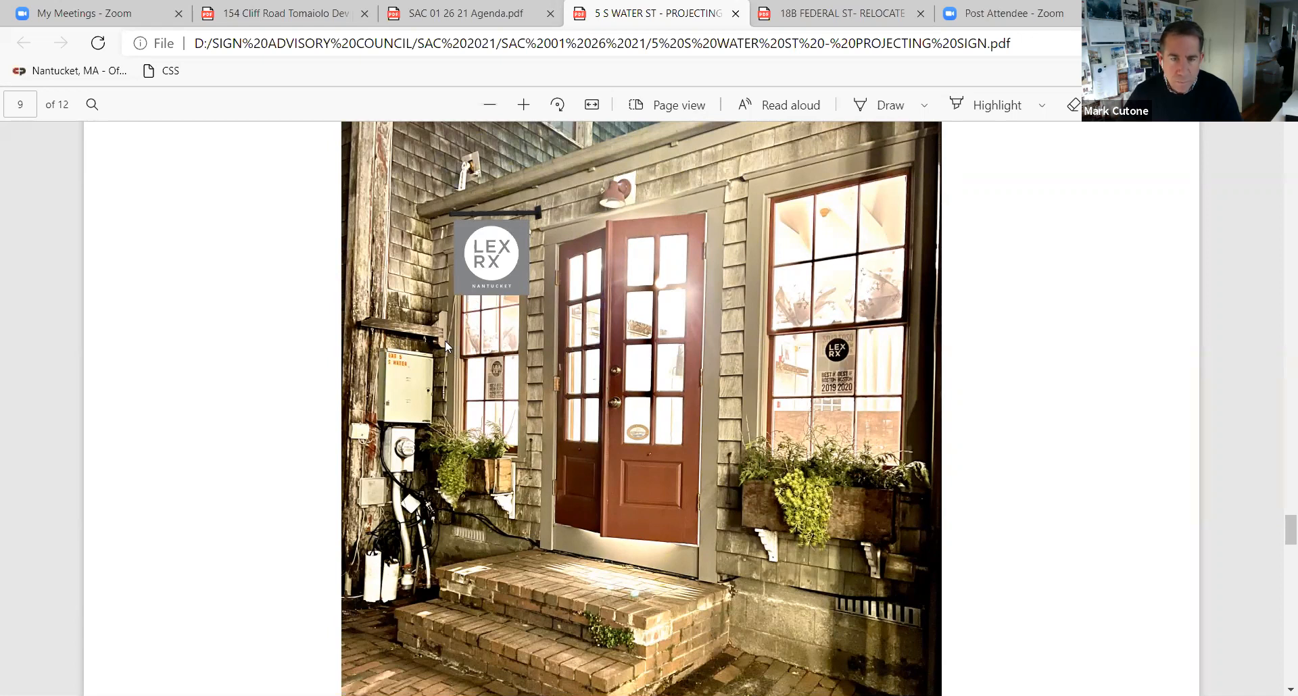
mouse_move(508, 389)
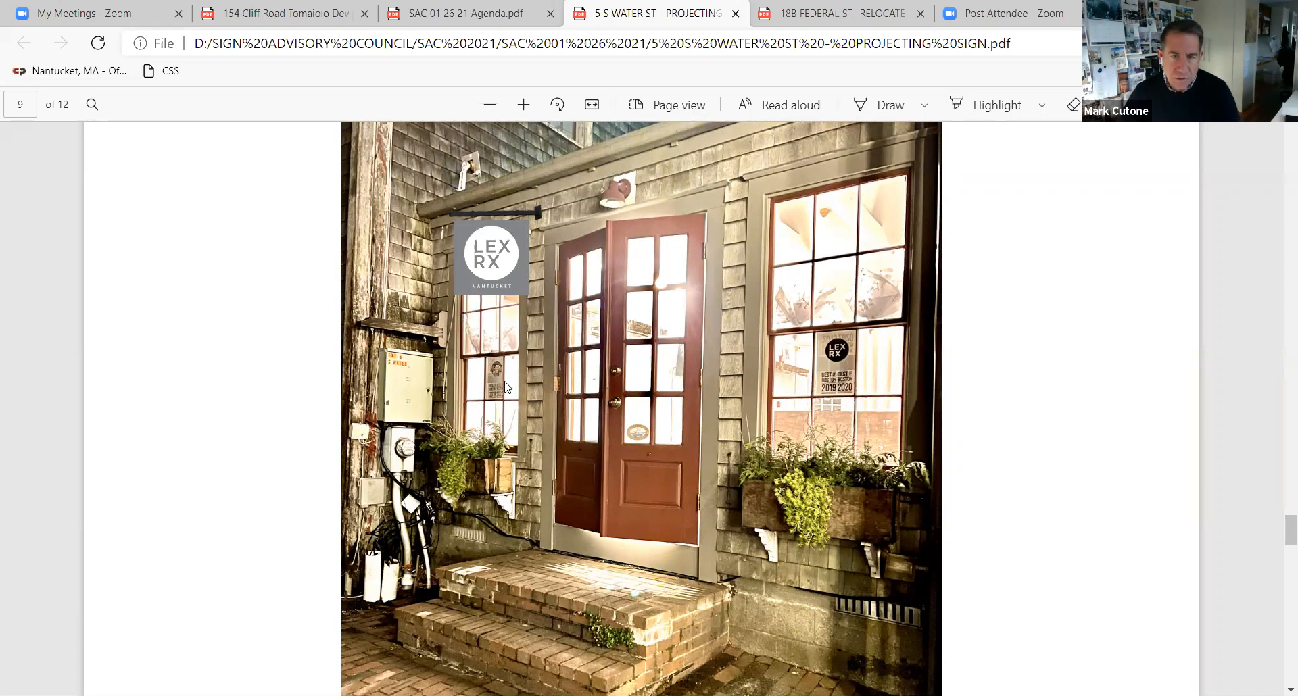
mouse_move(496, 370)
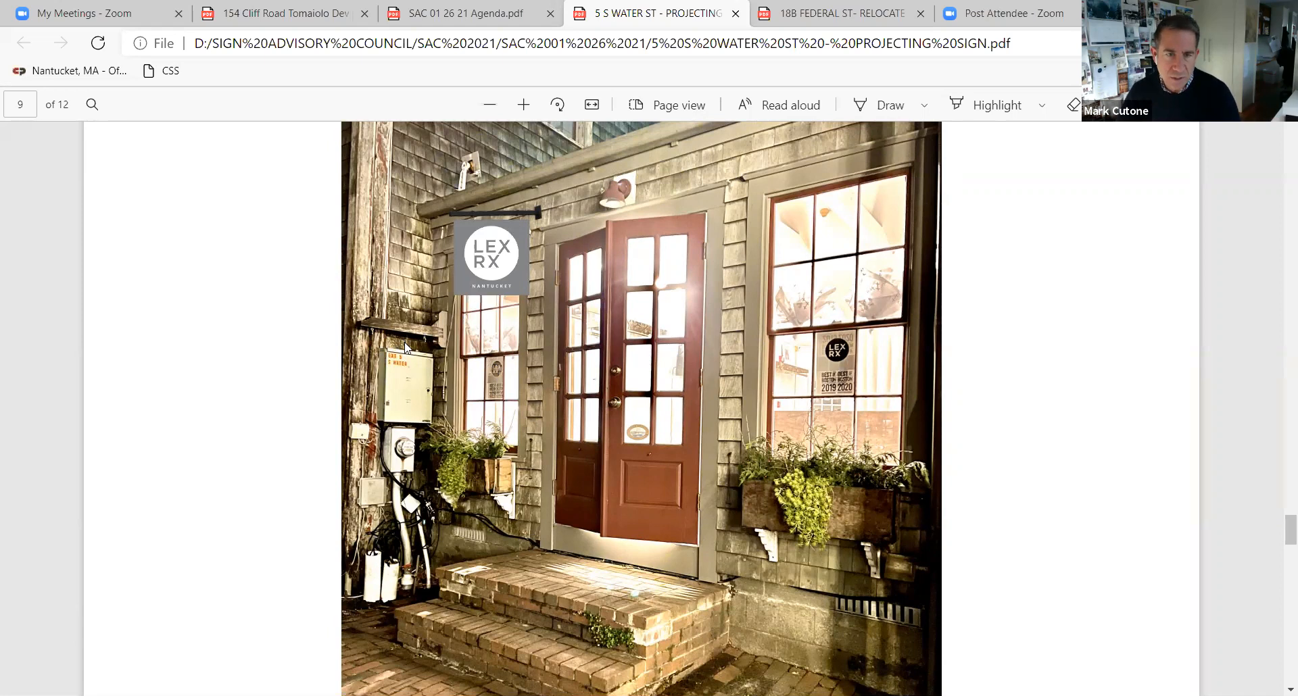
mouse_move(414, 374)
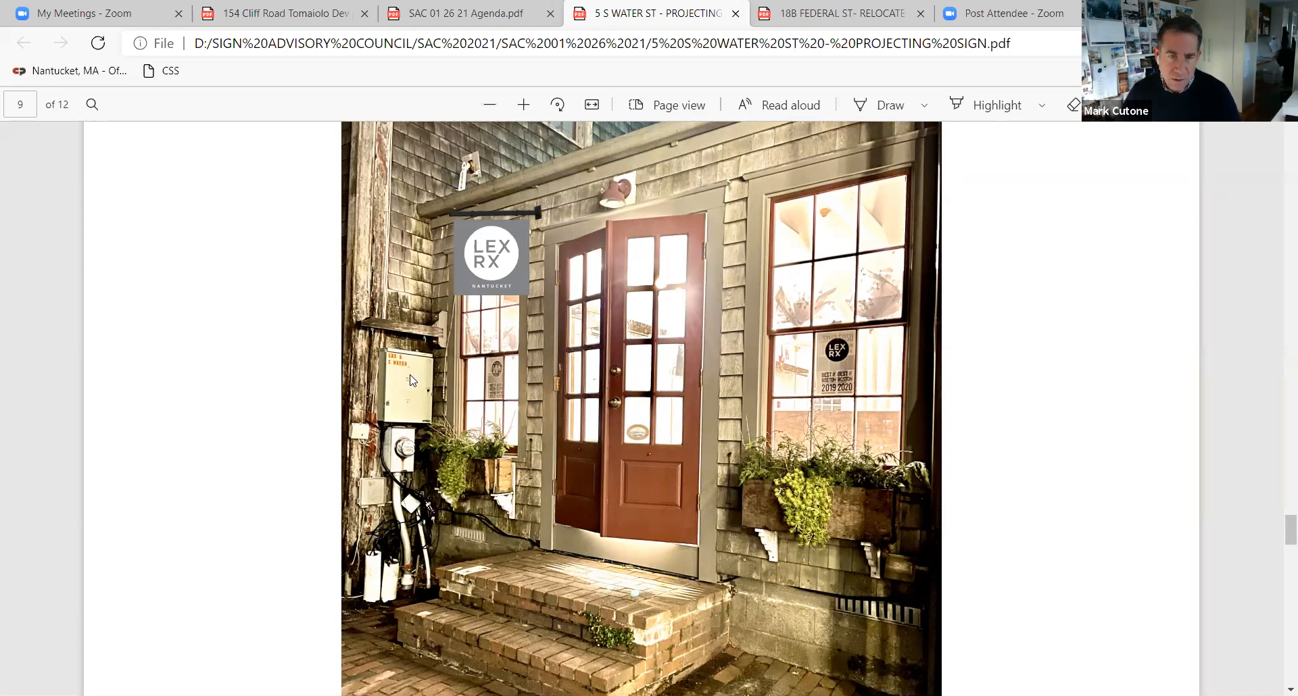
mouse_move(424, 401)
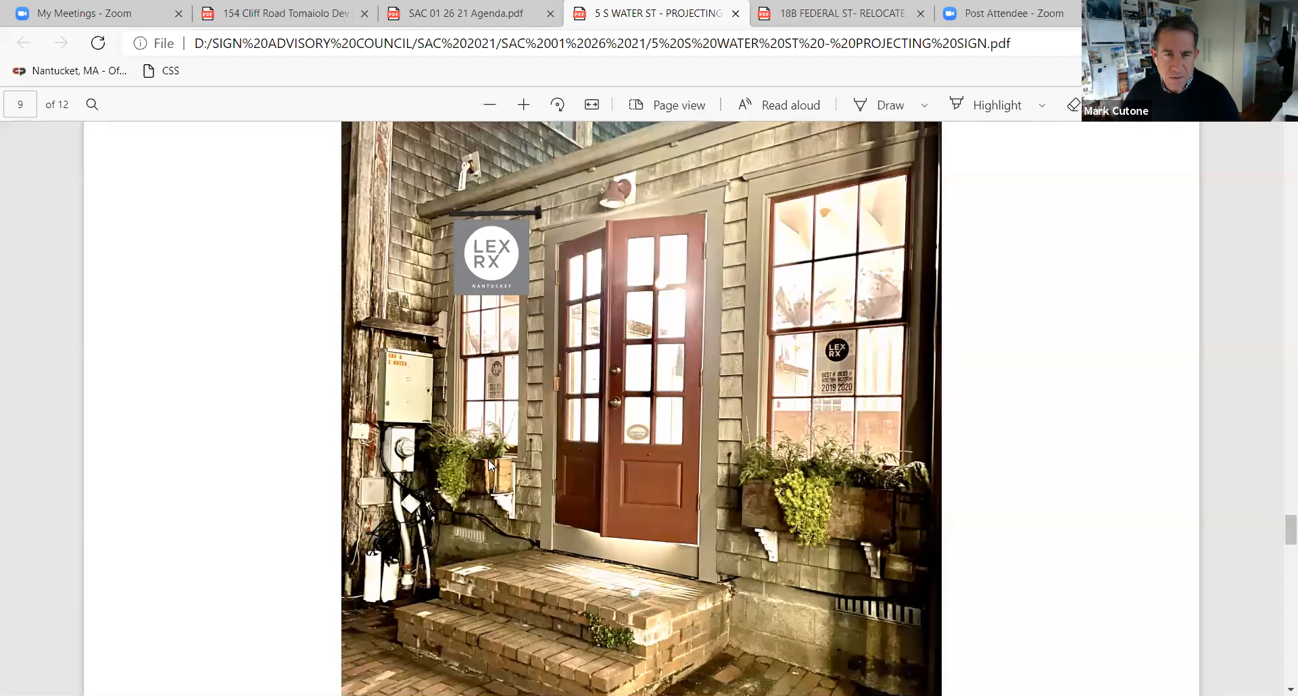
mouse_move(652, 583)
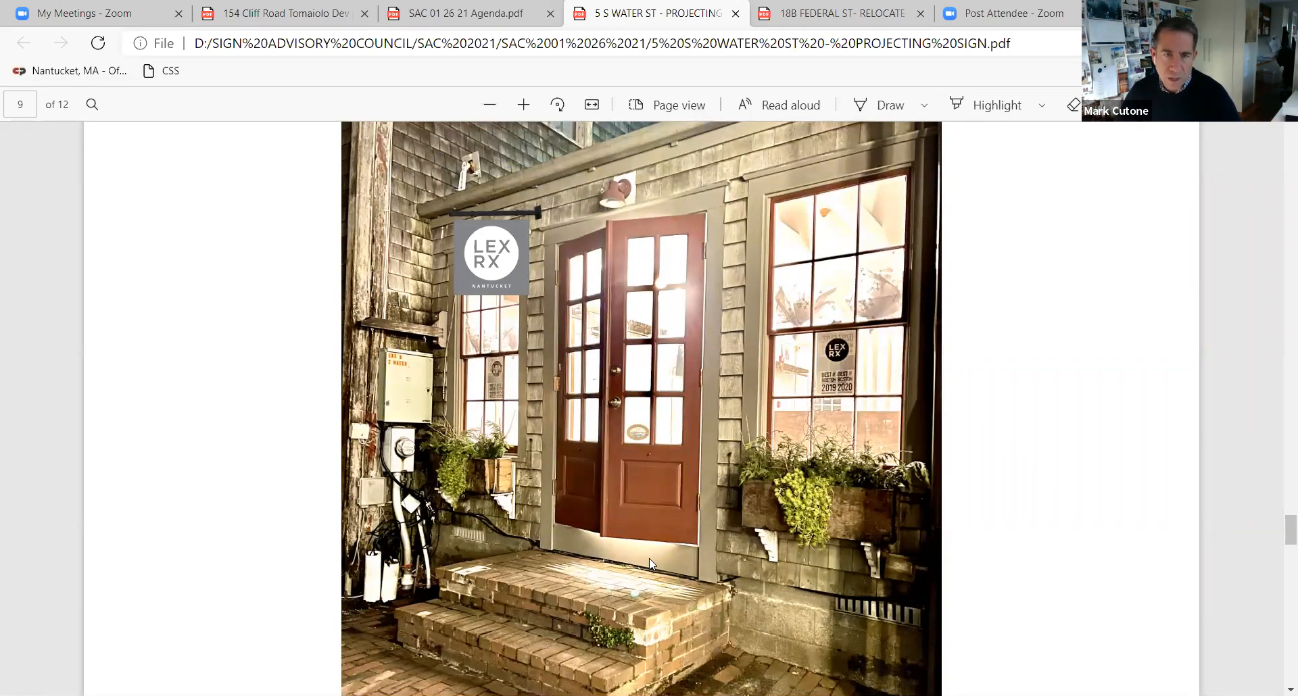
mouse_move(632, 594)
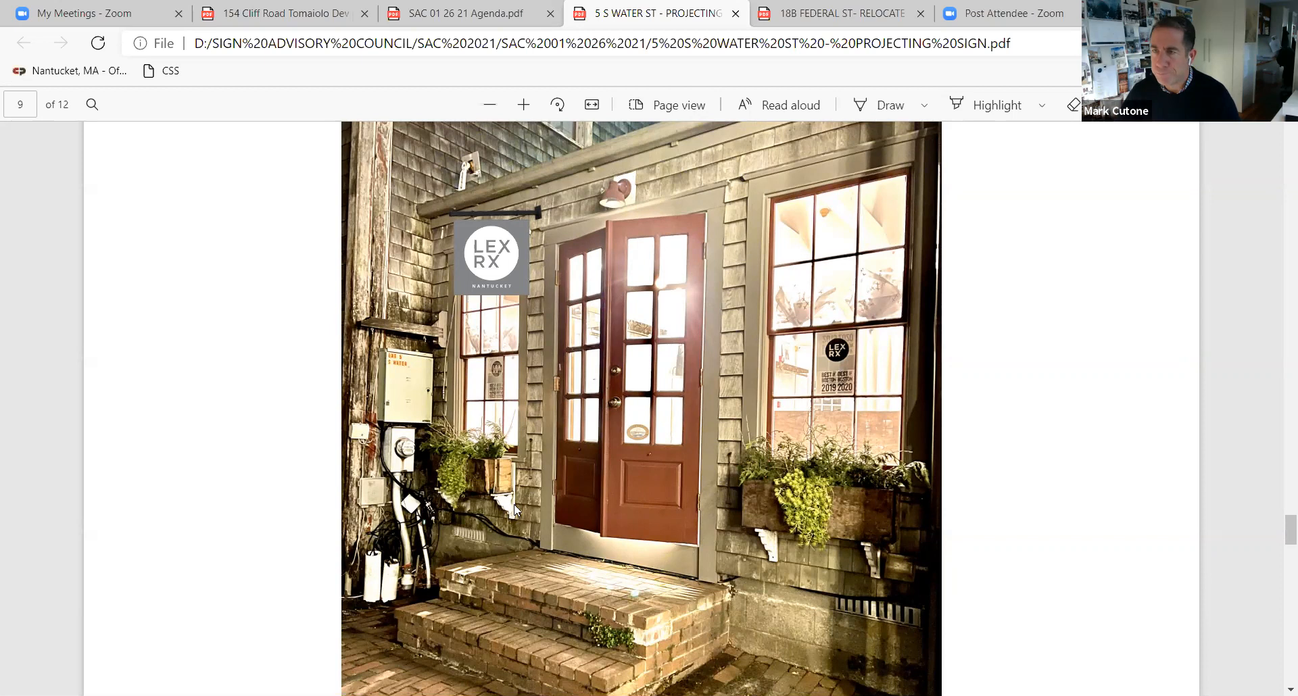
mouse_move(893, 572)
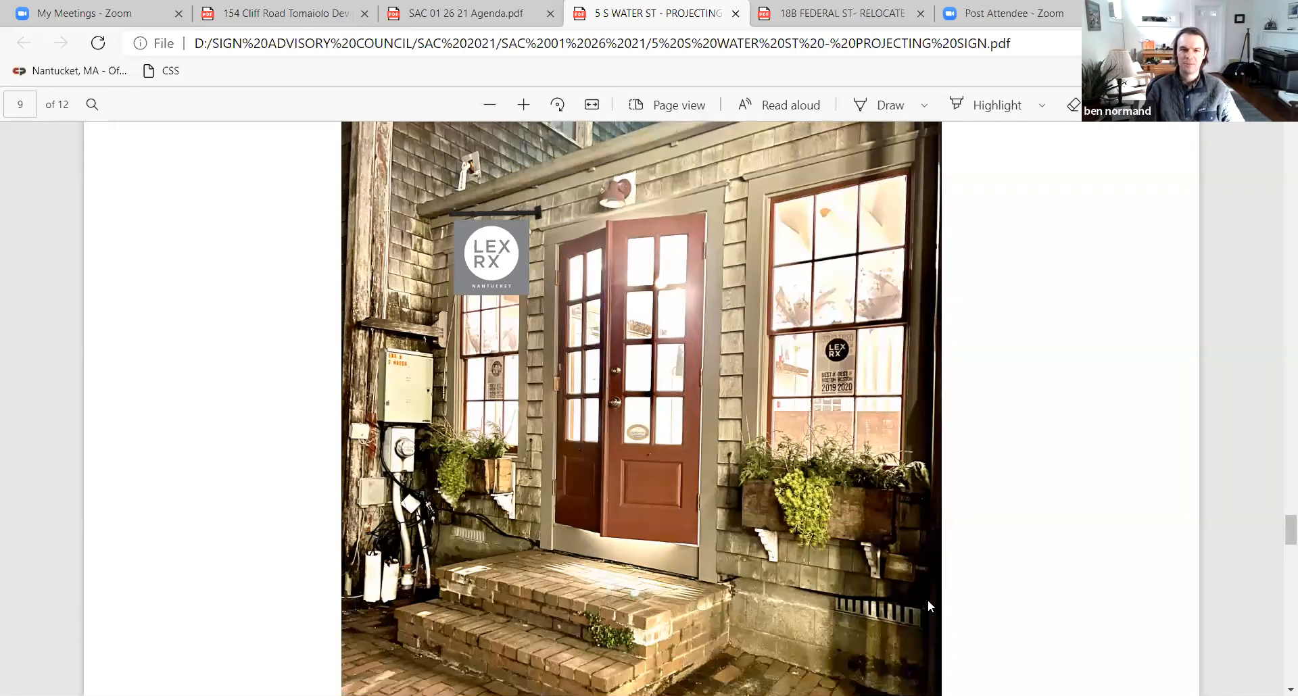
mouse_move(1068, 363)
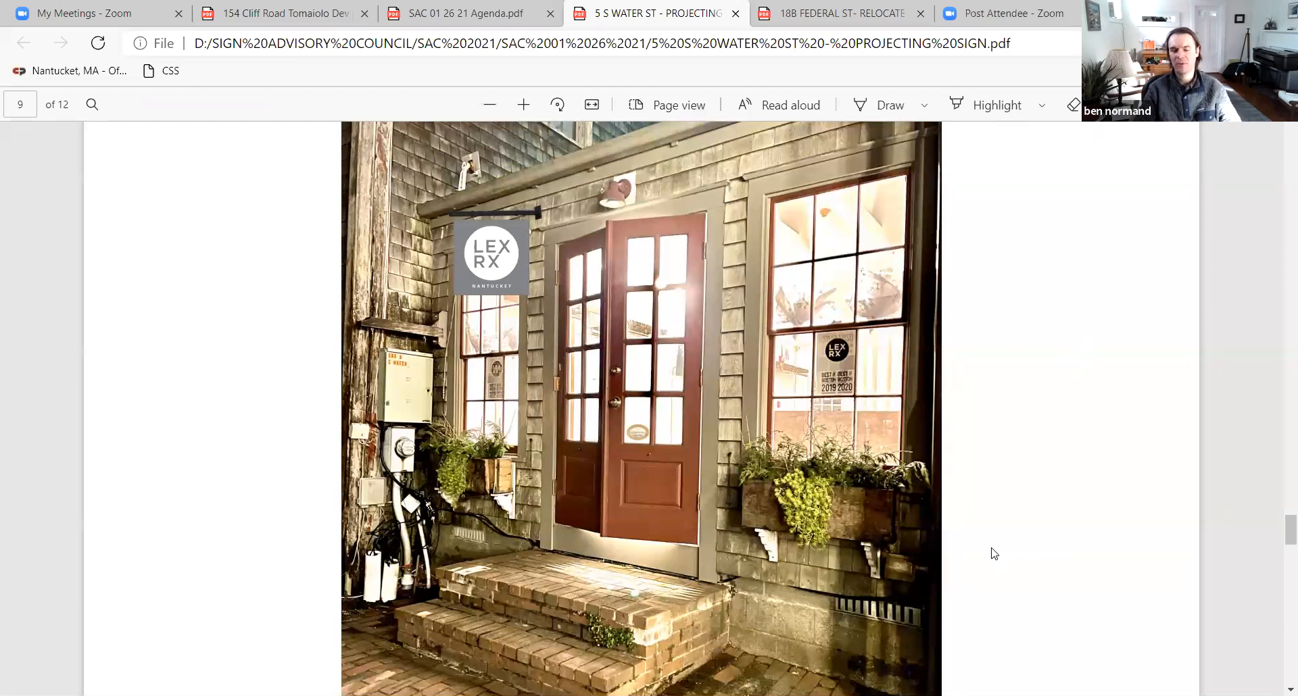
mouse_move(978, 553)
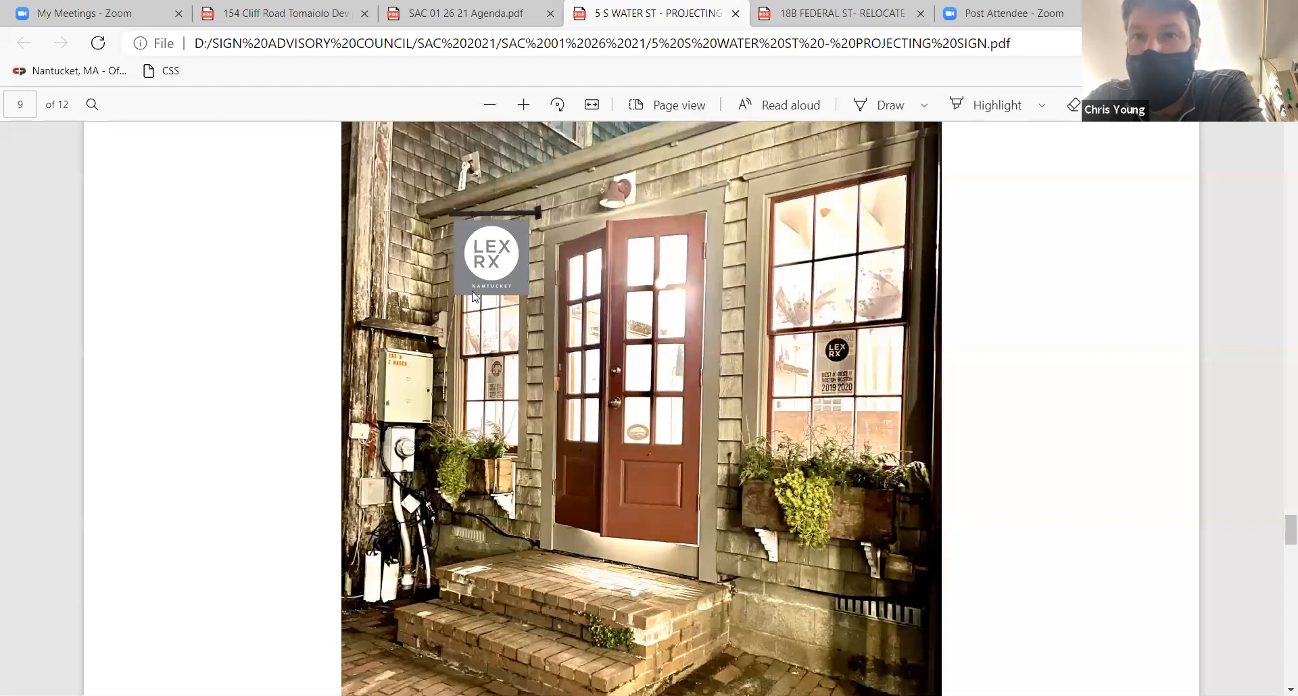
mouse_move(544, 246)
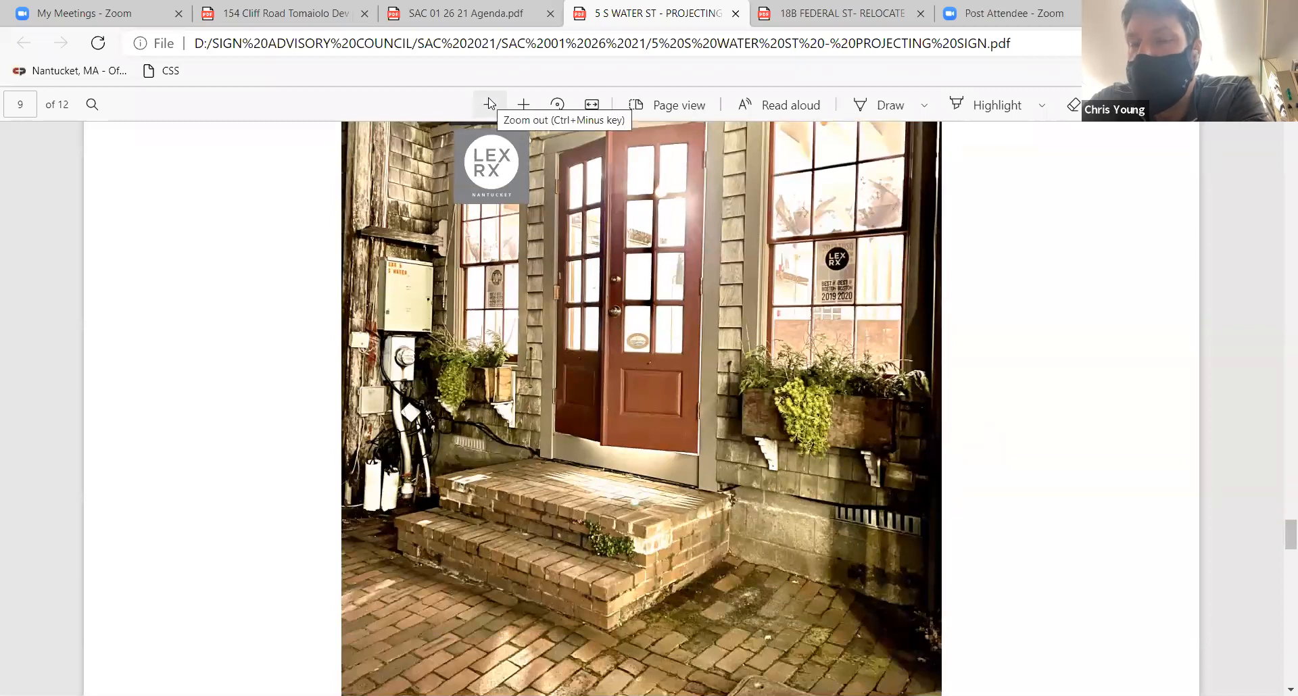
mouse_move(1280, 316)
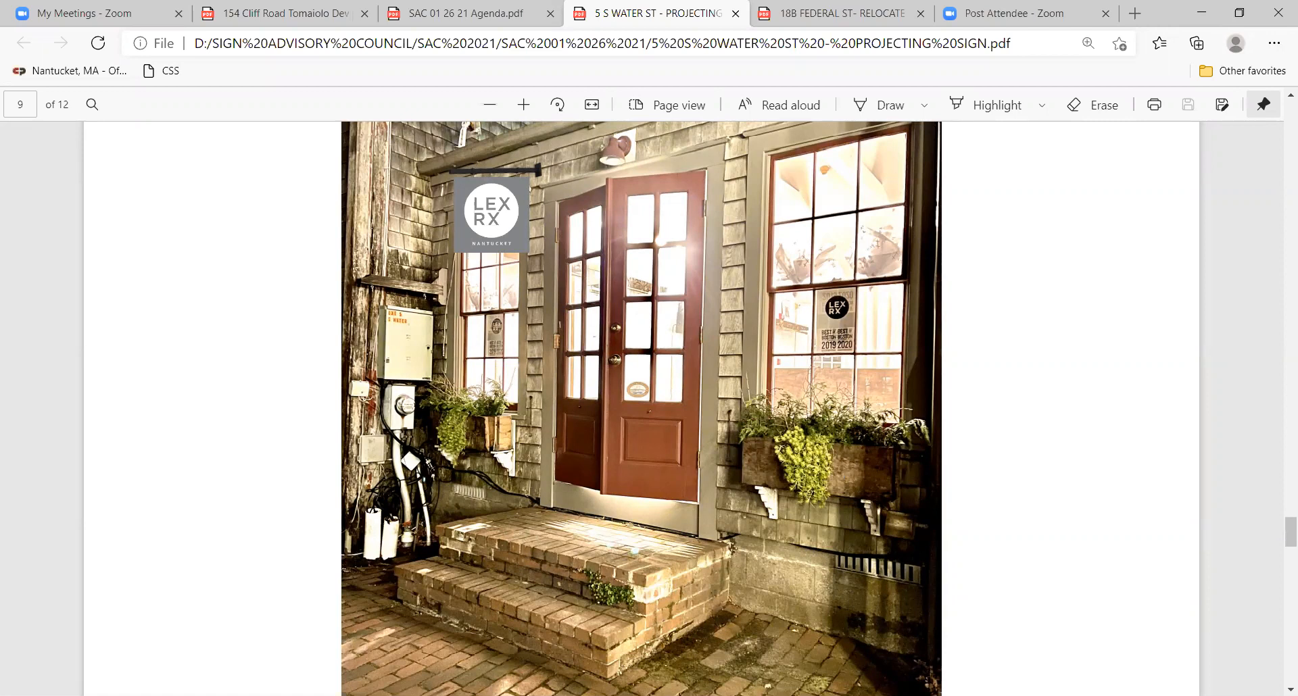
mouse_move(527, 286)
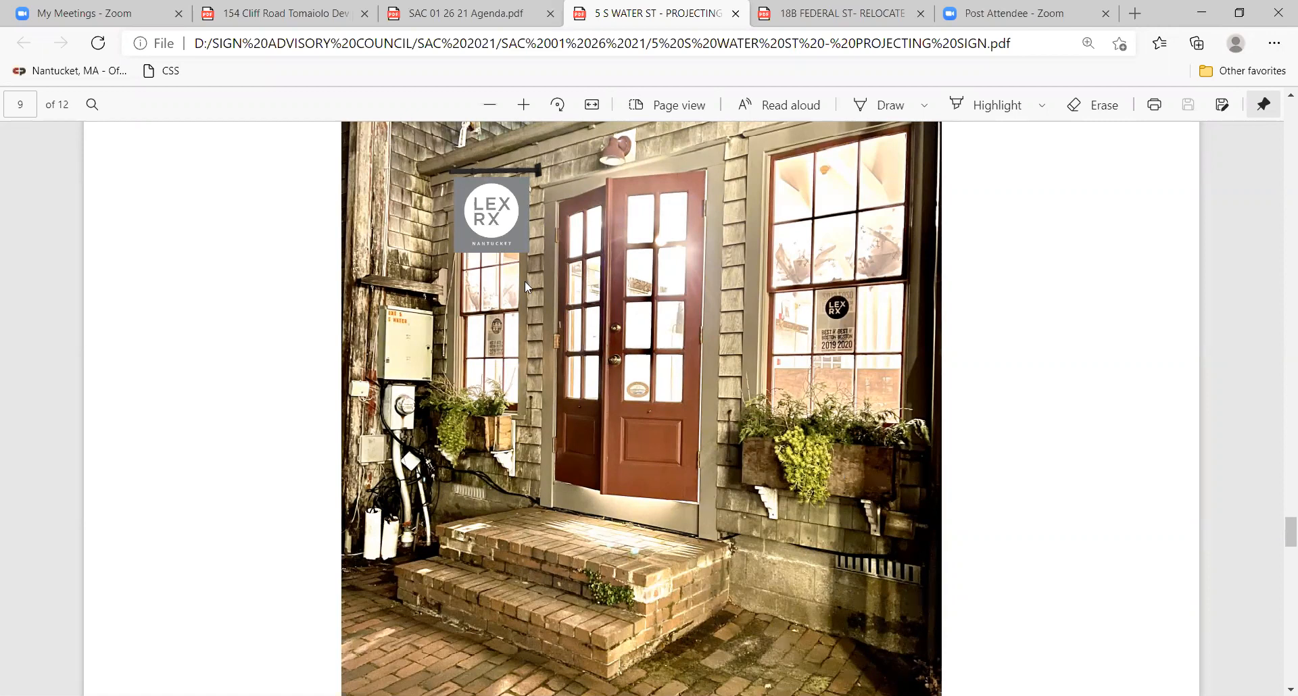
mouse_move(489, 206)
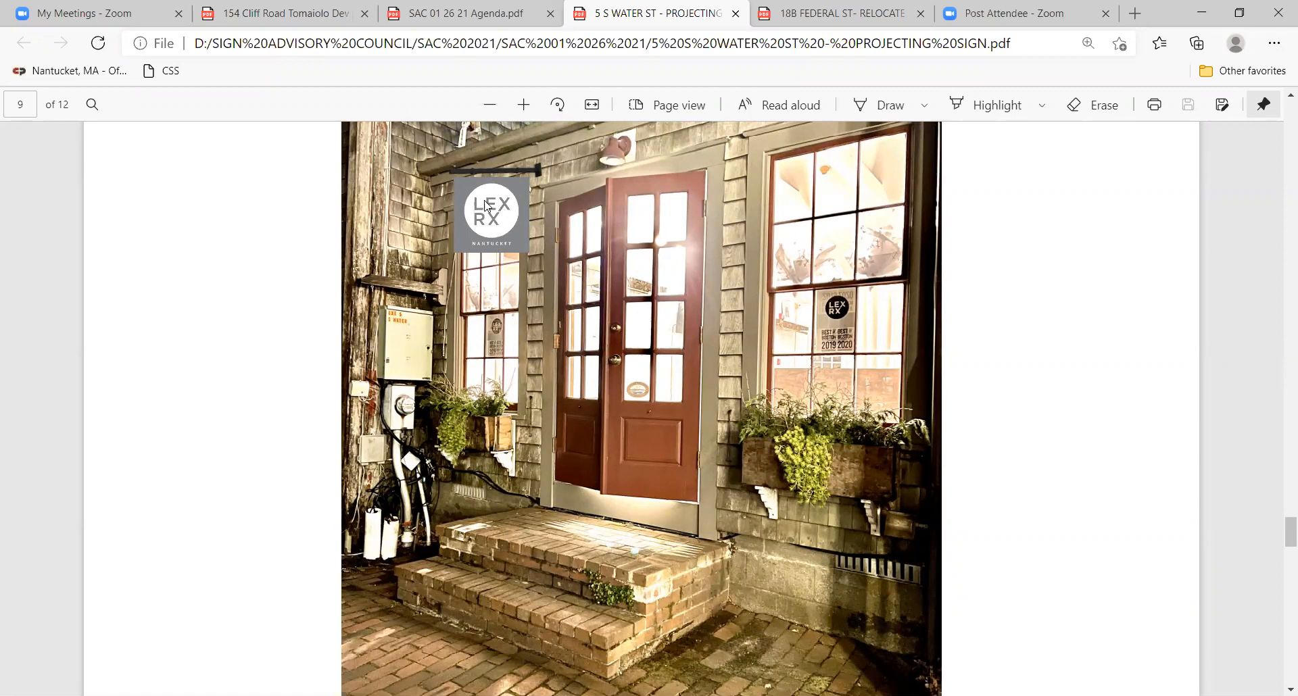
mouse_move(502, 225)
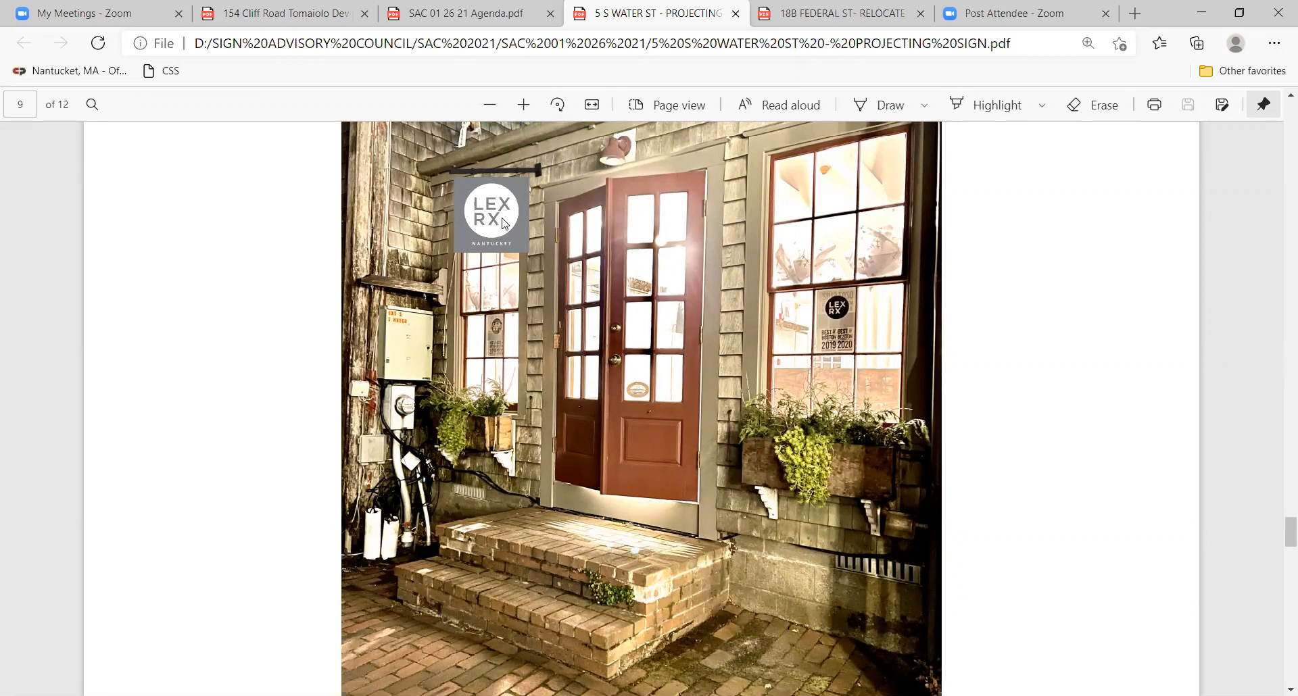
mouse_move(505, 349)
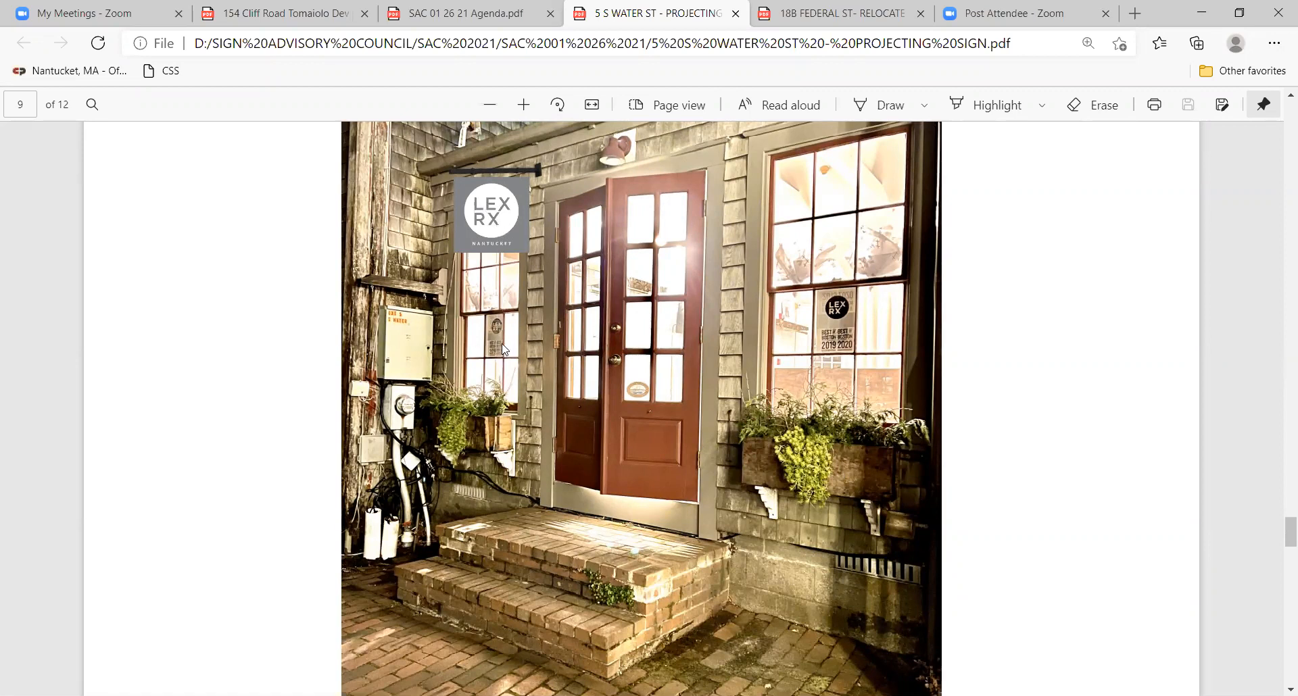
mouse_move(793, 305)
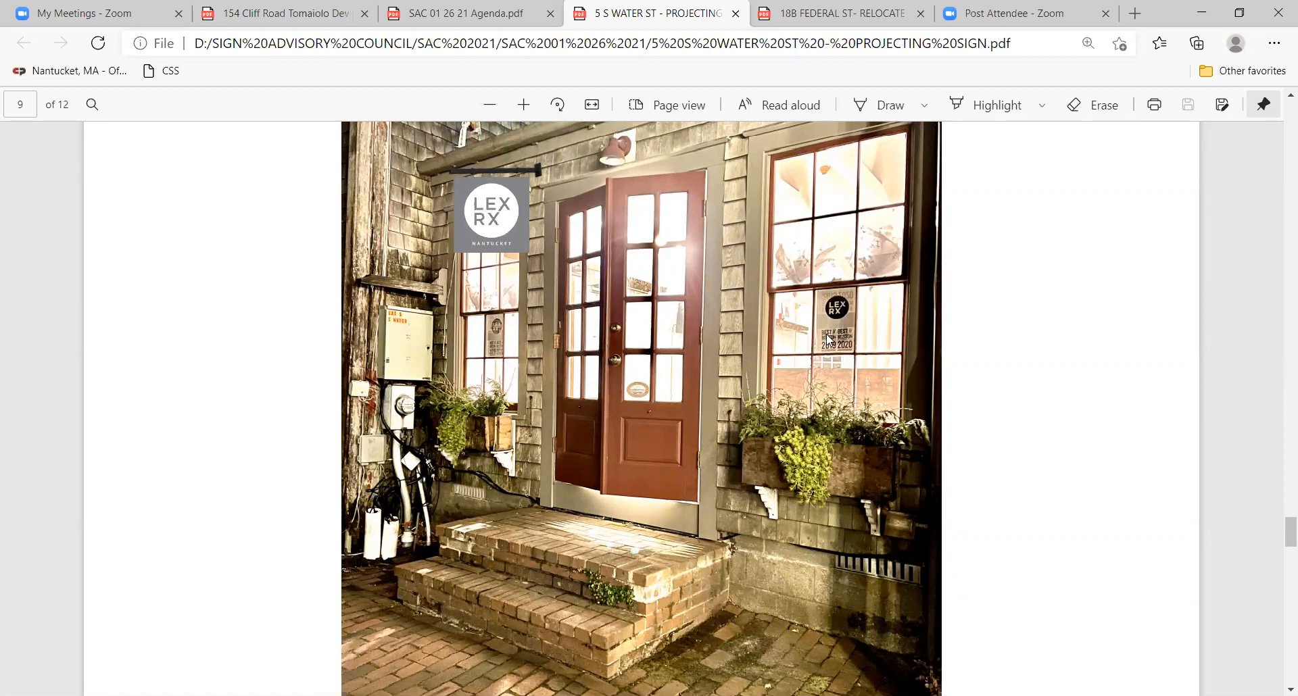
mouse_move(837, 330)
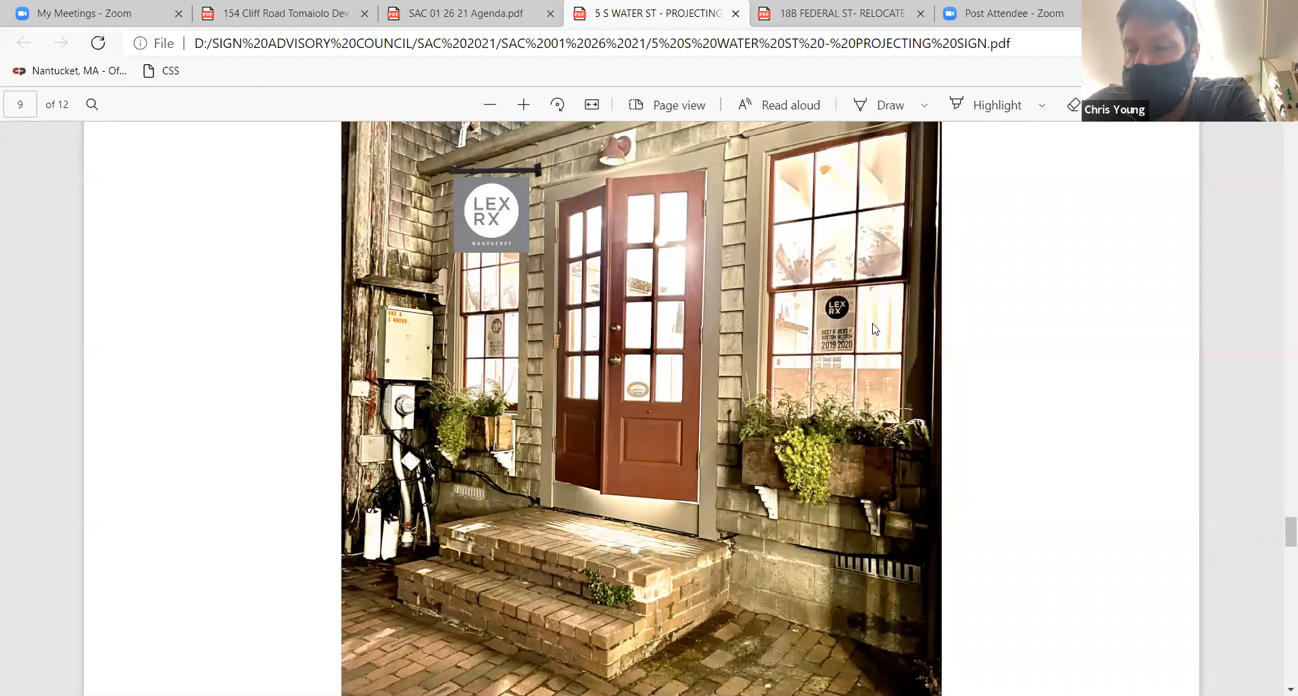
mouse_move(518, 372)
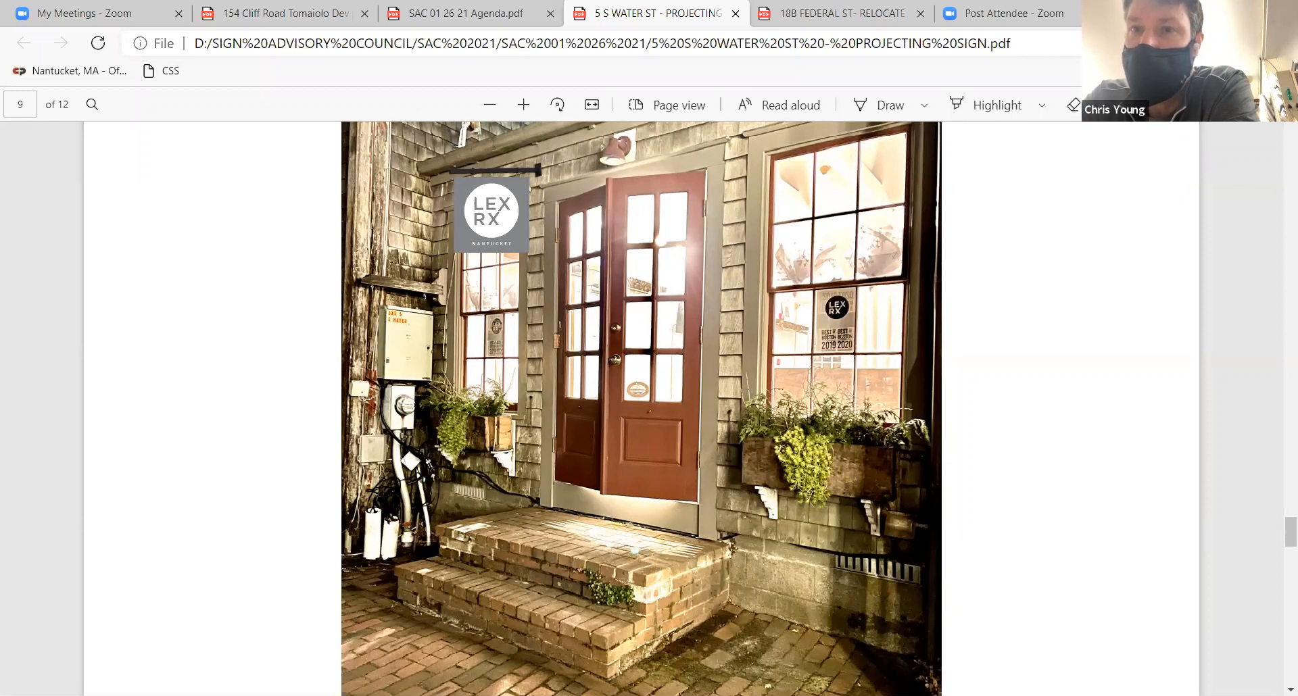
mouse_move(477, 443)
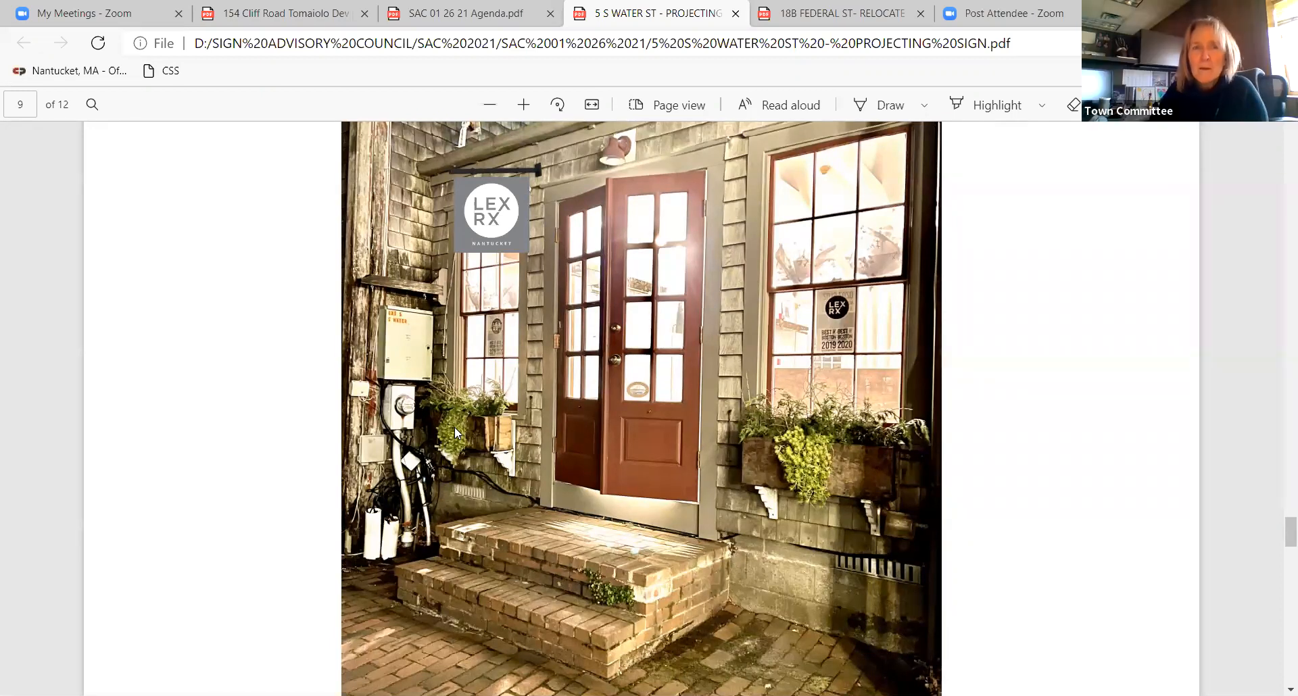
mouse_move(494, 398)
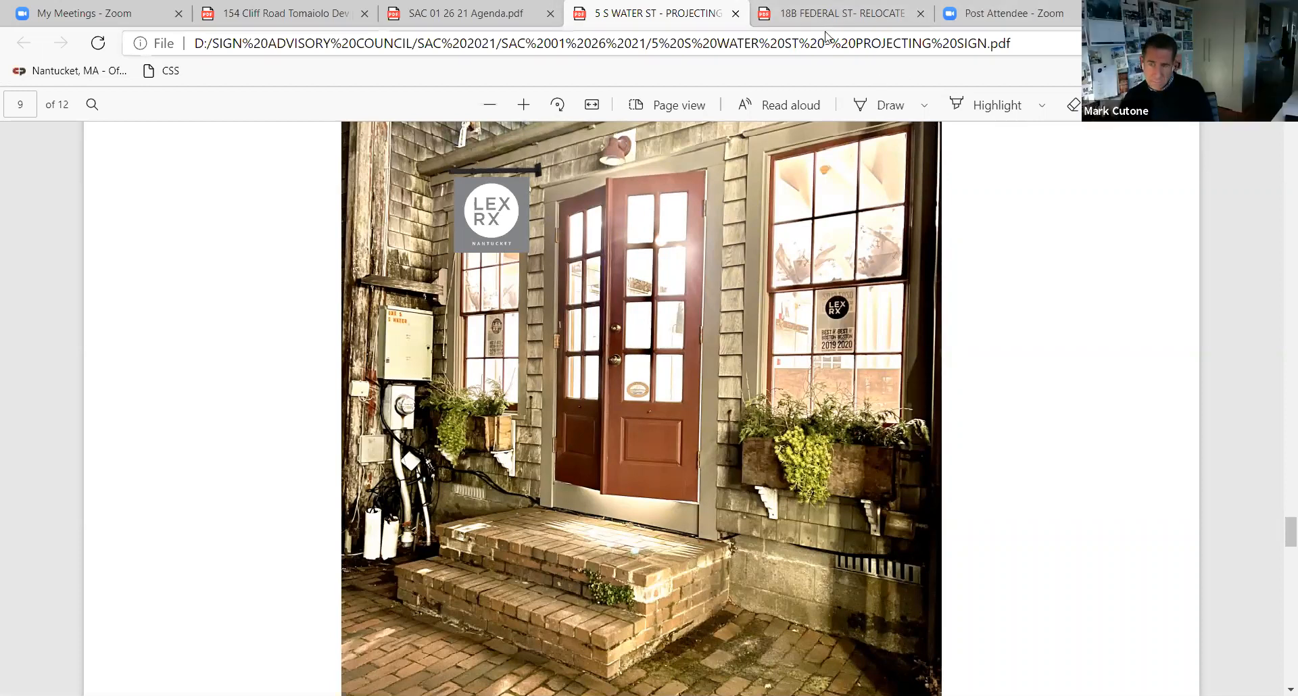
mouse_move(744, 85)
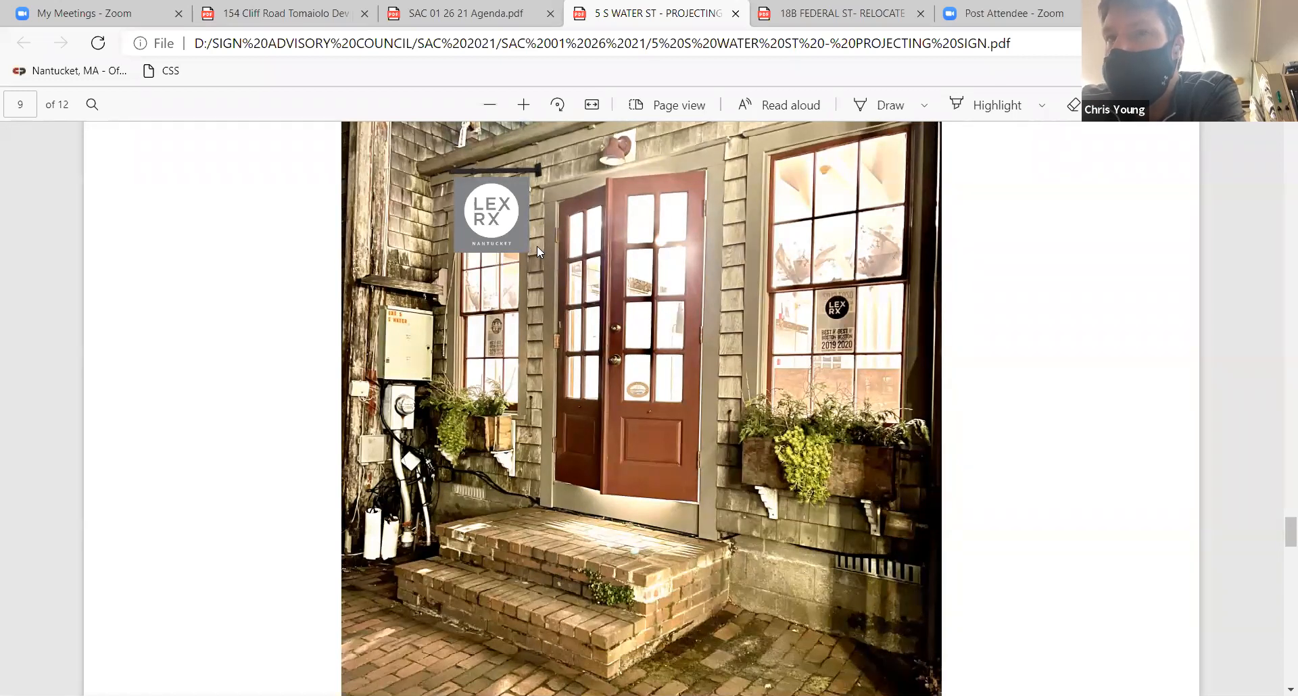
mouse_move(538, 247)
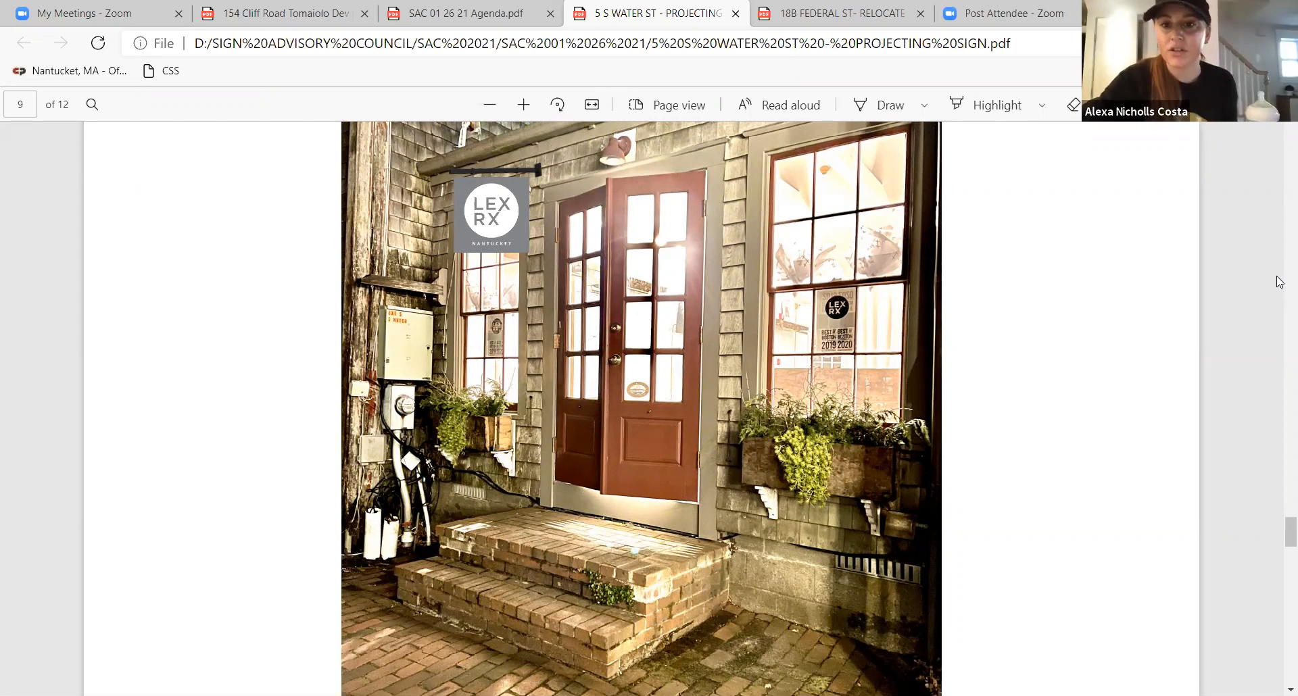
mouse_move(728, 166)
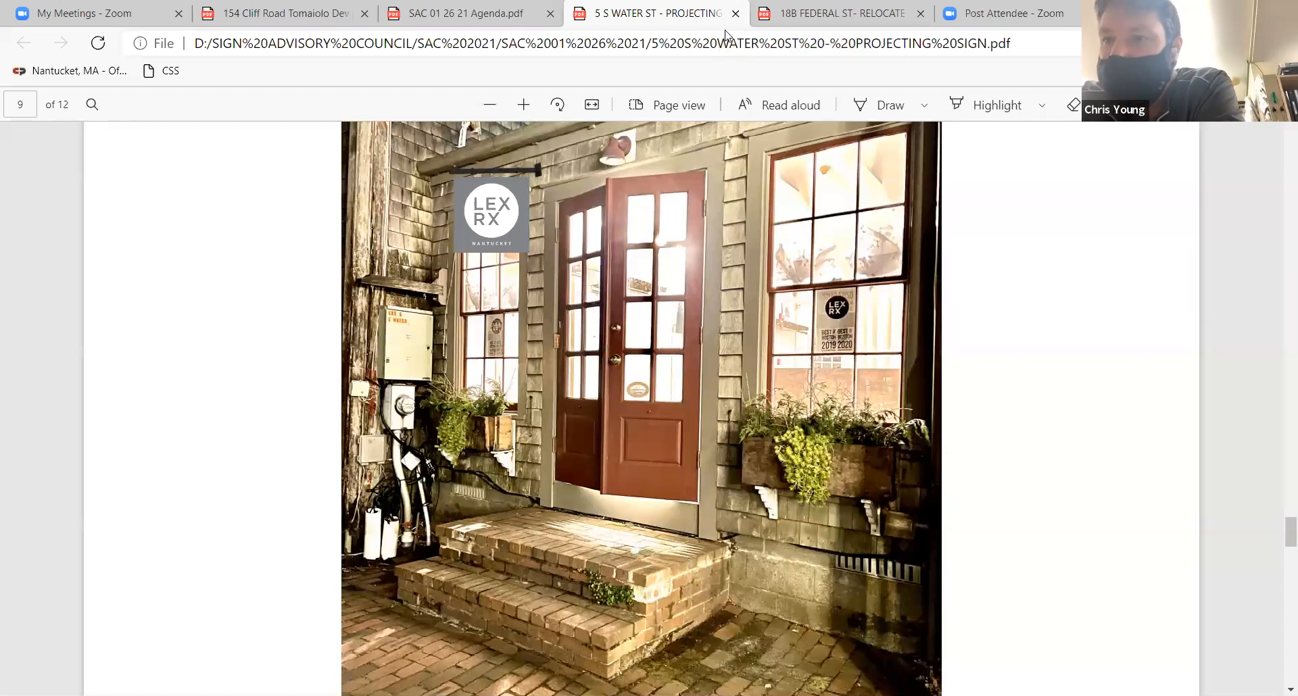
mouse_move(1075, 277)
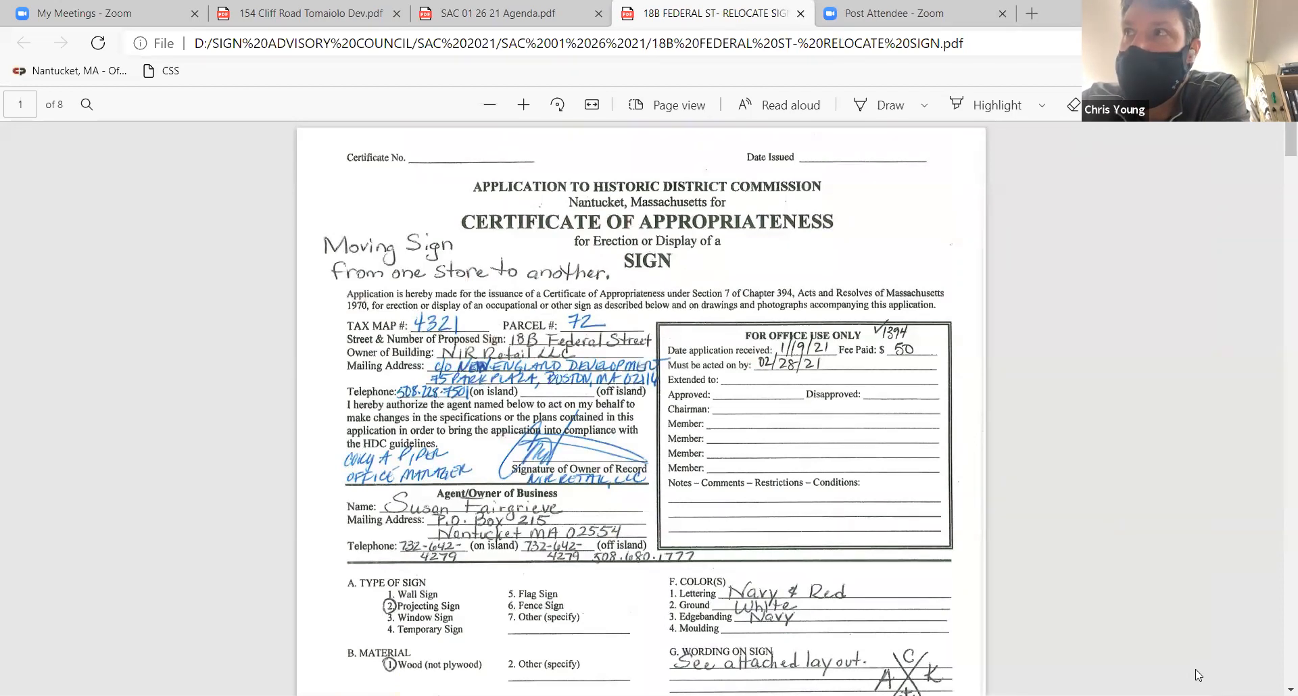
mouse_move(893, 558)
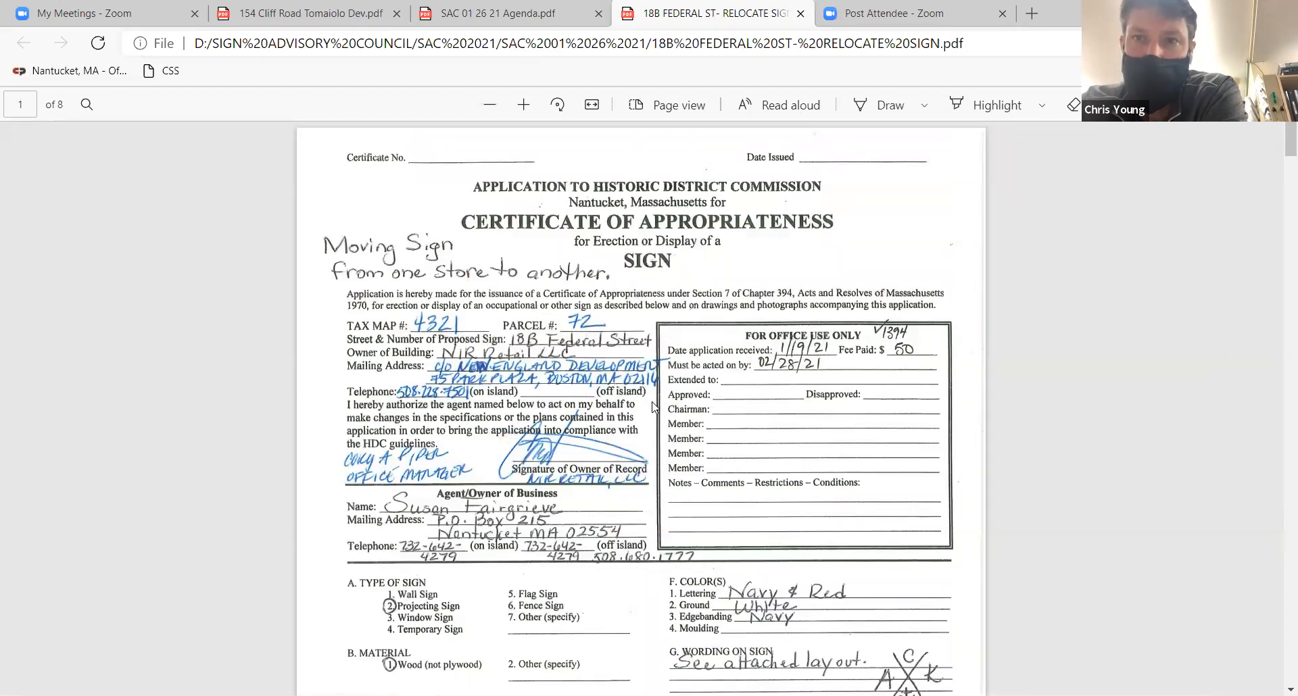
Step: Scroll through the 18B Federal Street application starting from its site map
scroll("down", 3)
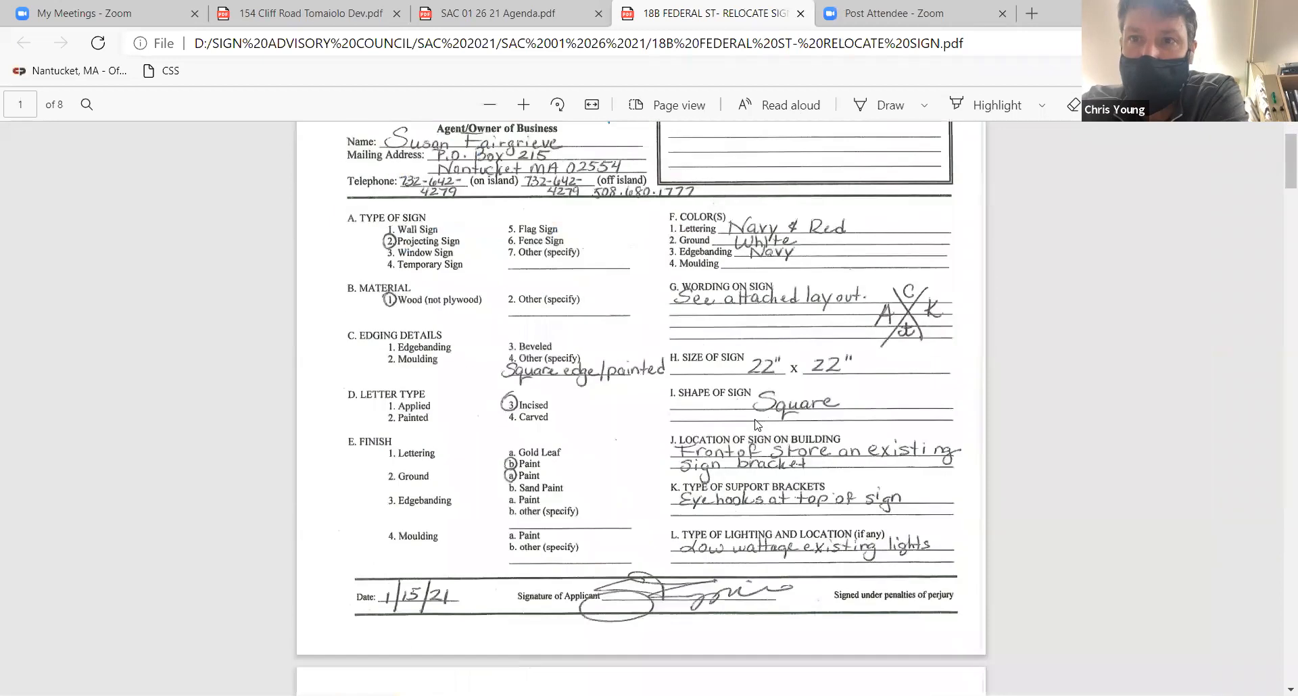
scroll("down", 3)
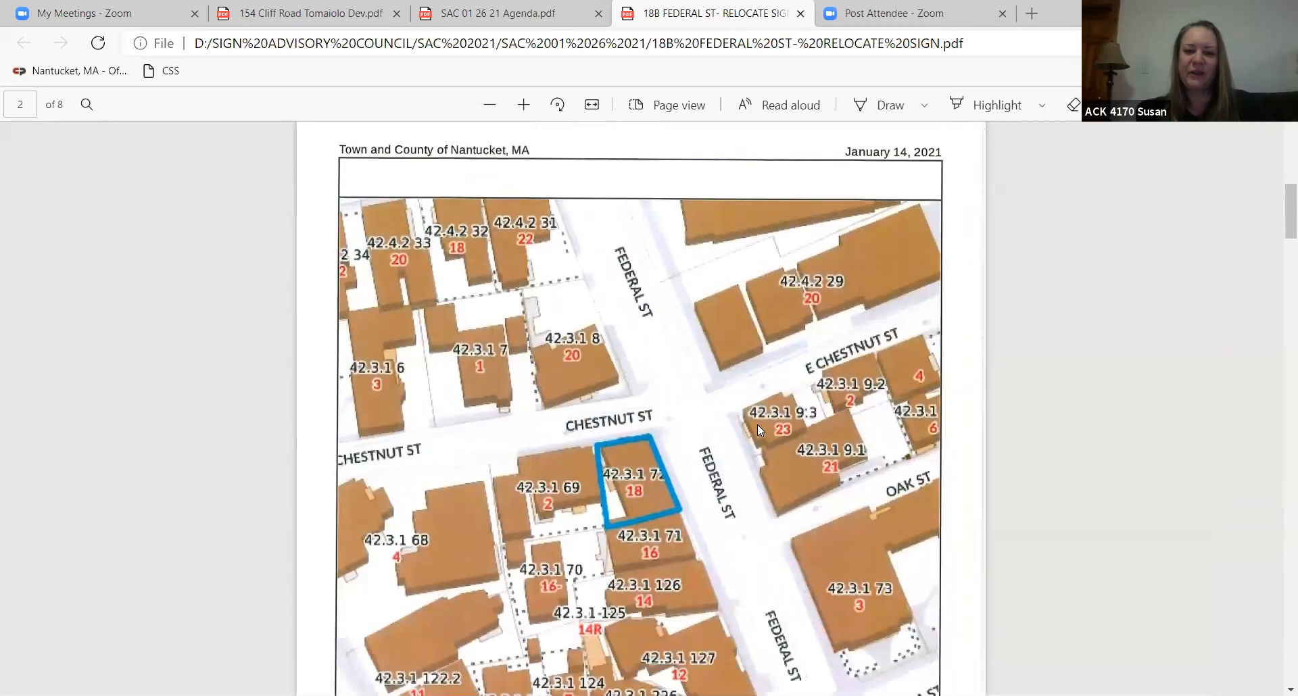
scroll("down", 3)
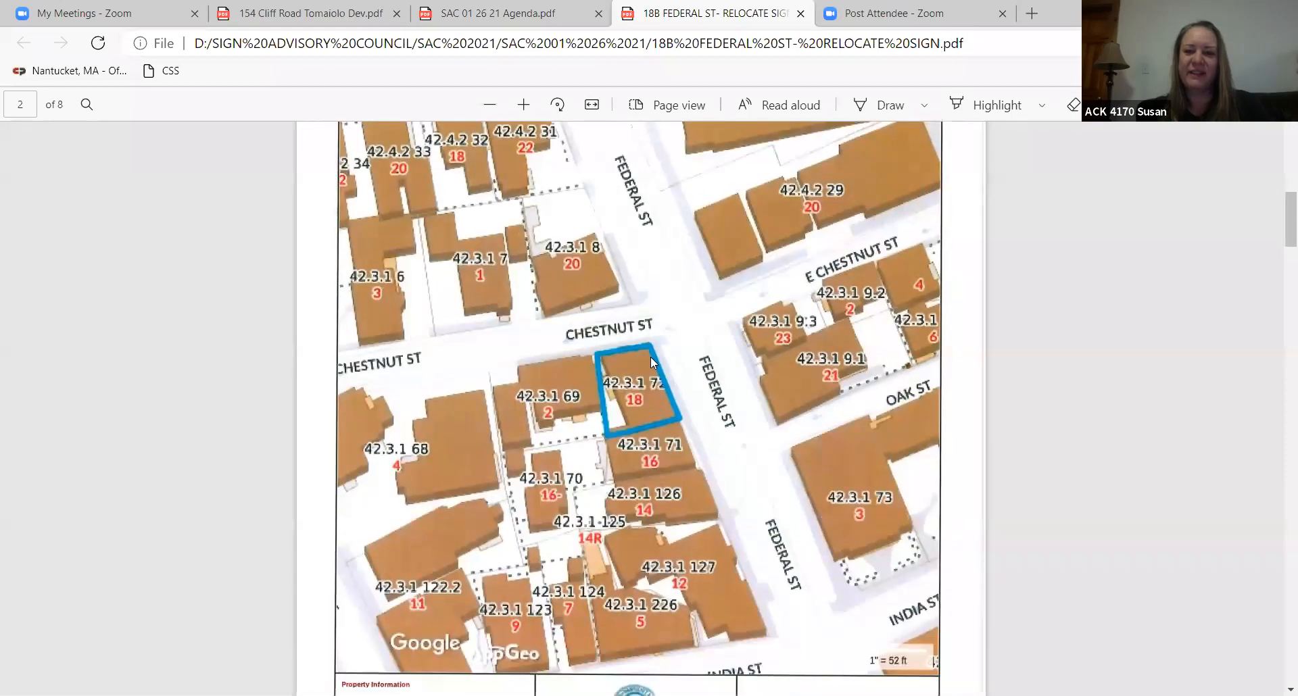
scroll("down", 3)
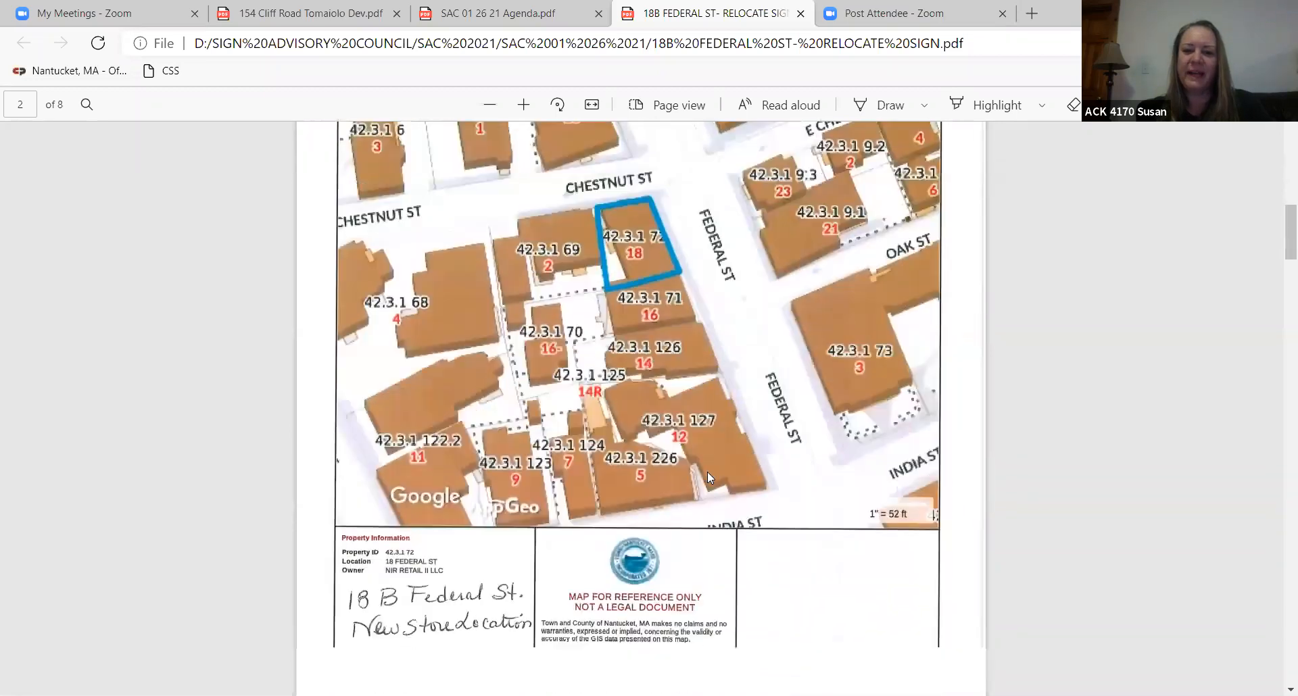
scroll("down", 3)
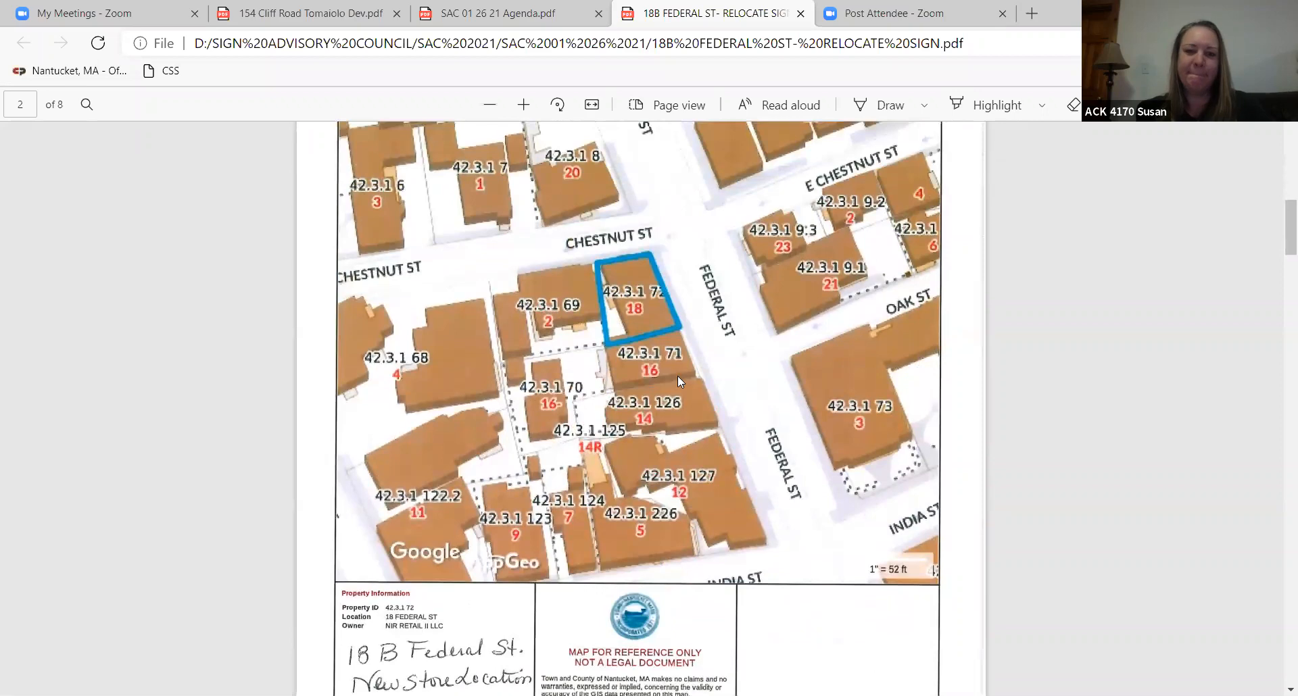
scroll("down", 3)
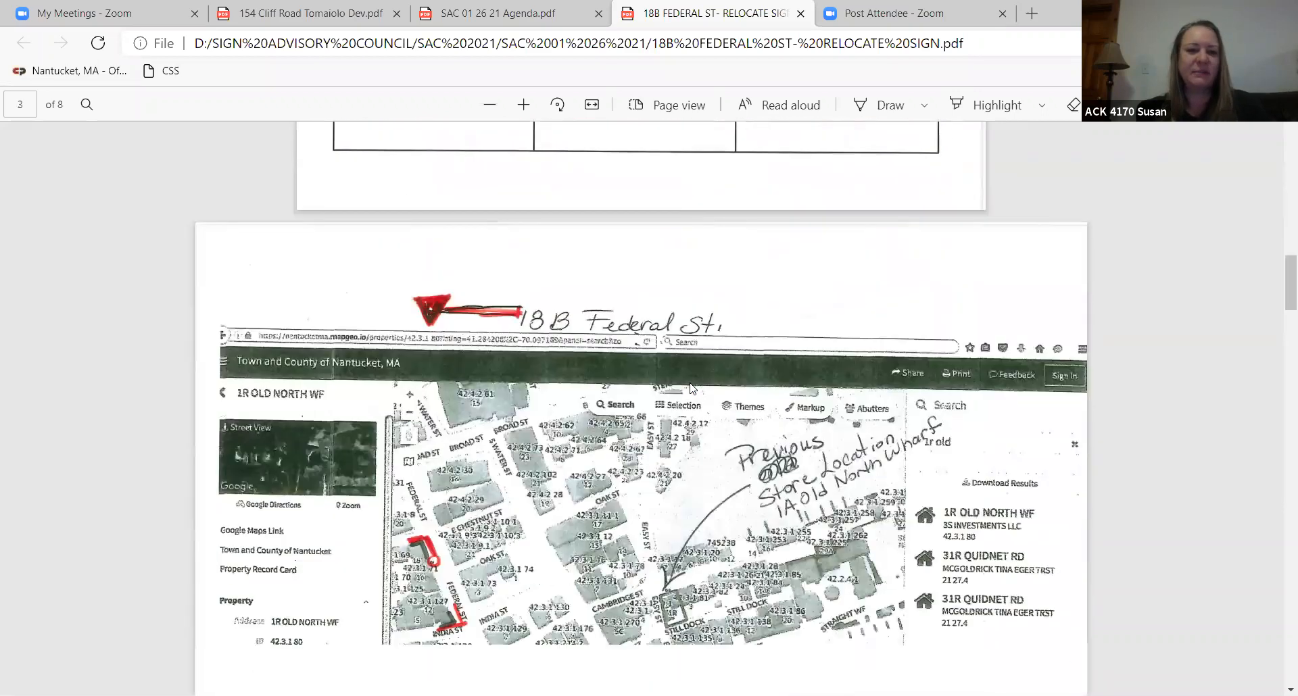
scroll("down", 3)
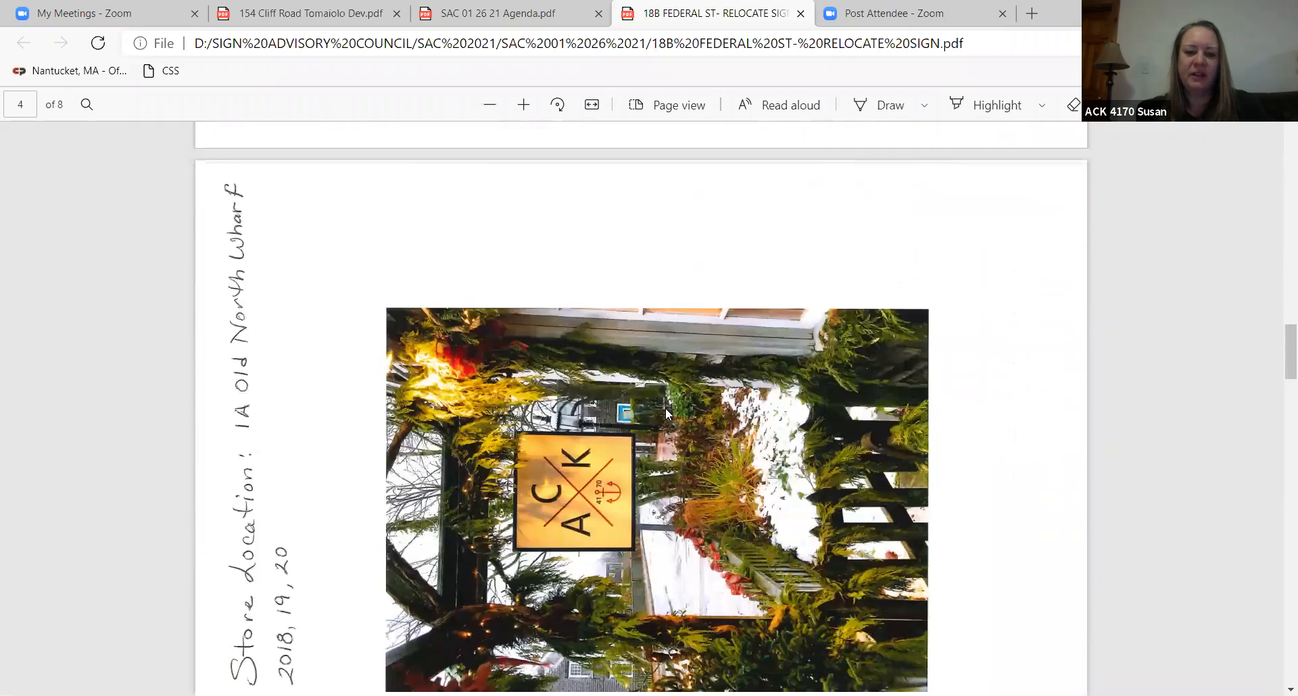
left_click(557, 104)
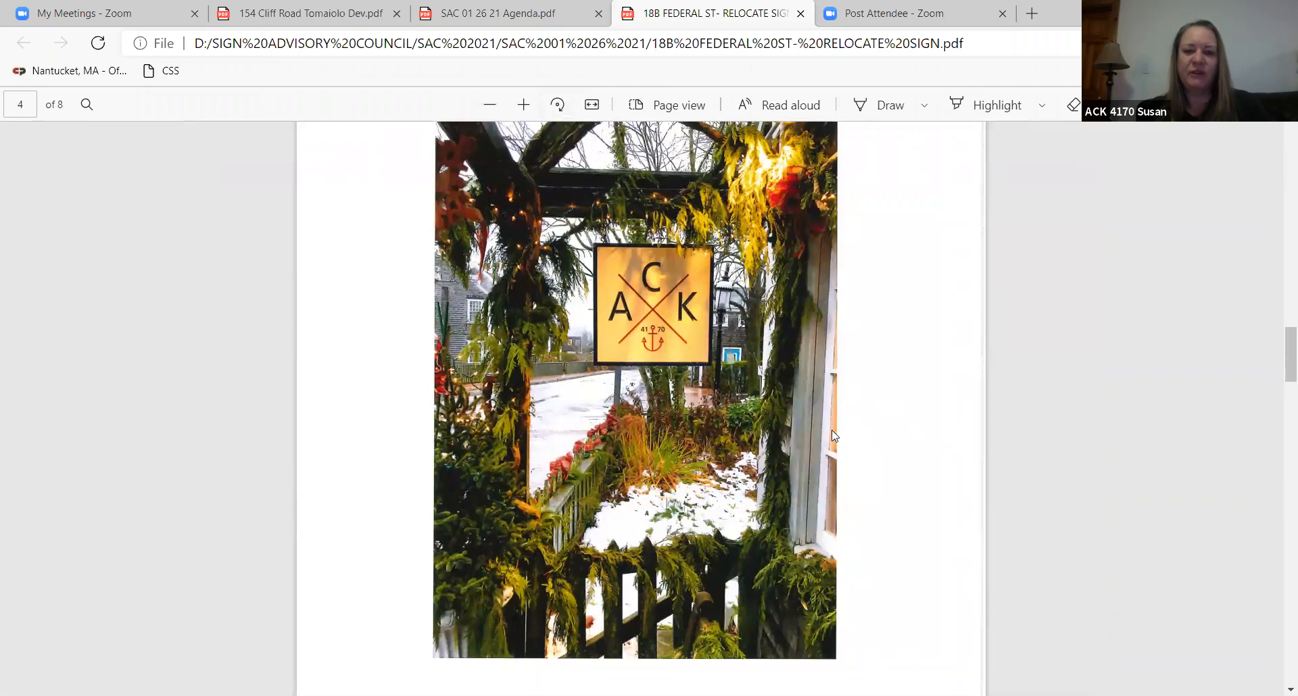
Step: Continue scrolling to final page 8, showing the sign's new storefront location
scroll("down", 3)
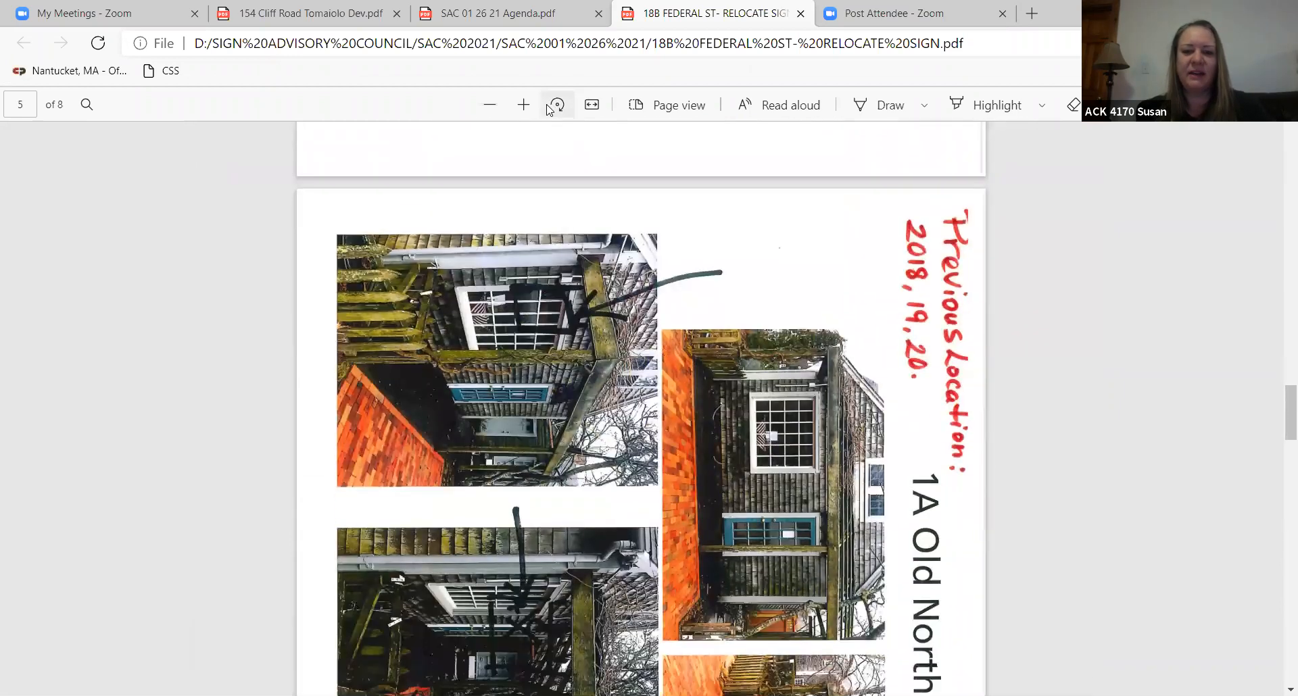
scroll("down", 3)
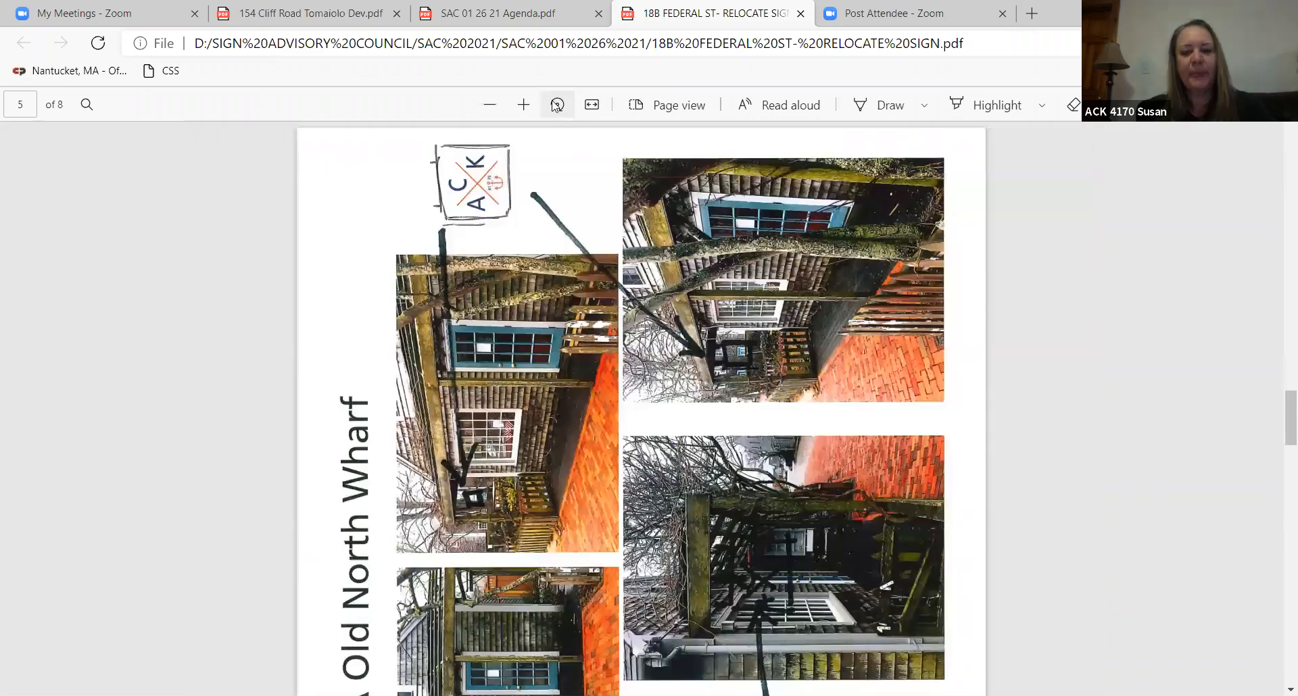
scroll("down", 3)
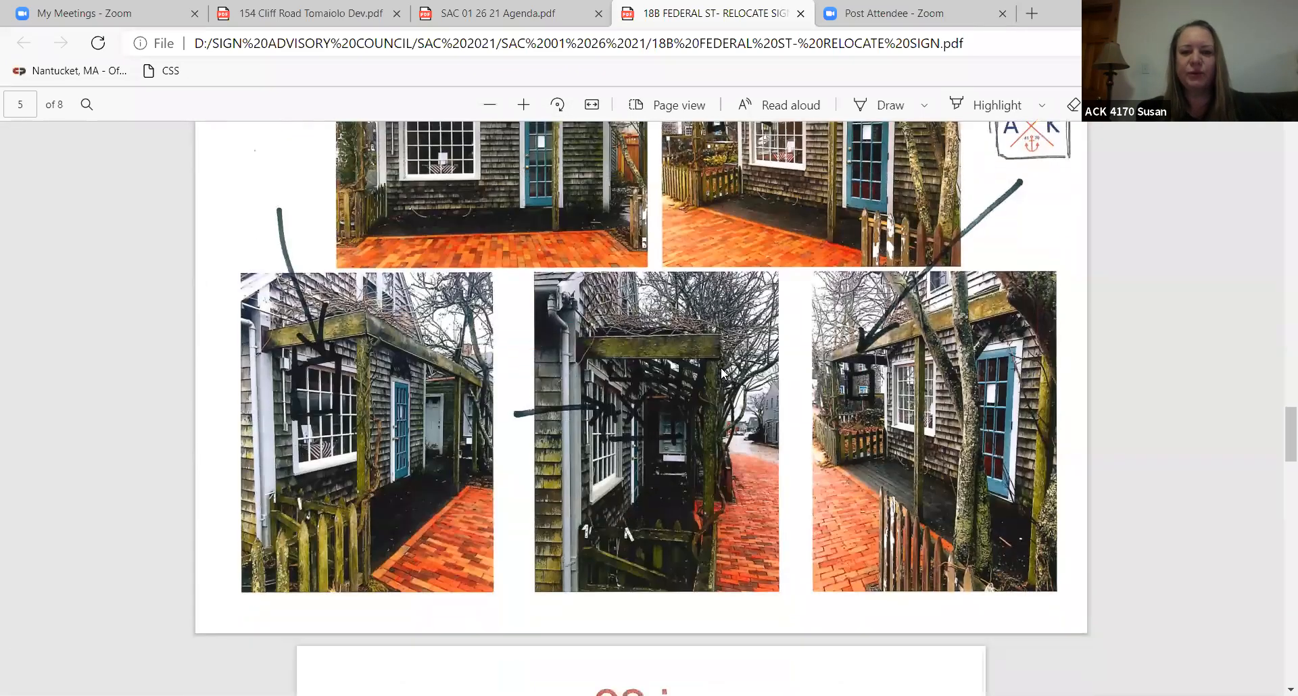
scroll("down", 3)
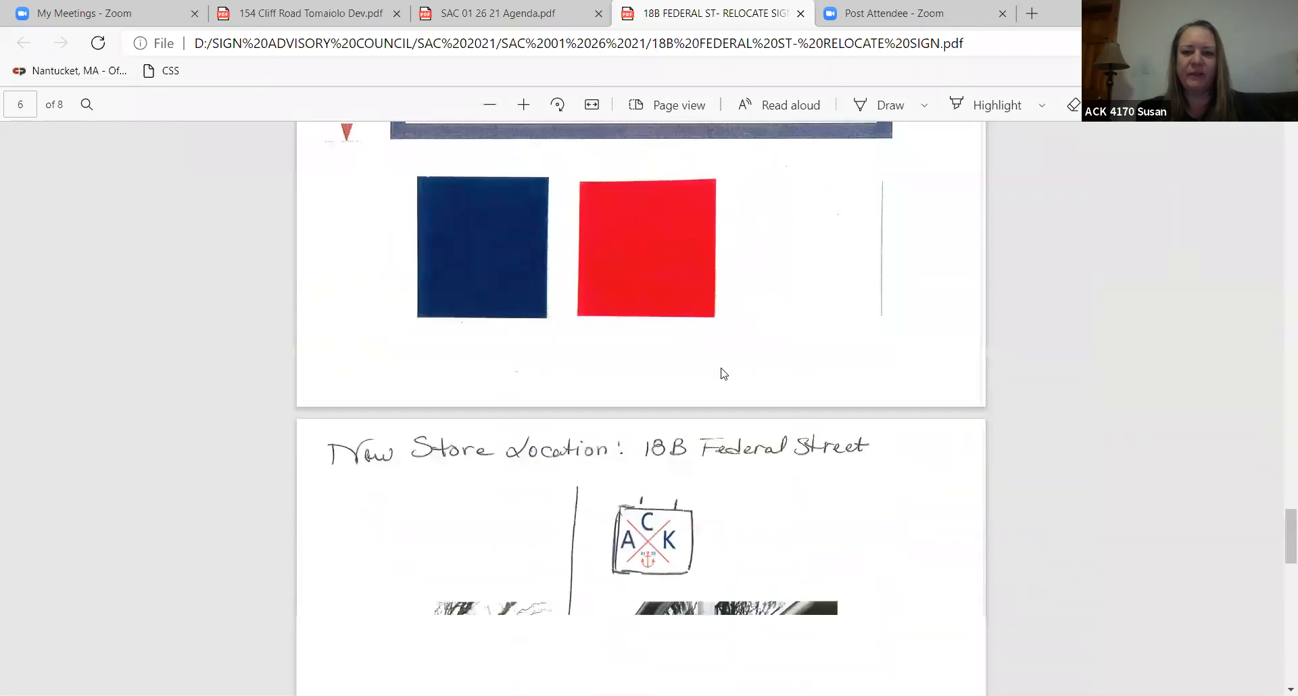
scroll("down", 3)
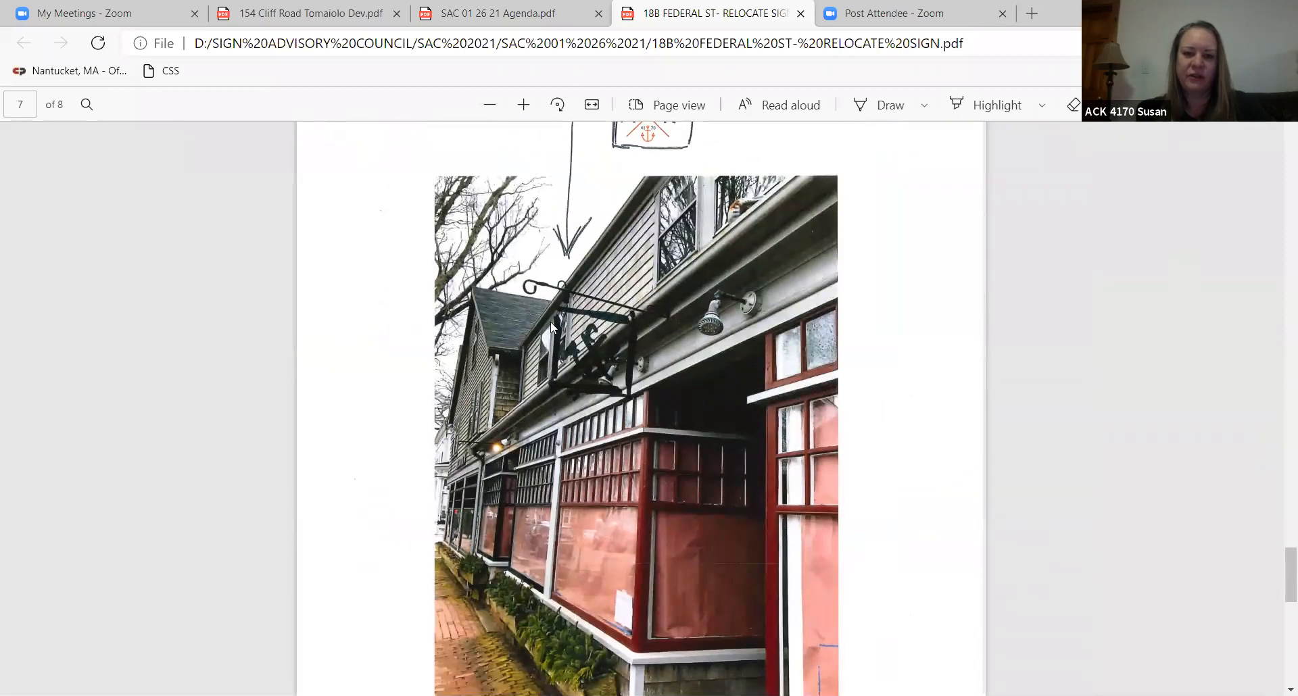
mouse_move(644, 431)
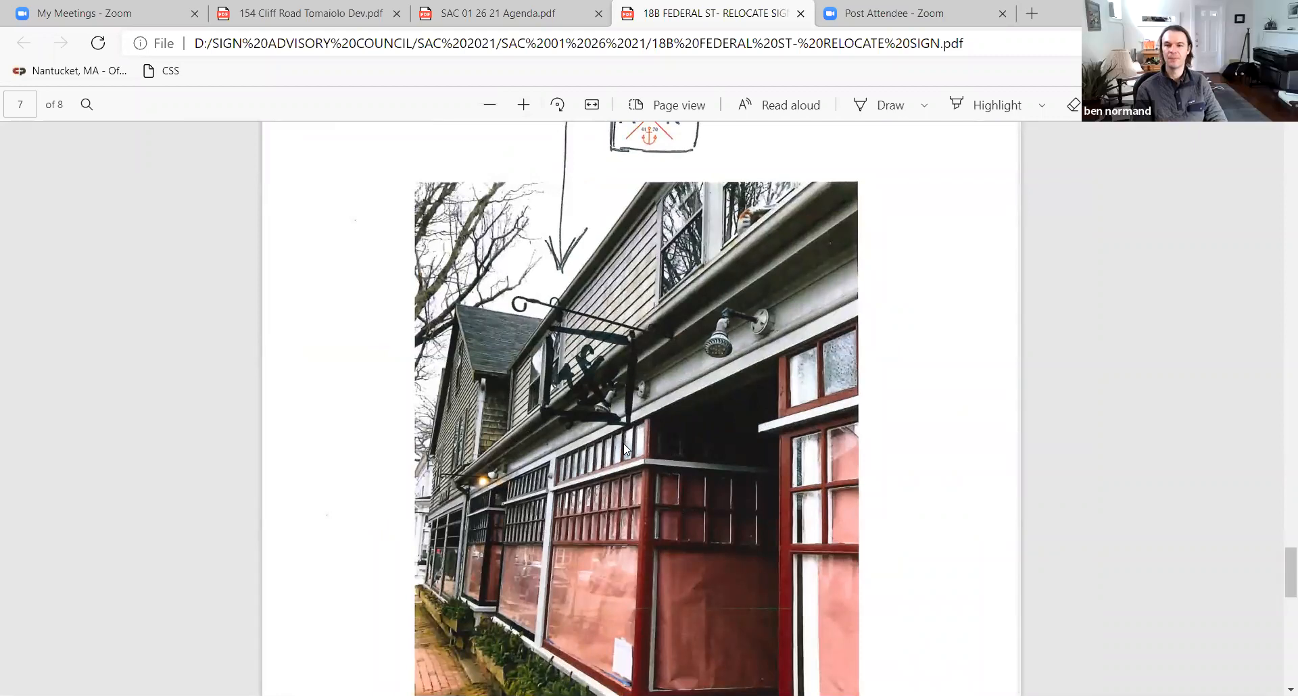
scroll("down", 3)
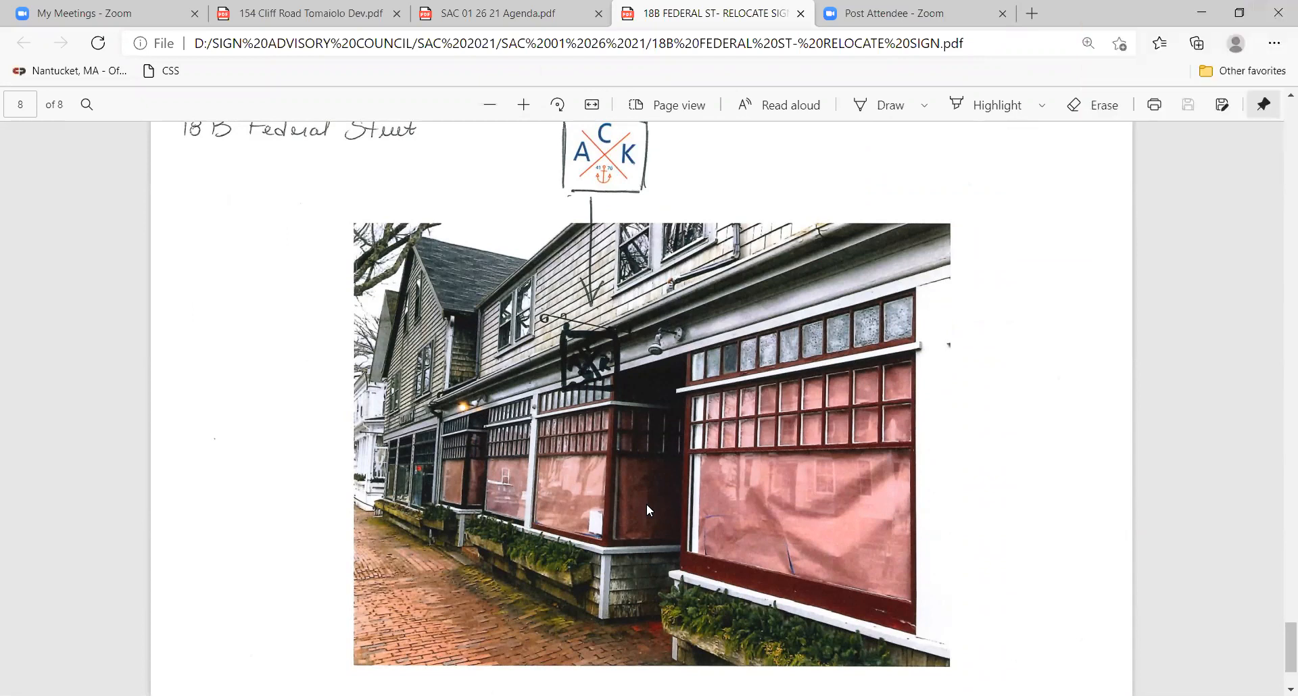
mouse_move(883, 577)
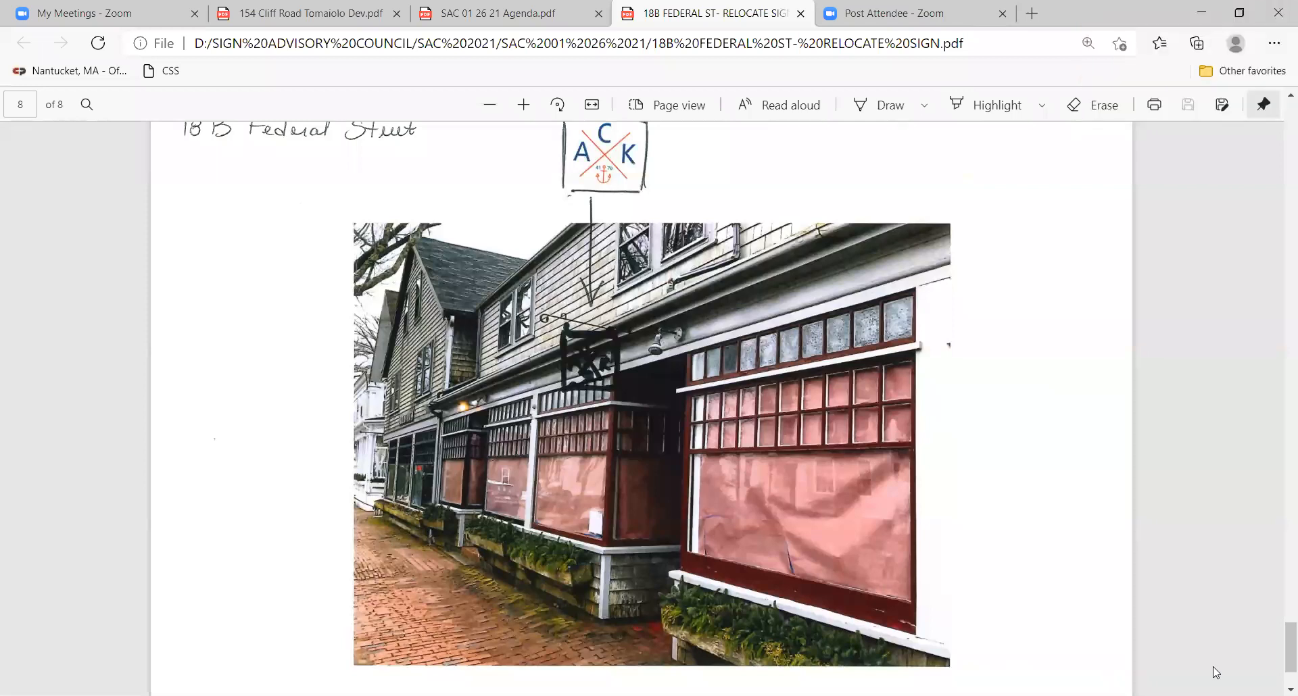
mouse_move(1199, 675)
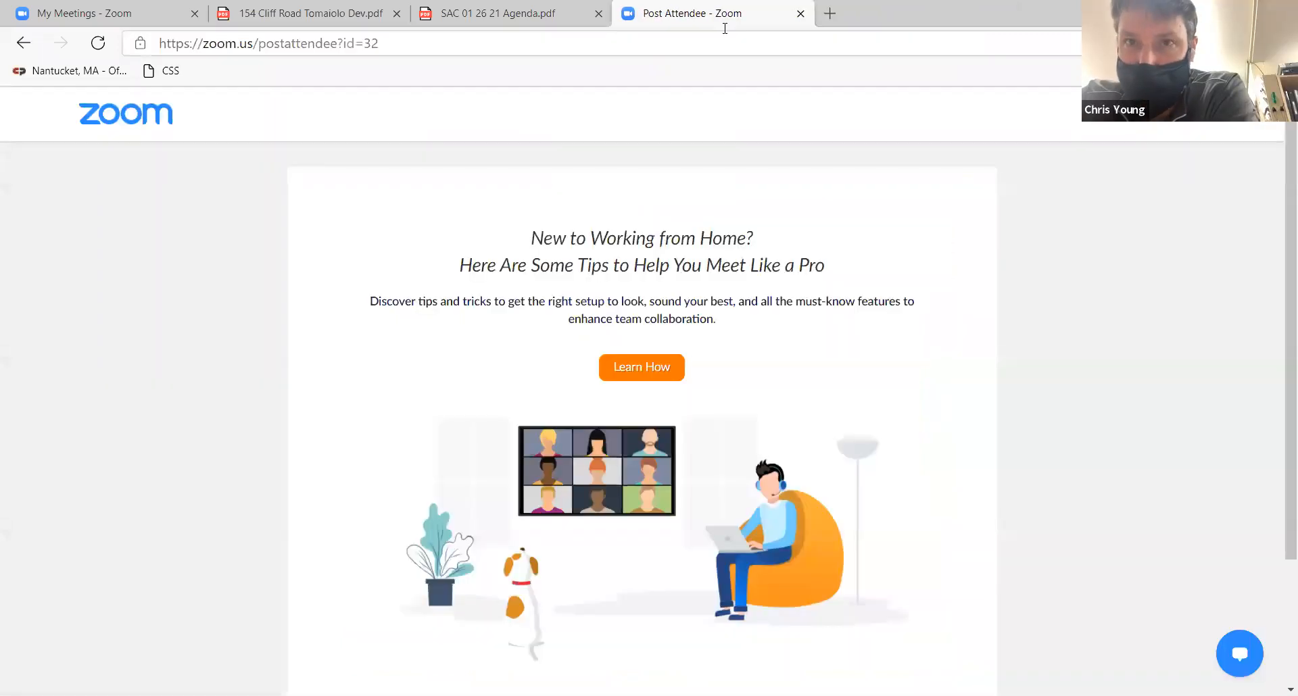
Step: Close the SAC meeting agenda tab and show the '154 Cliff Road Tomaiolo Dev.pdf' notice
left_click(497, 13)
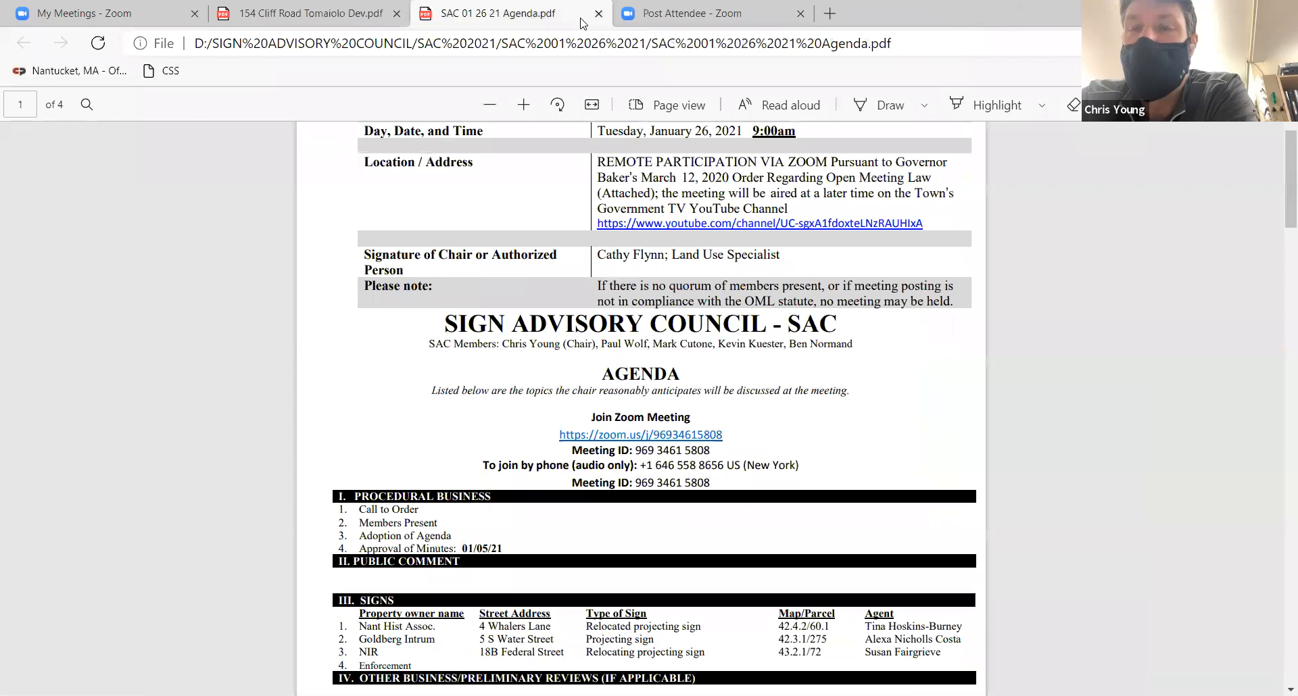
left_click(597, 14)
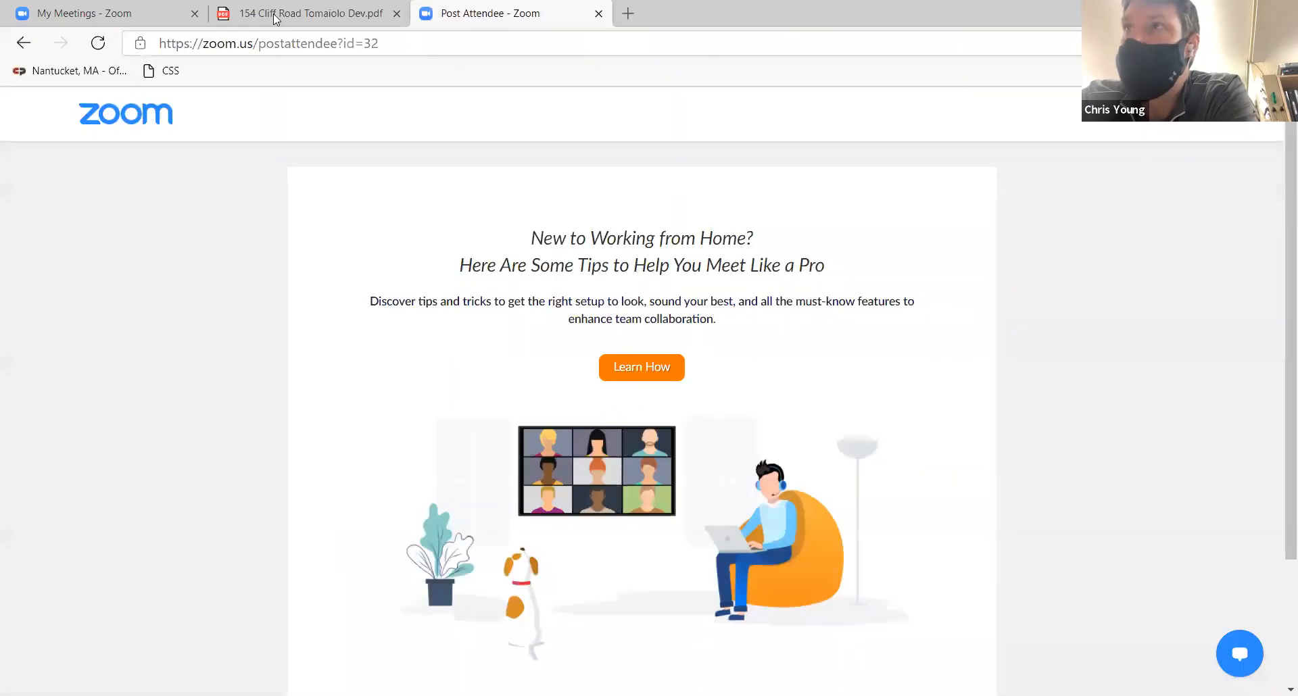
left_click(311, 13)
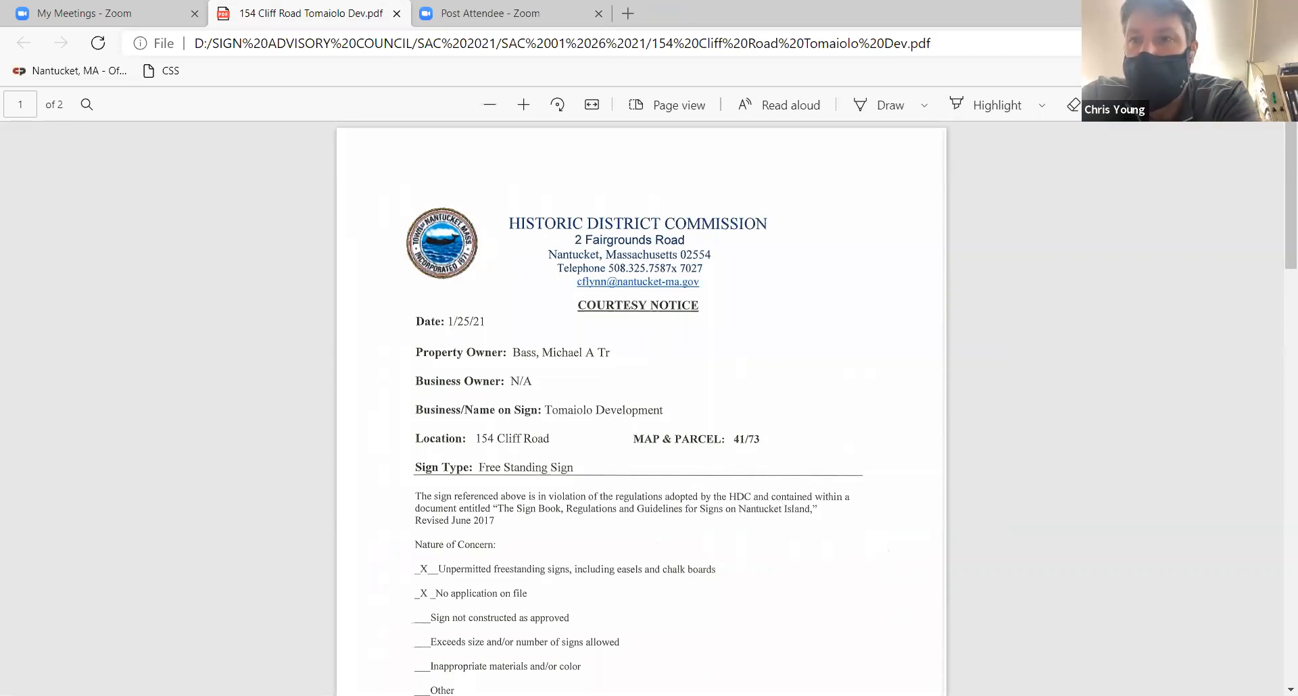
scroll("down", 3)
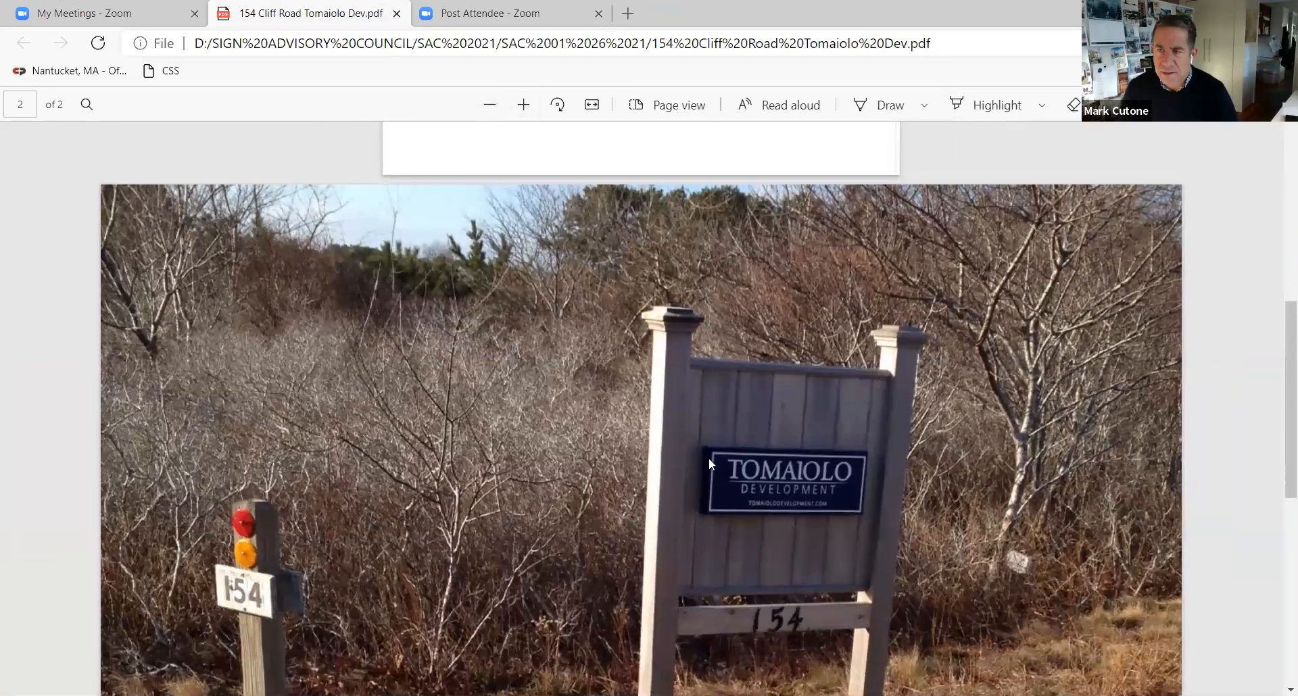
scroll("down", 3)
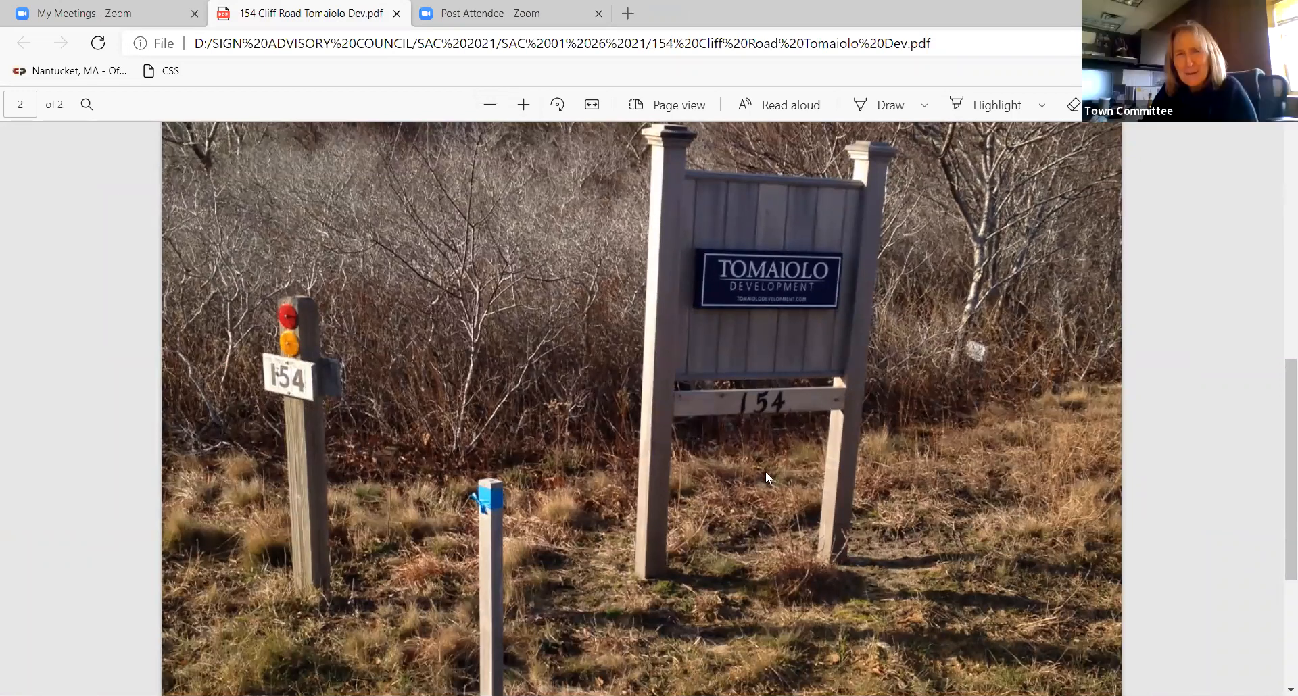
mouse_move(507, 628)
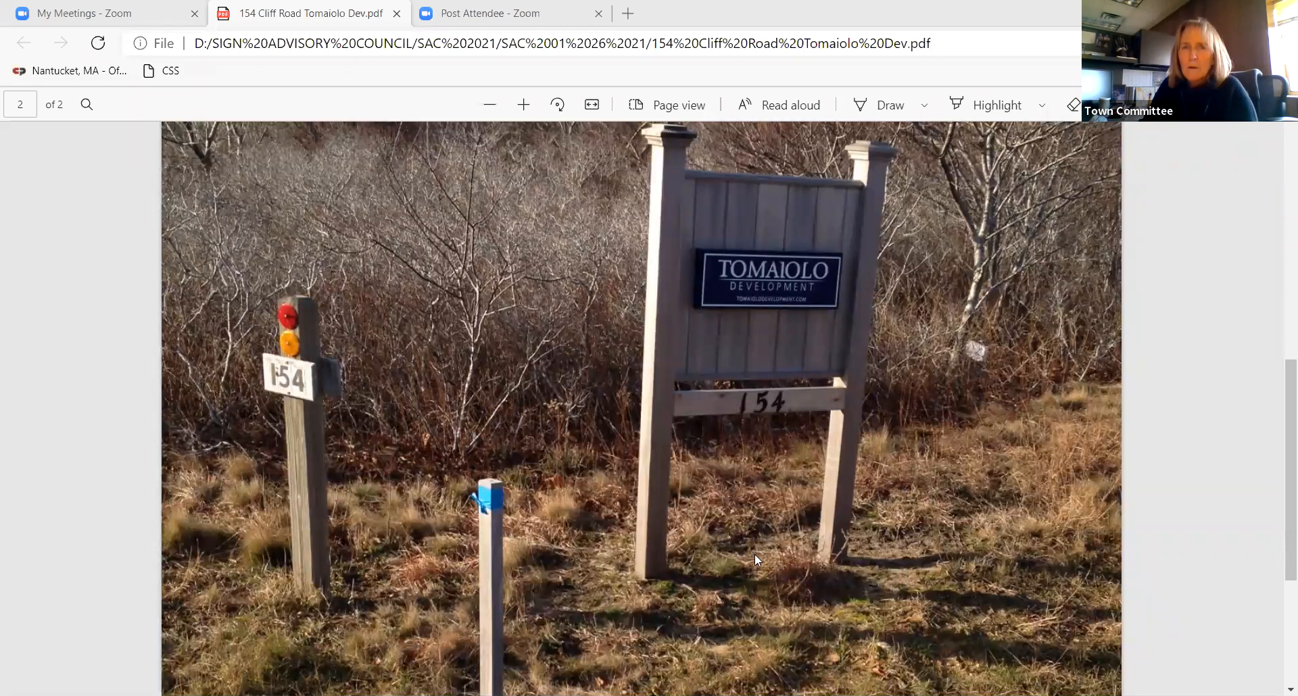
mouse_move(782, 421)
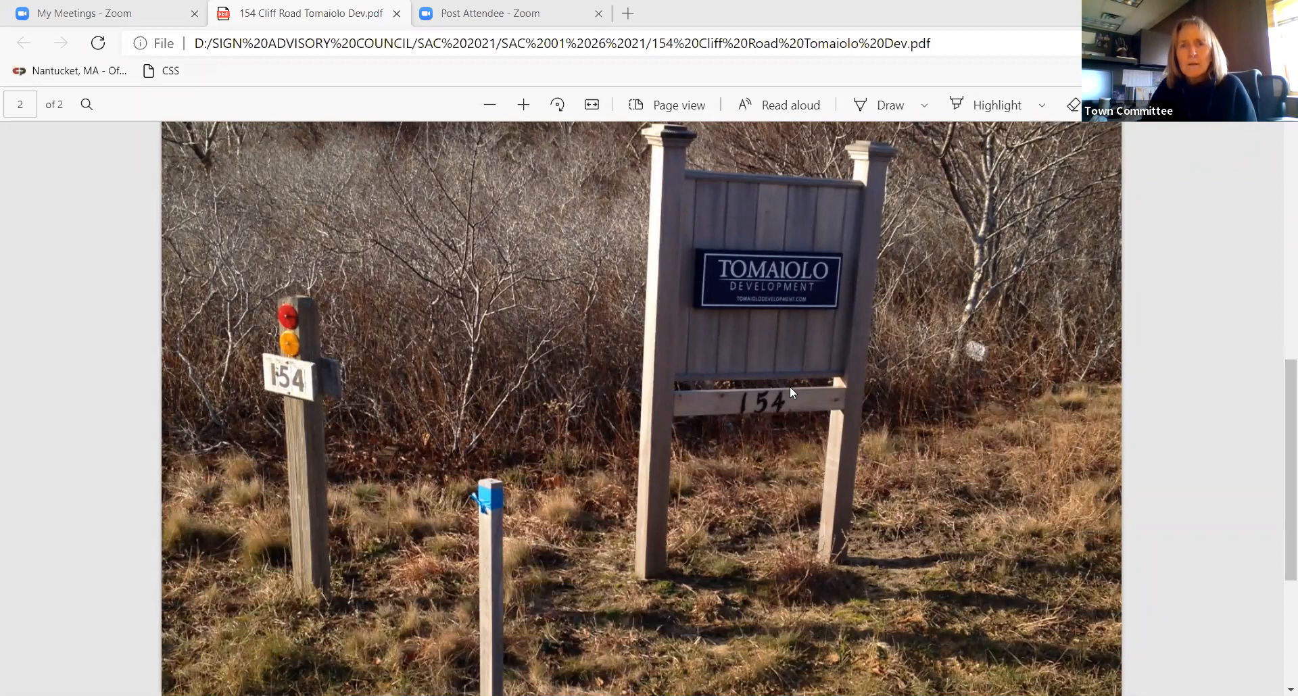
mouse_move(803, 353)
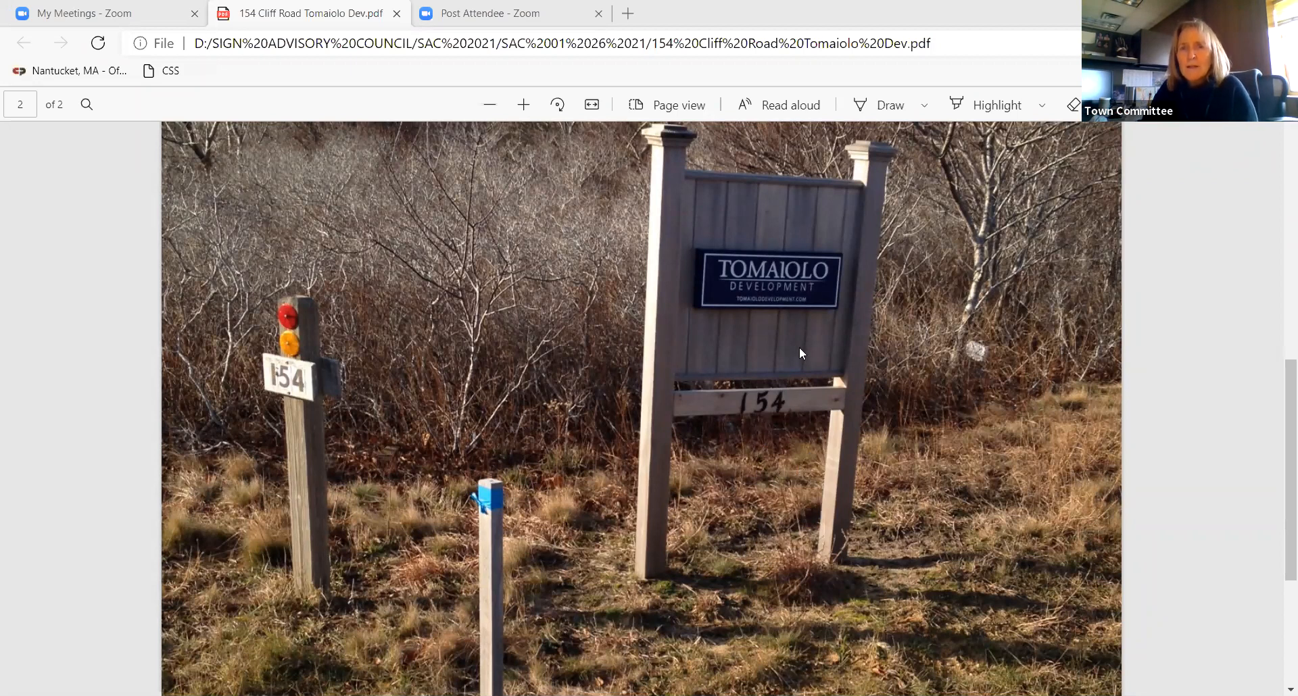
mouse_move(761, 441)
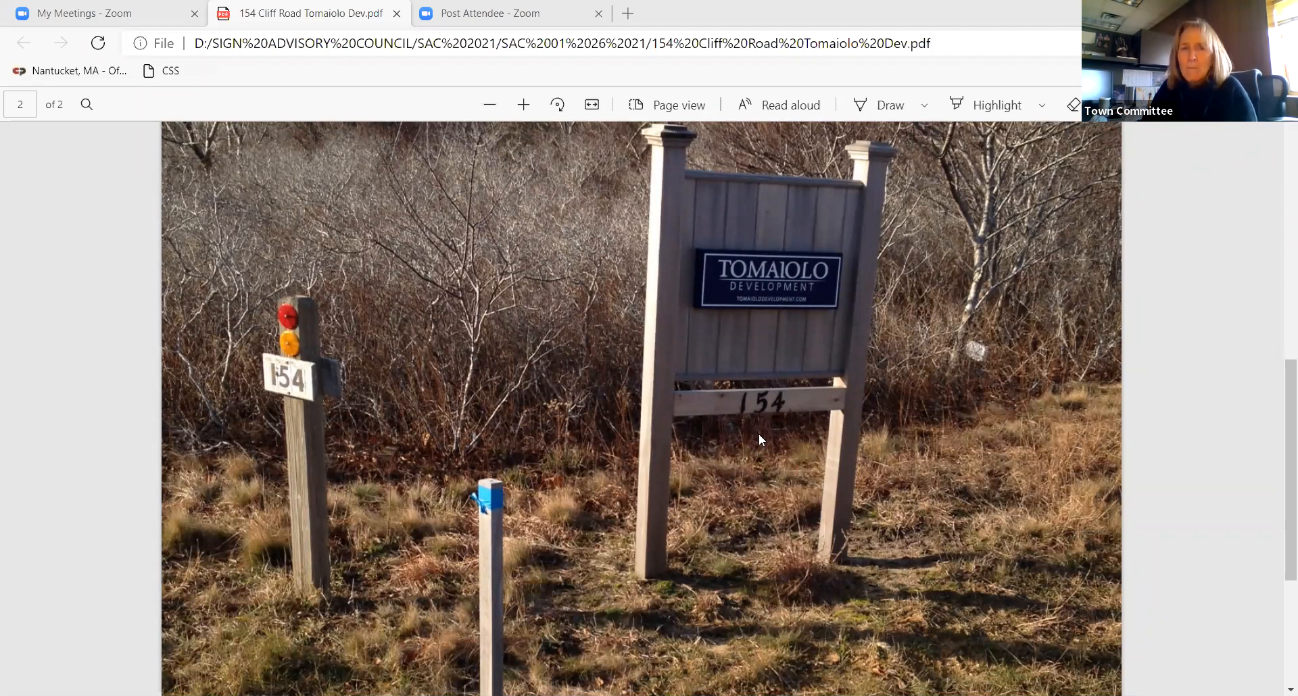
mouse_move(796, 410)
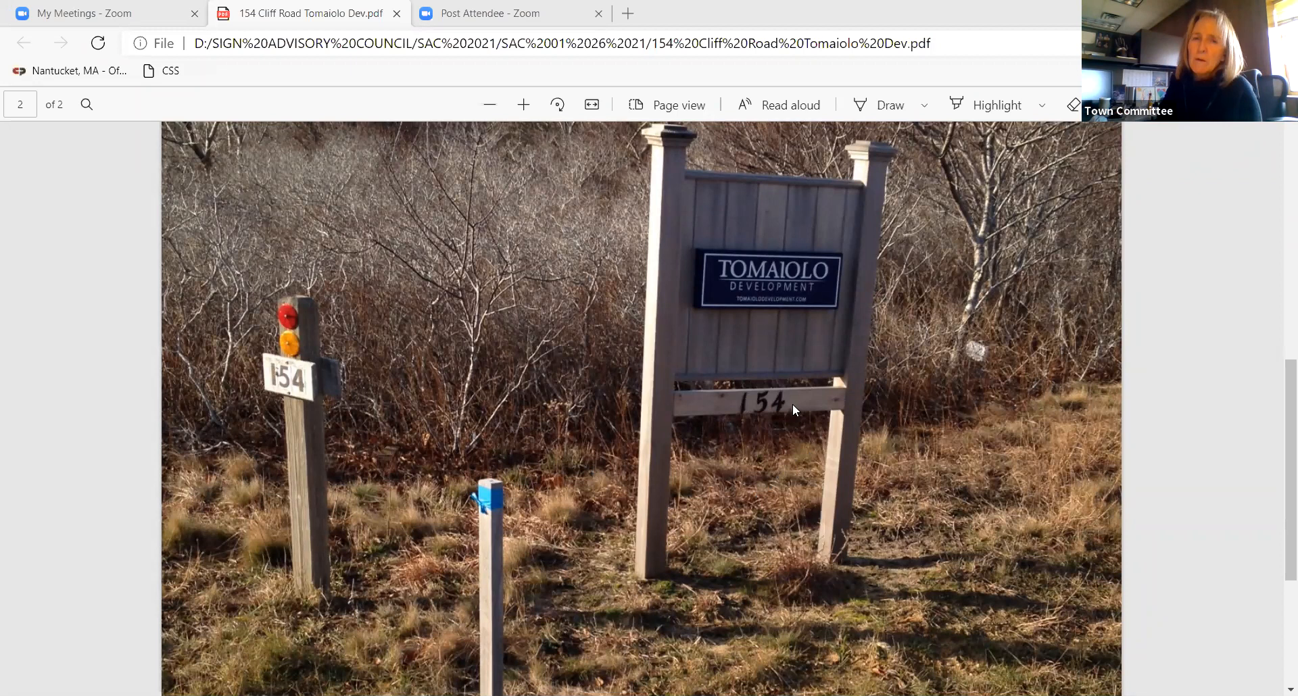
mouse_move(784, 434)
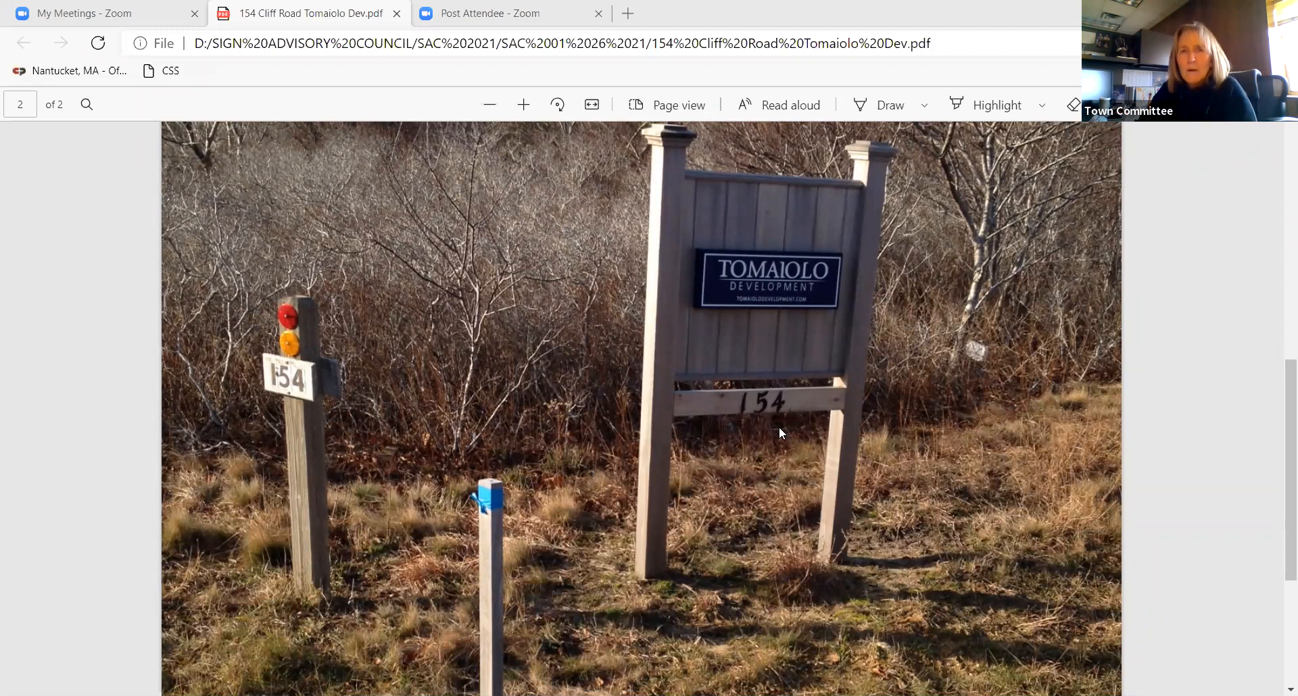
mouse_move(809, 446)
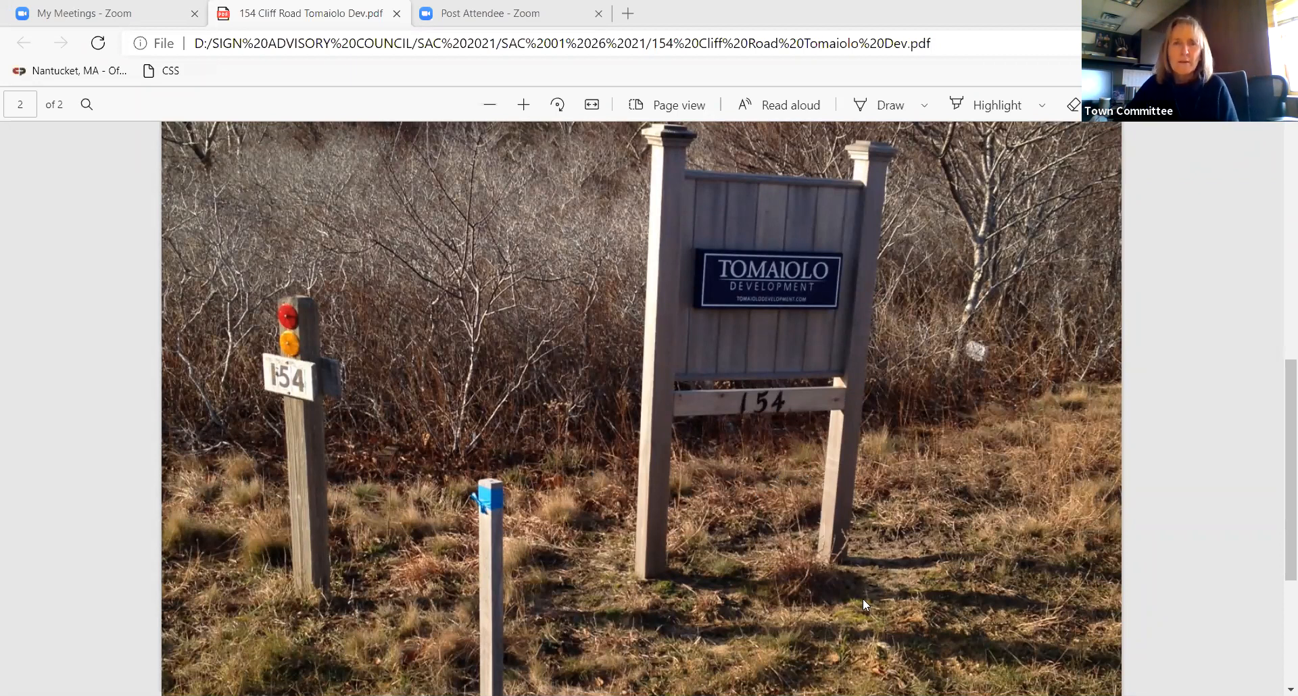
mouse_move(782, 389)
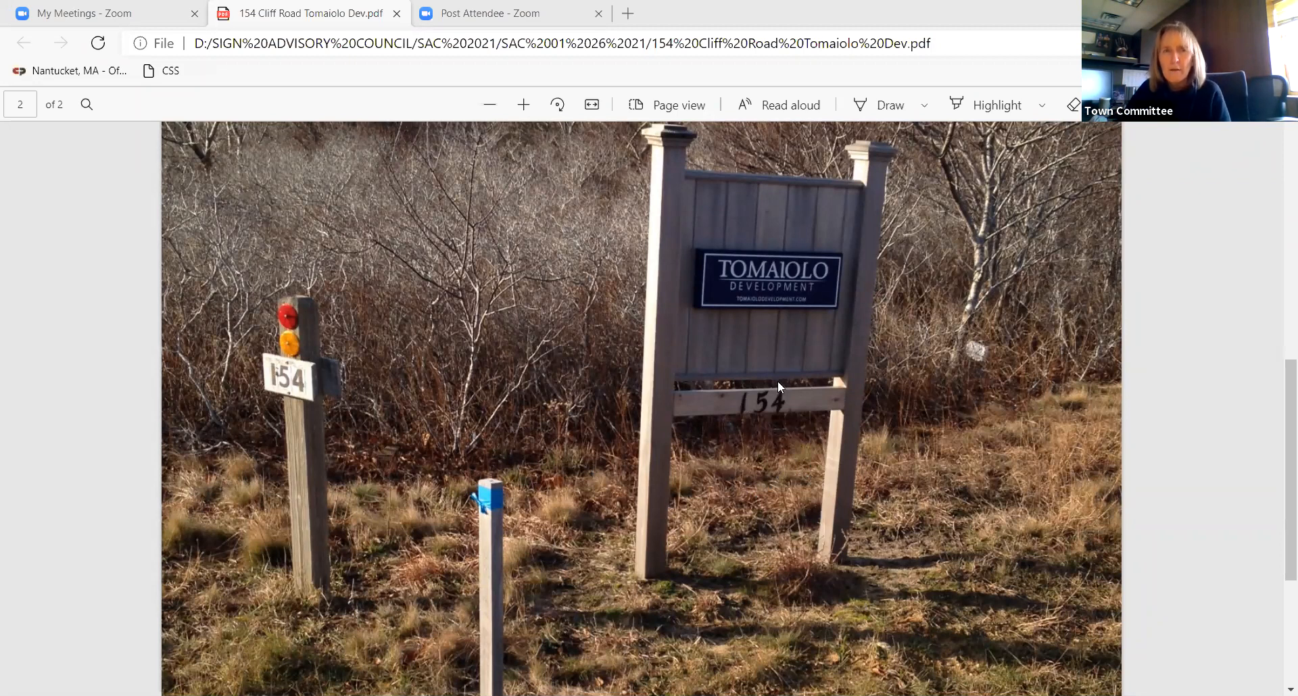
mouse_move(785, 356)
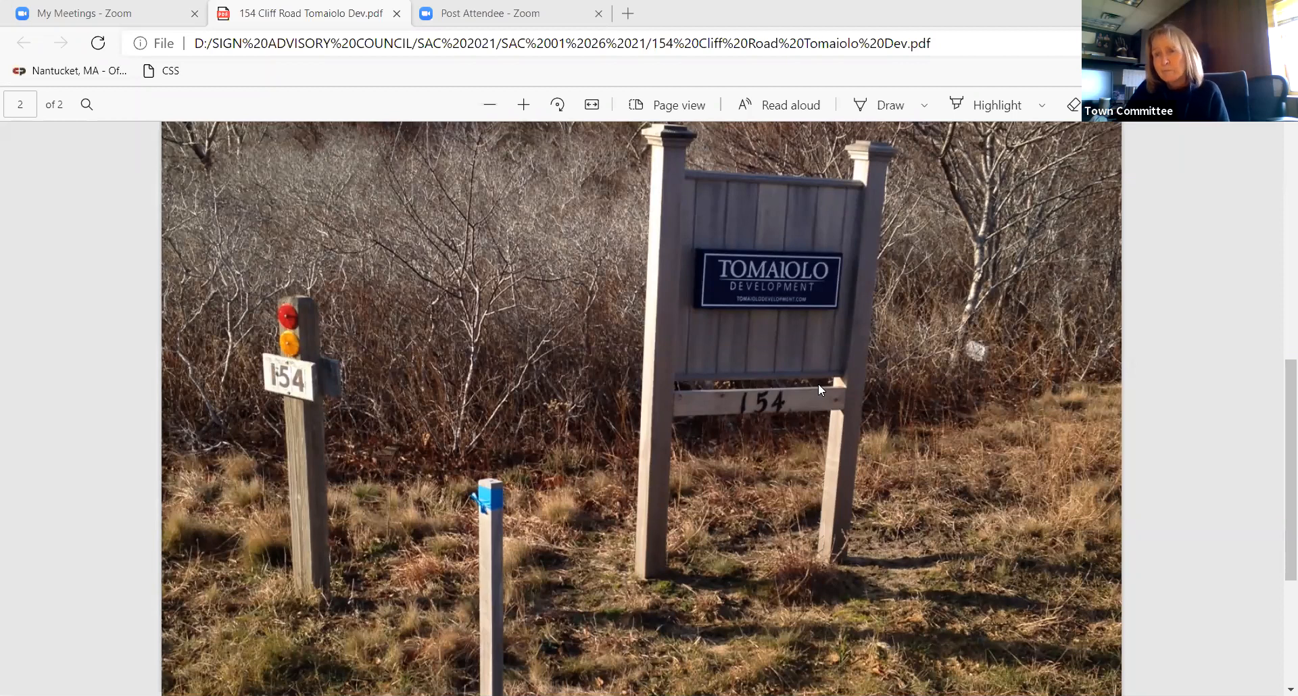
mouse_move(760, 602)
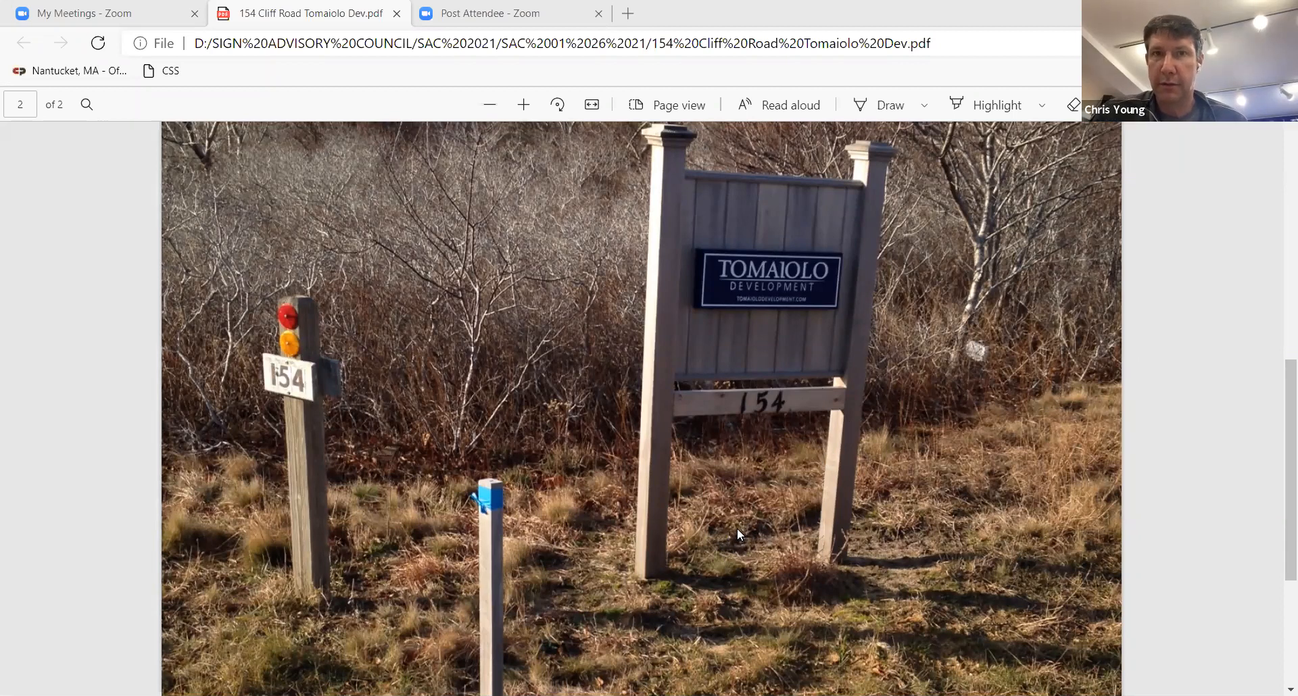
mouse_move(732, 481)
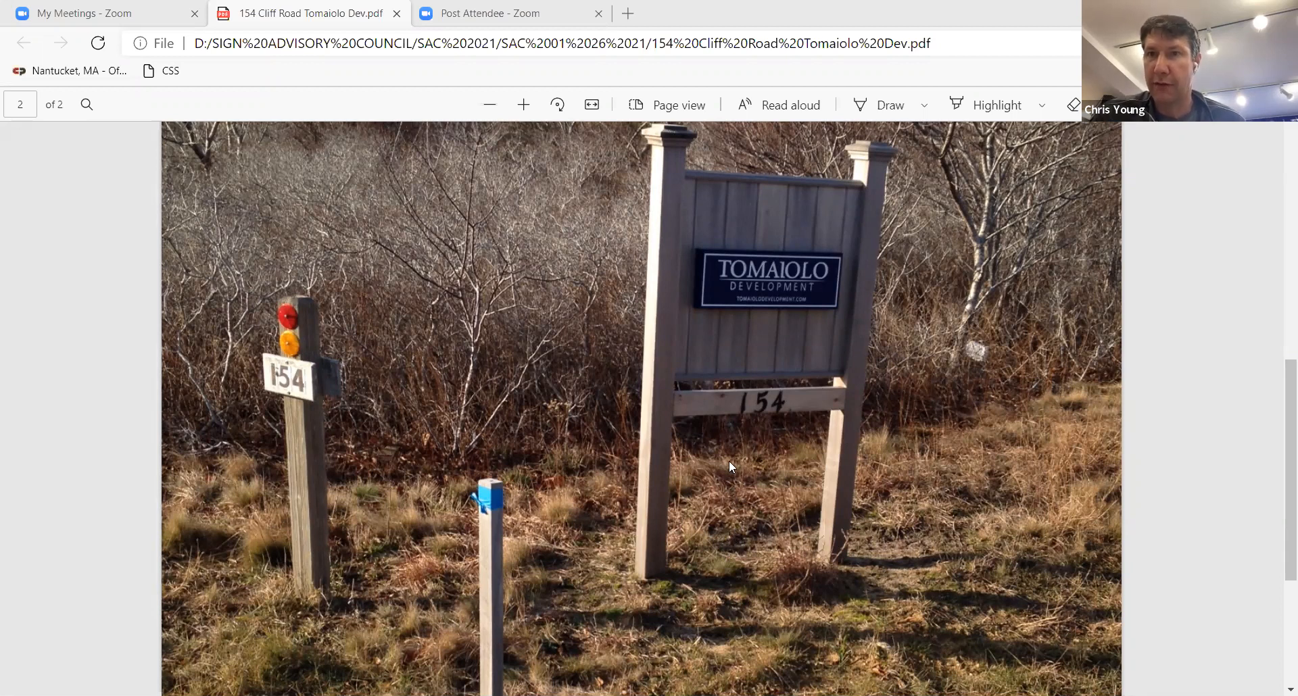
mouse_move(736, 451)
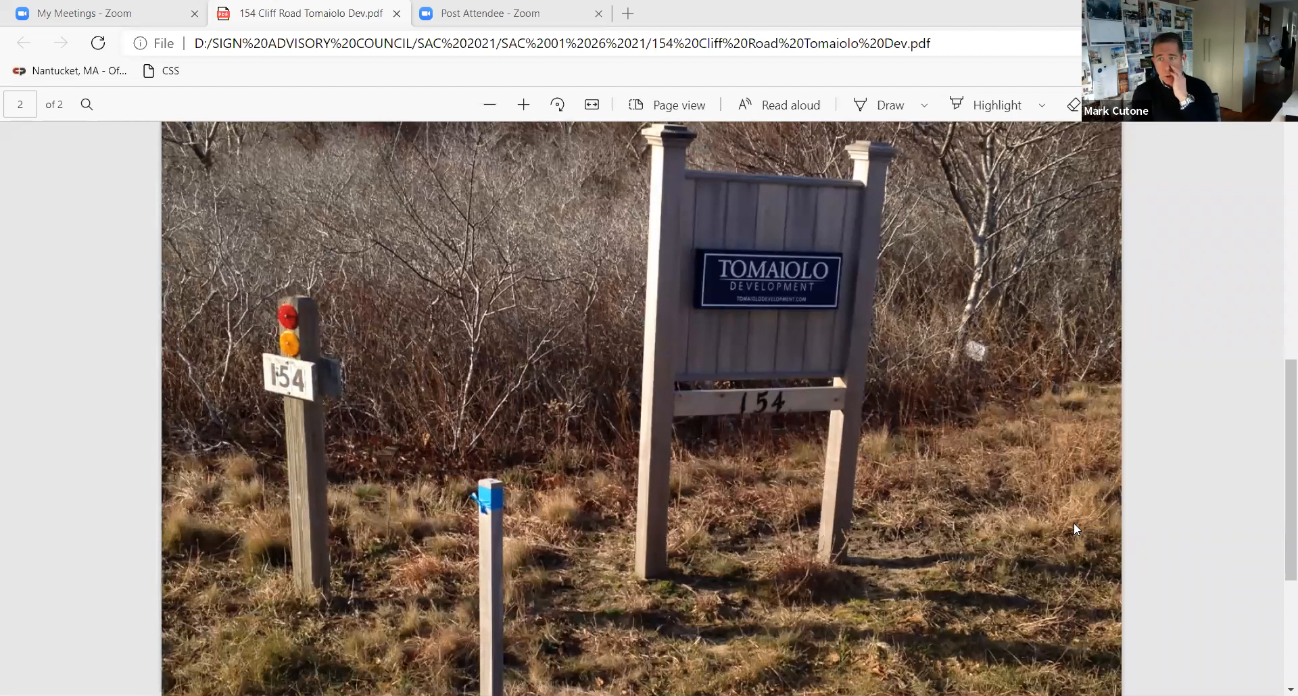
mouse_move(1003, 565)
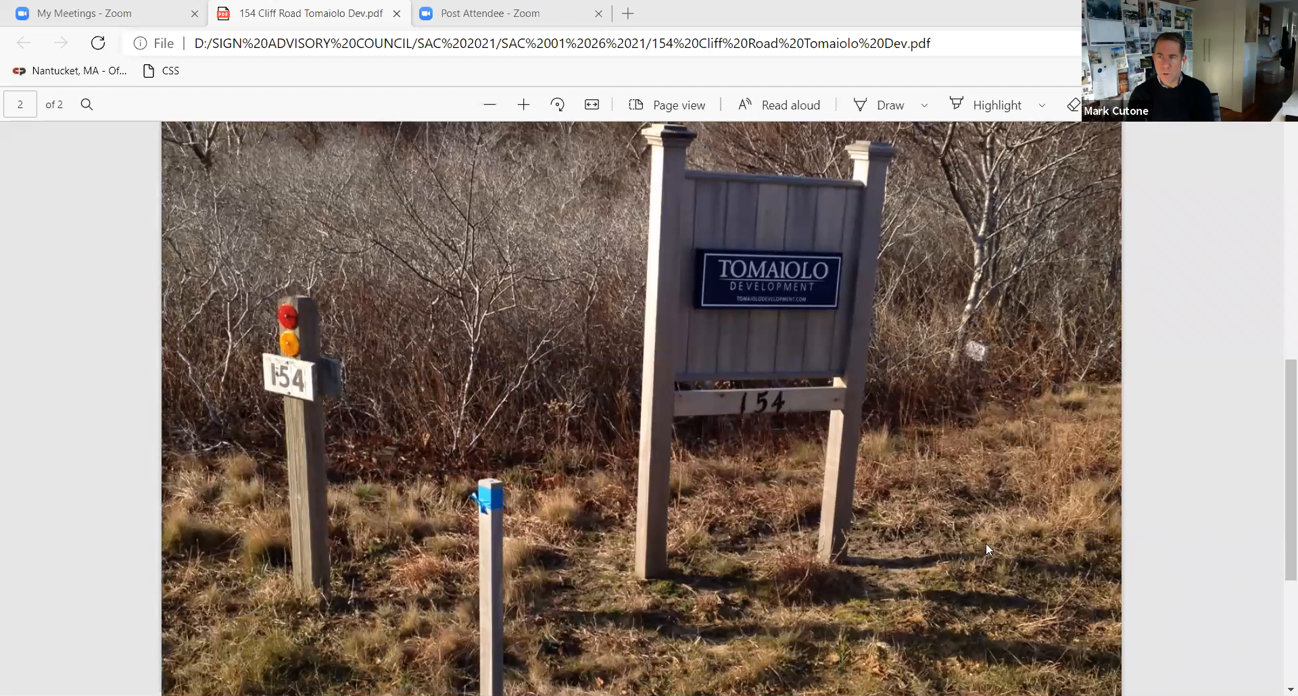
mouse_move(978, 587)
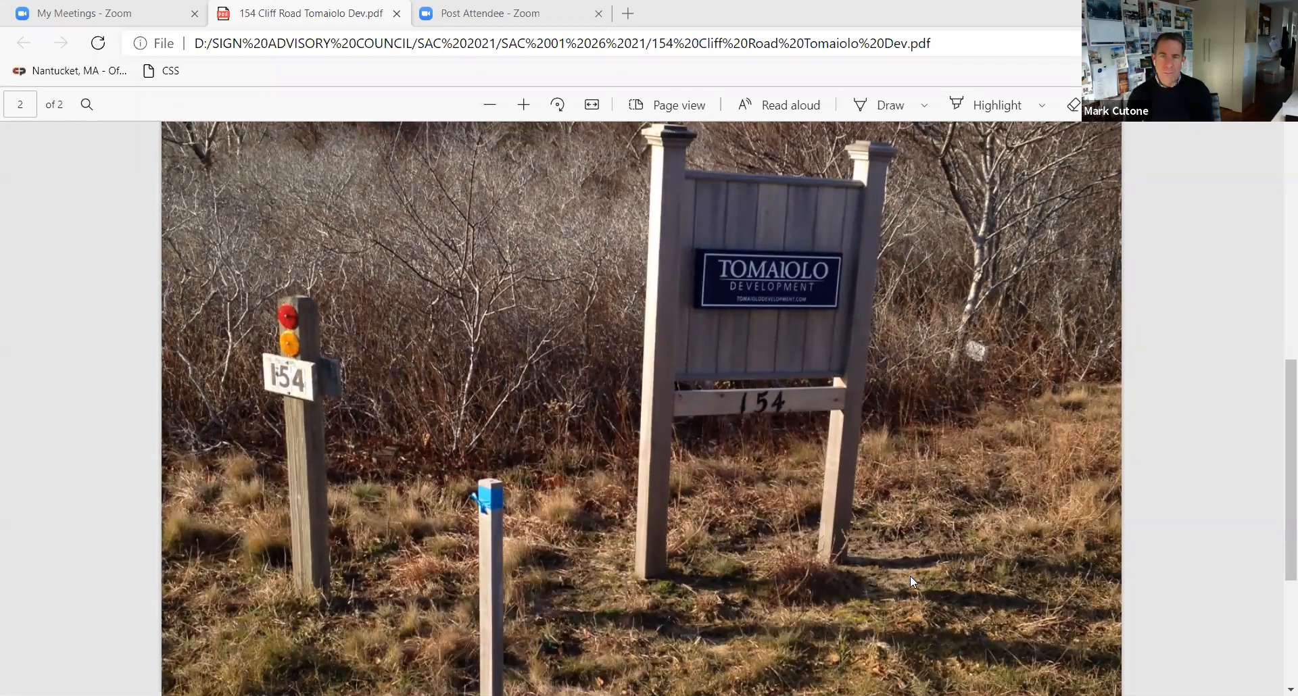
mouse_move(902, 606)
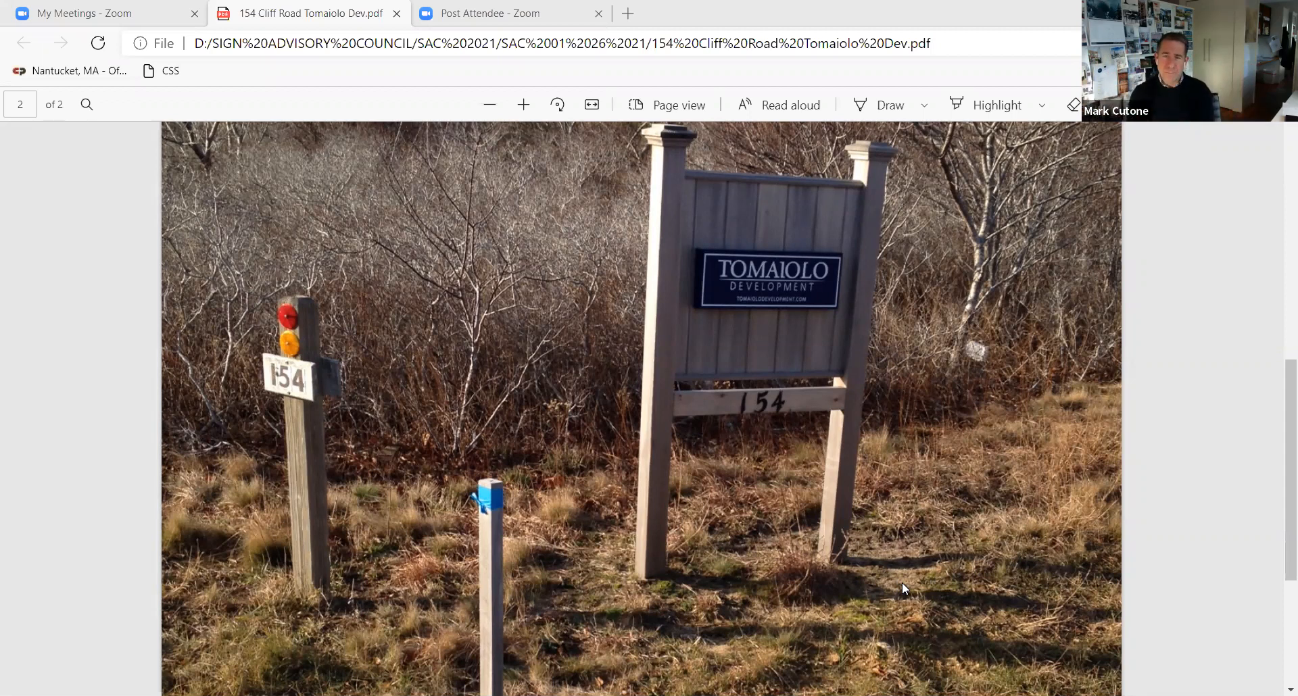
mouse_move(1045, 597)
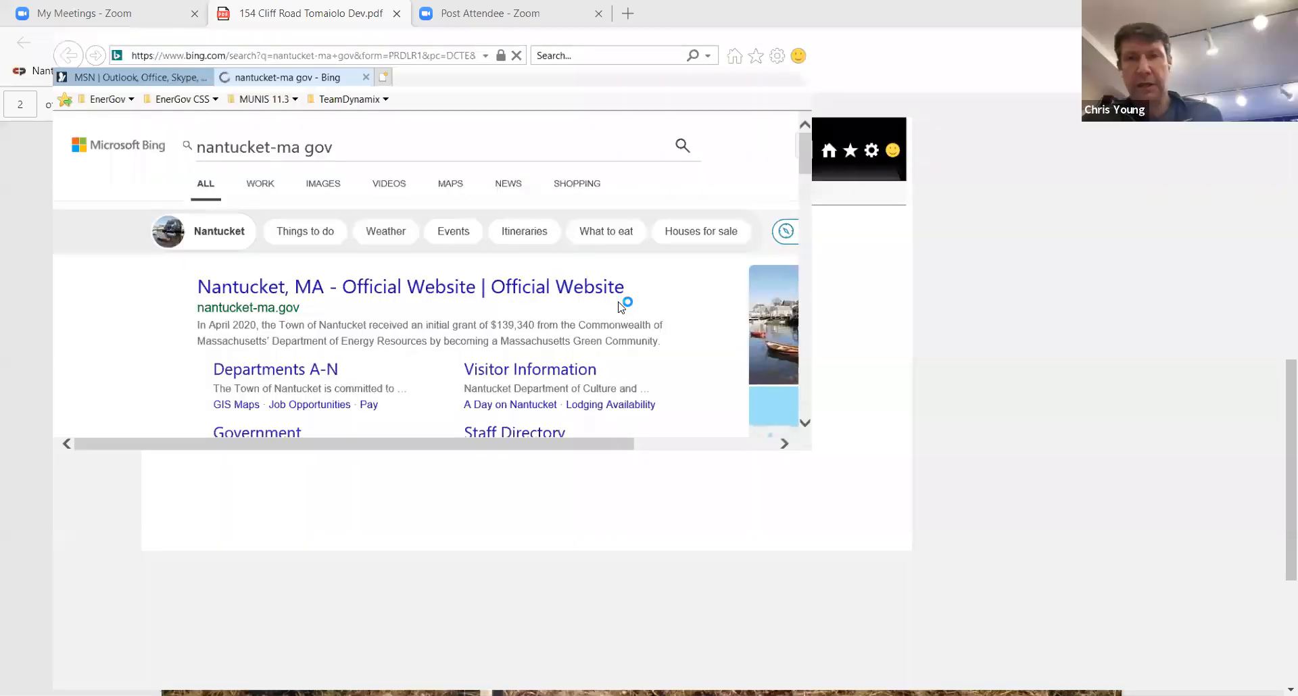
Step: Open the official Nantucket town website from the search results
left_click(304, 14)
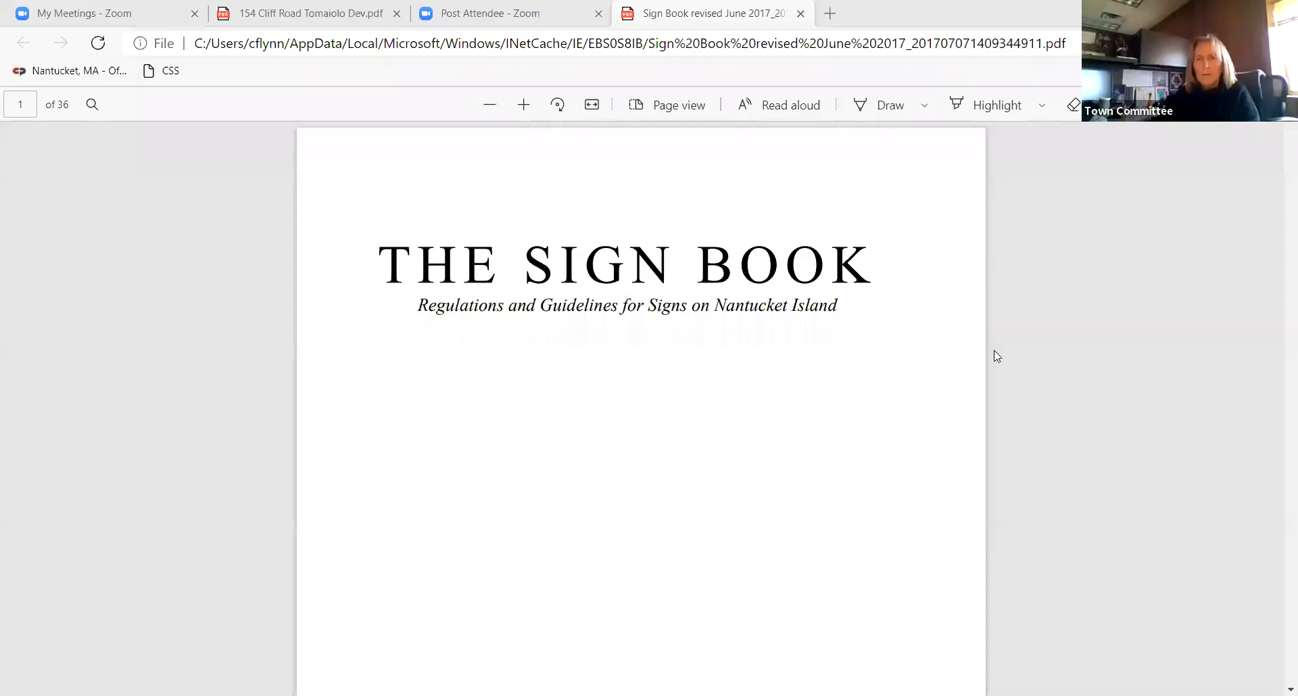
Step: Scroll the Sign Book past the contents to page 7, section 4.2 Construction and site signs
scroll("down", 3)
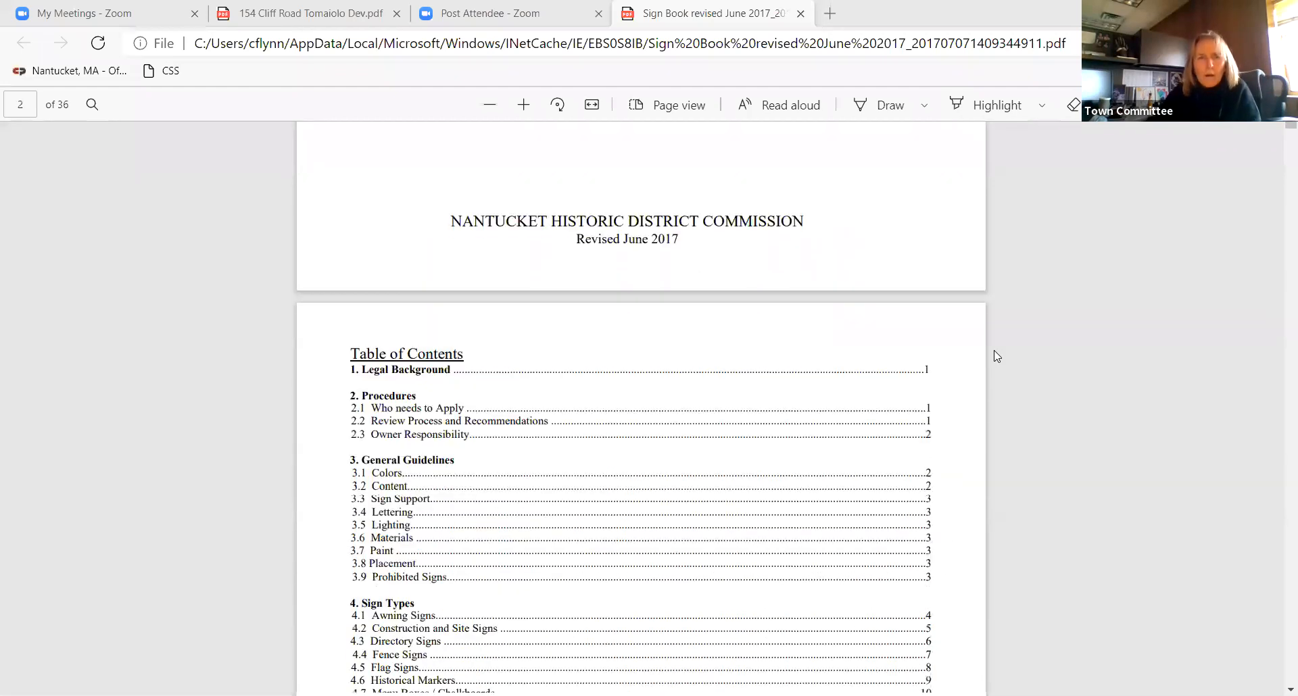
scroll("down", 3)
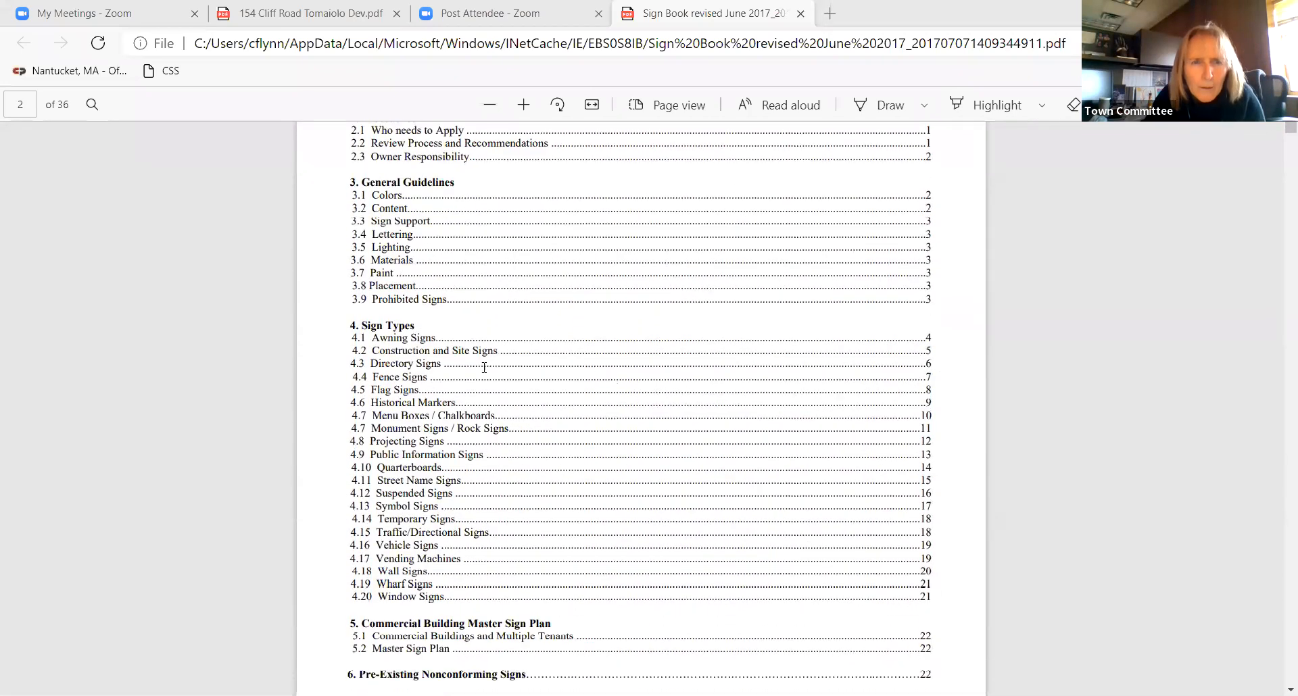
scroll("down", 3)
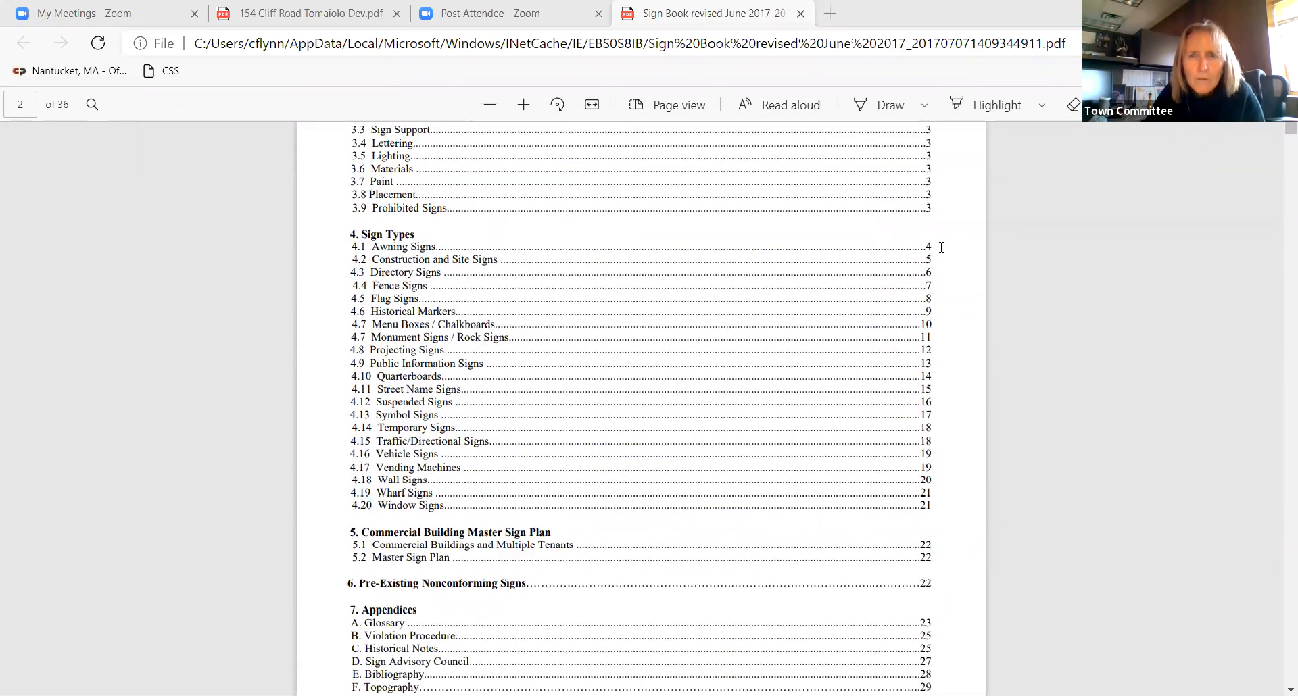
scroll("down", 3)
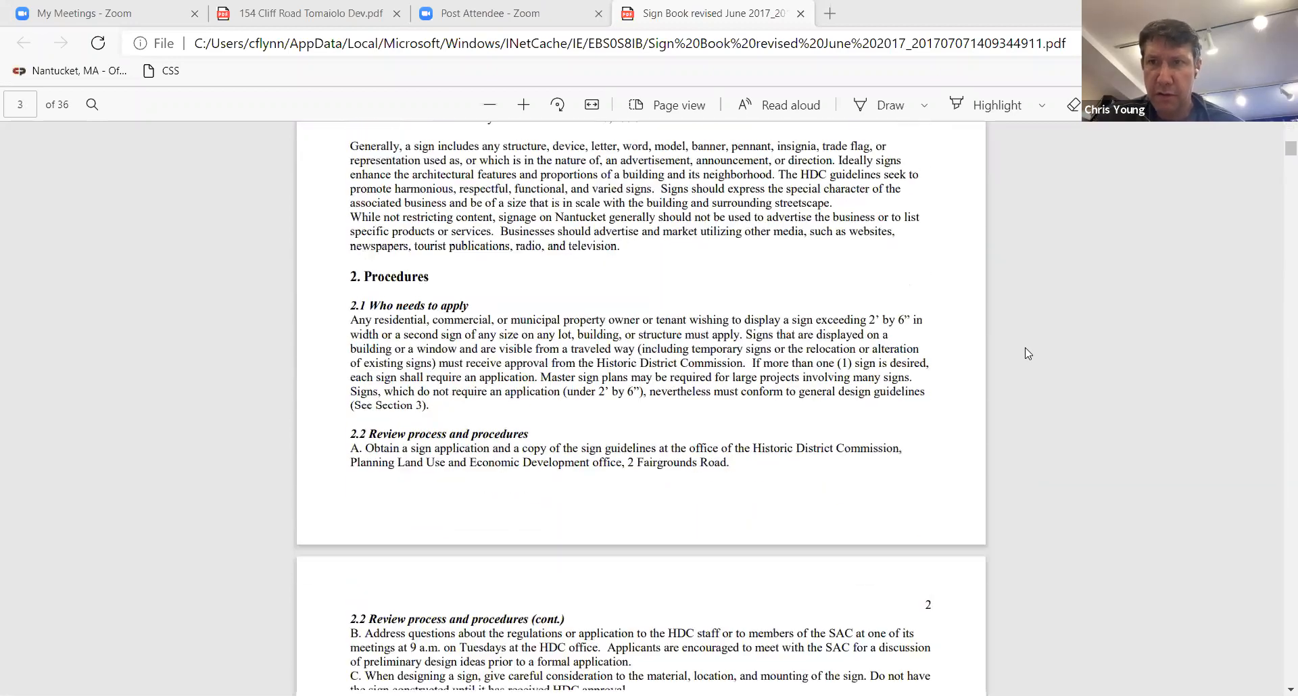
scroll("down", 3)
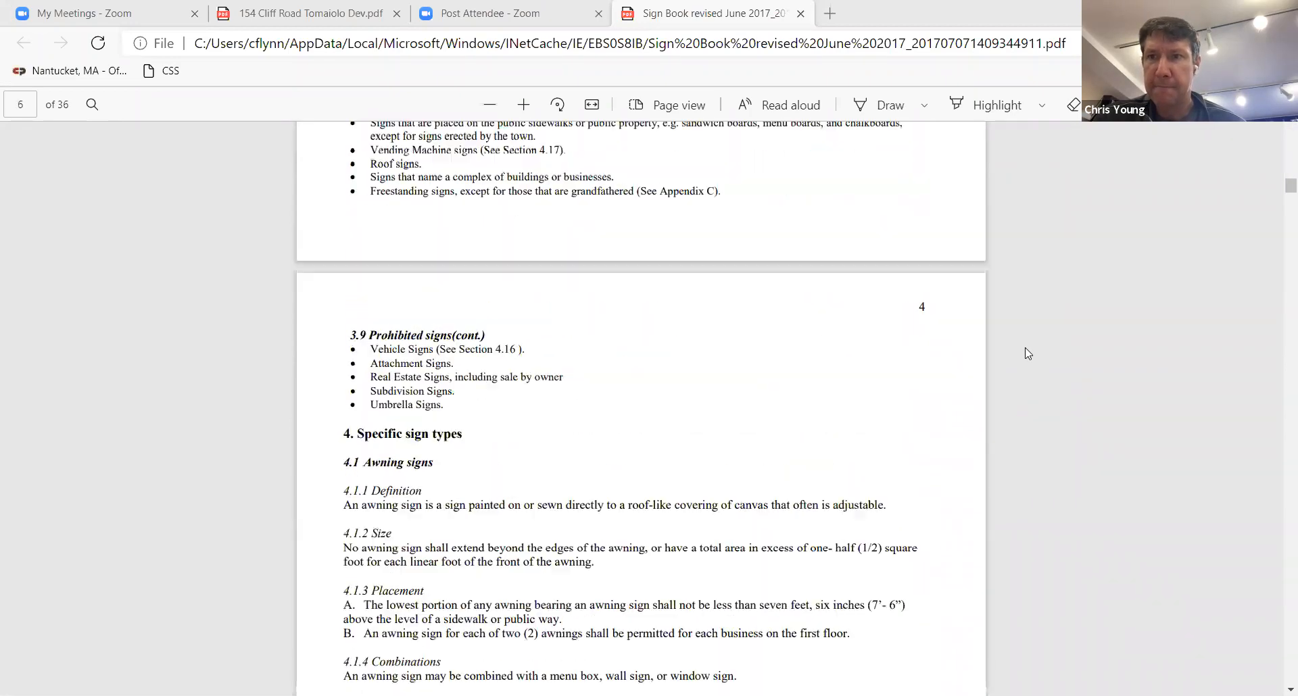
scroll("down", 3)
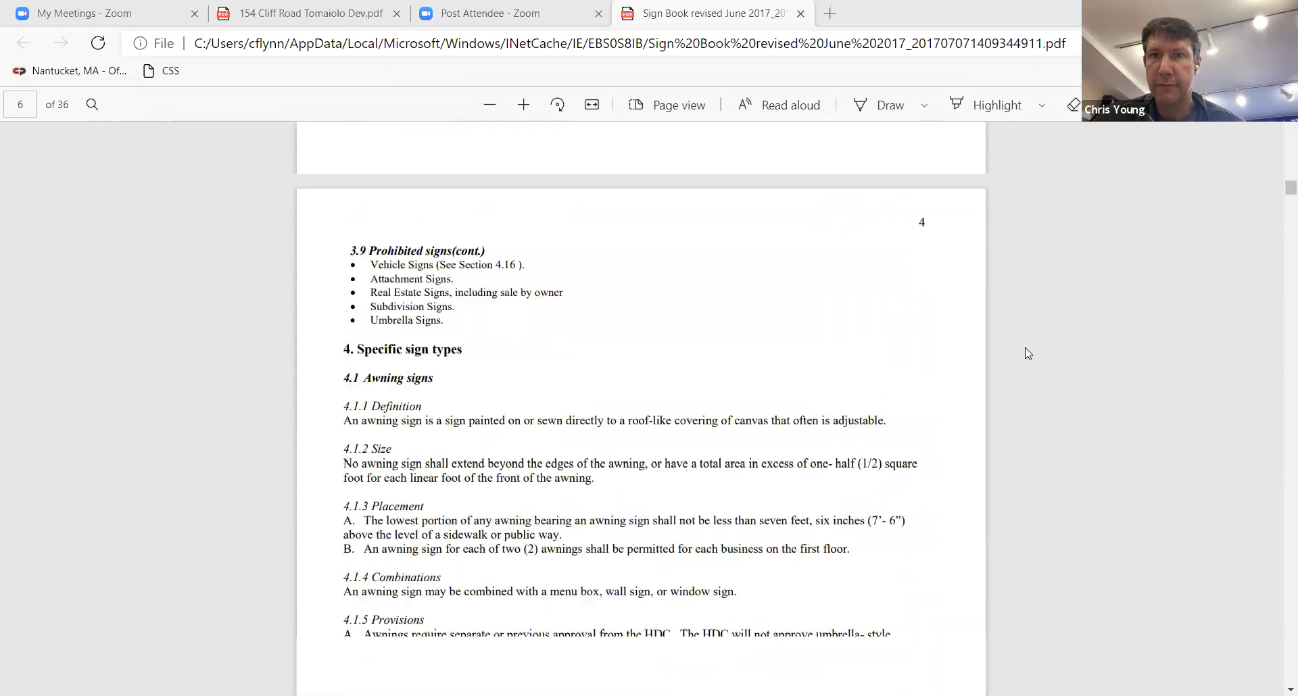
scroll("down", 3)
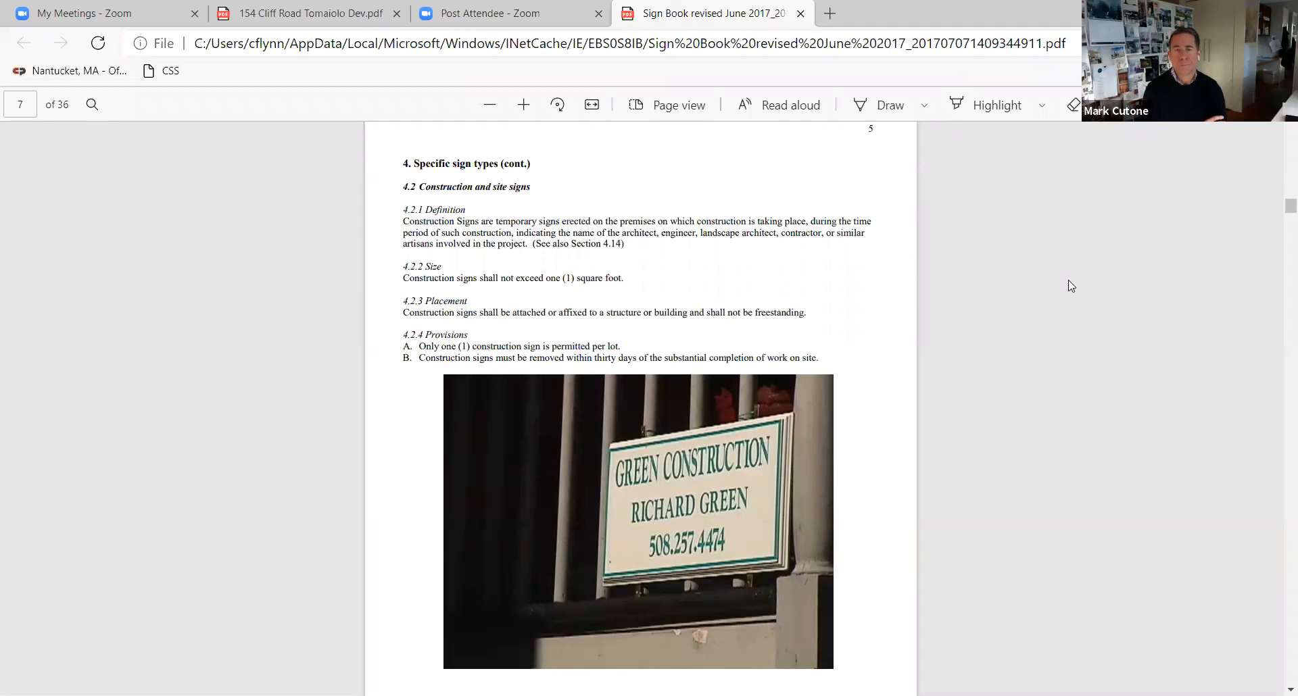
mouse_move(872, 521)
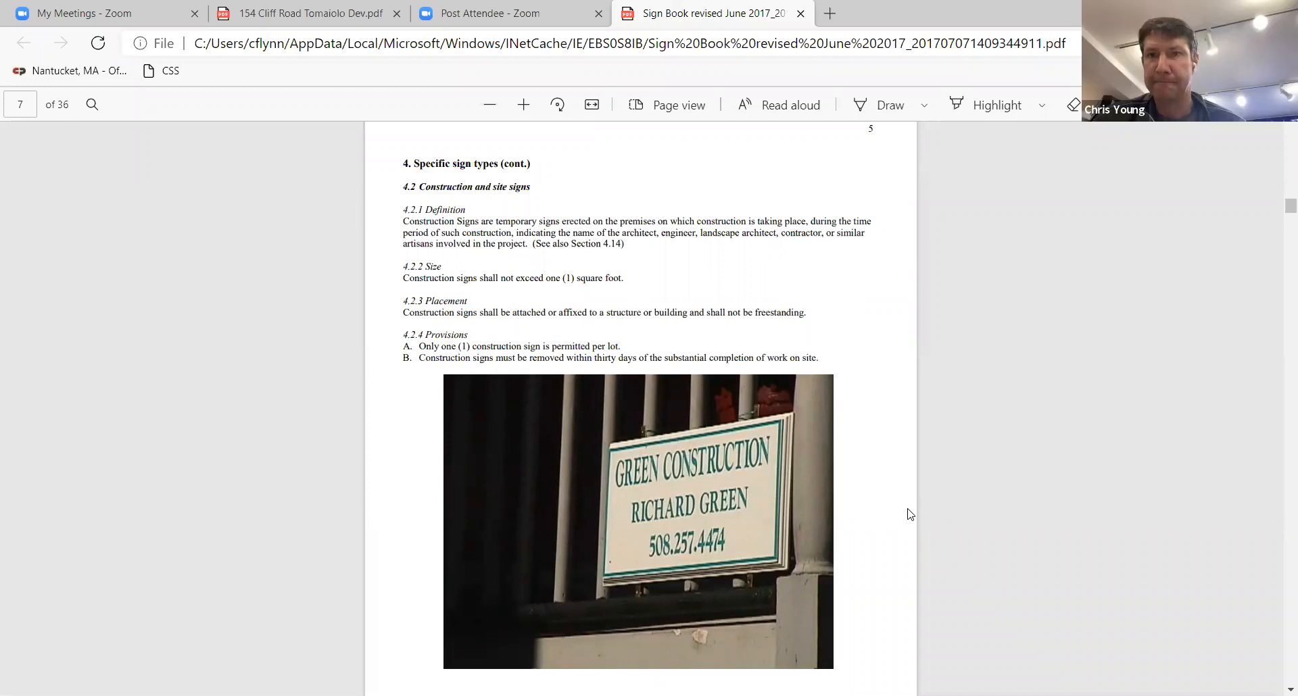
mouse_move(921, 444)
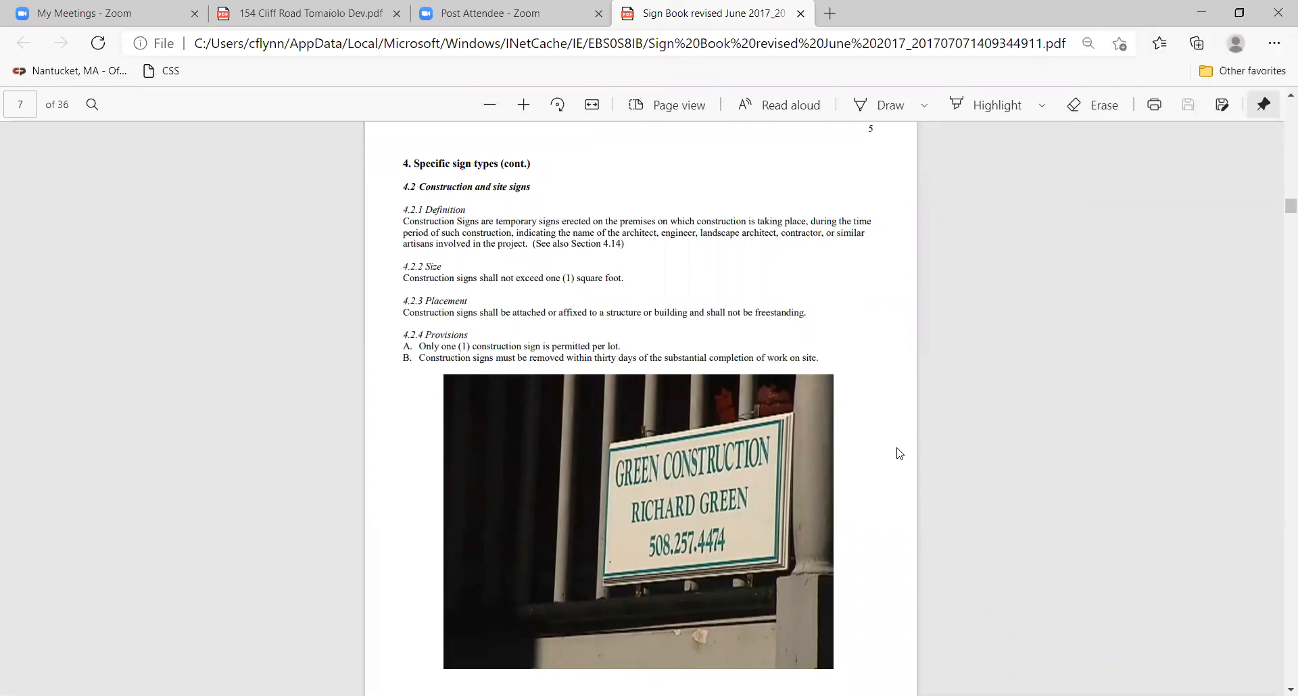
mouse_move(773, 529)
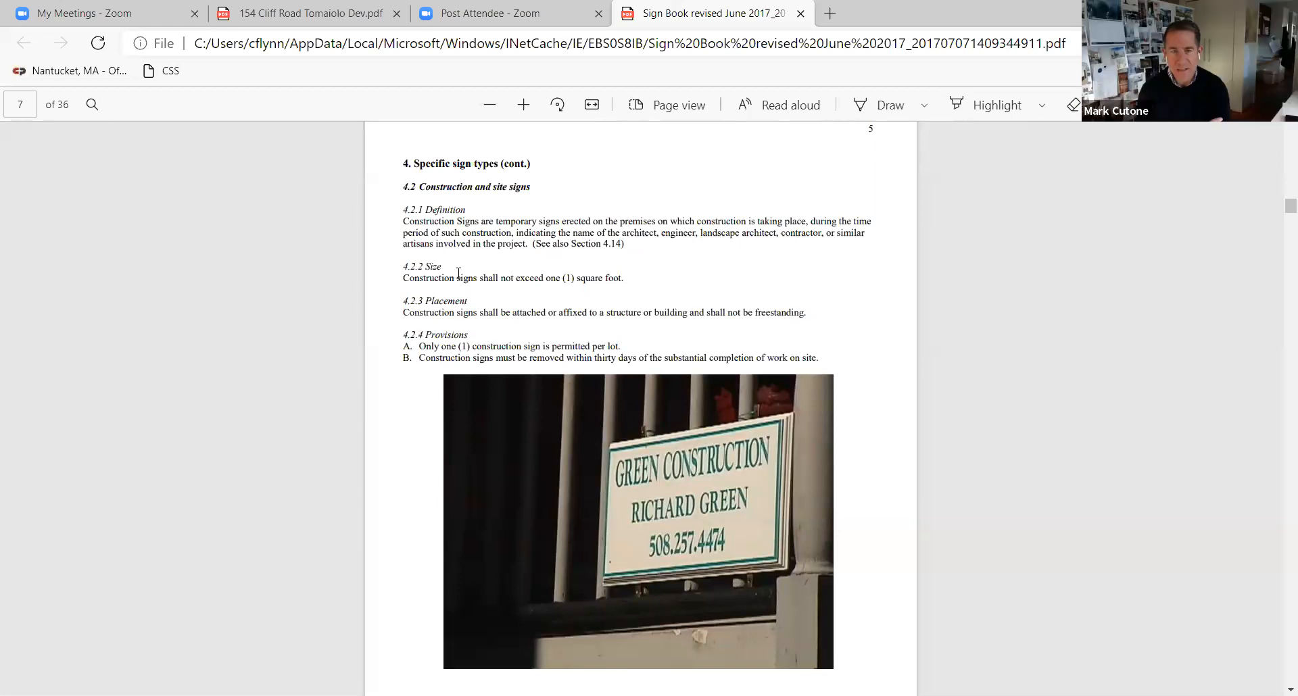
mouse_move(560, 290)
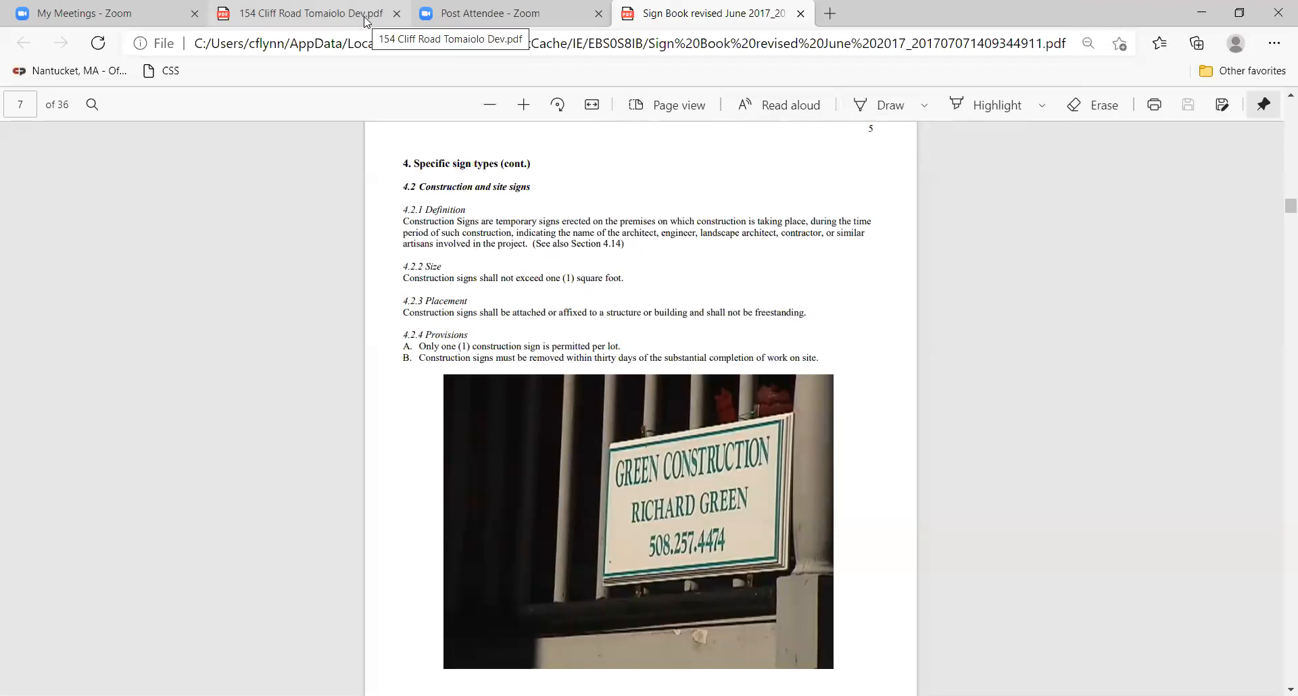
left_click(310, 13)
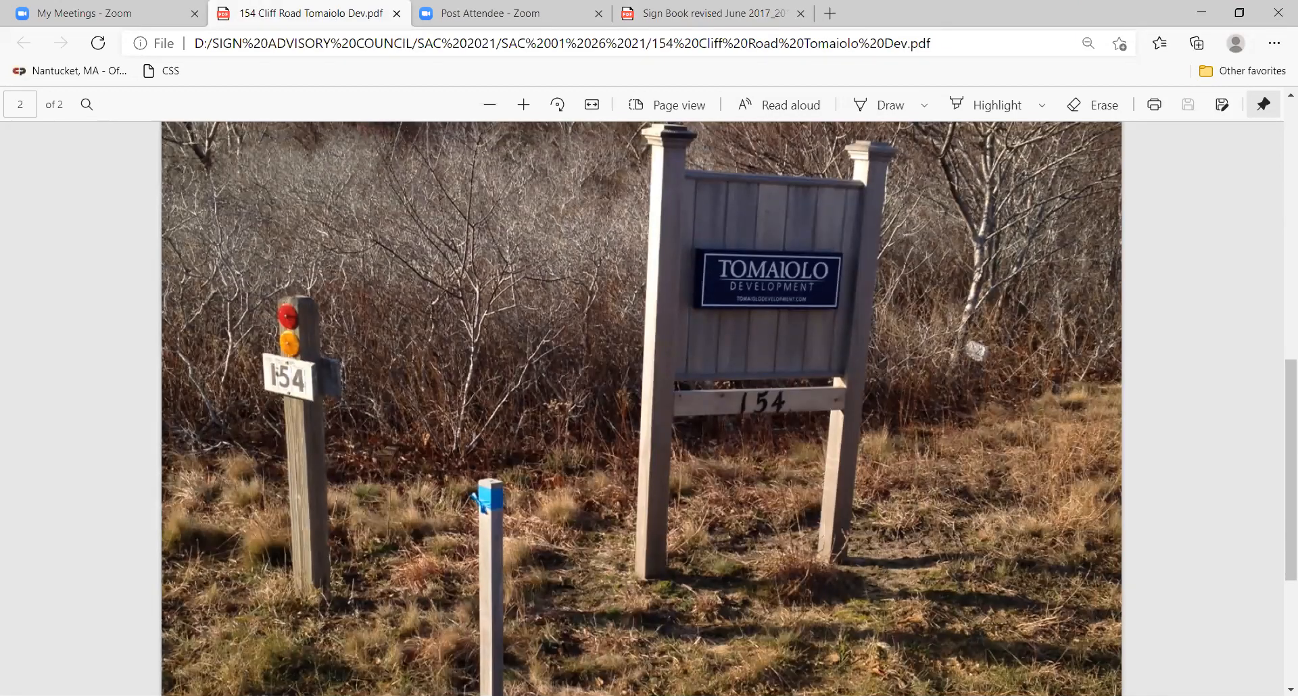
left_click(490, 104)
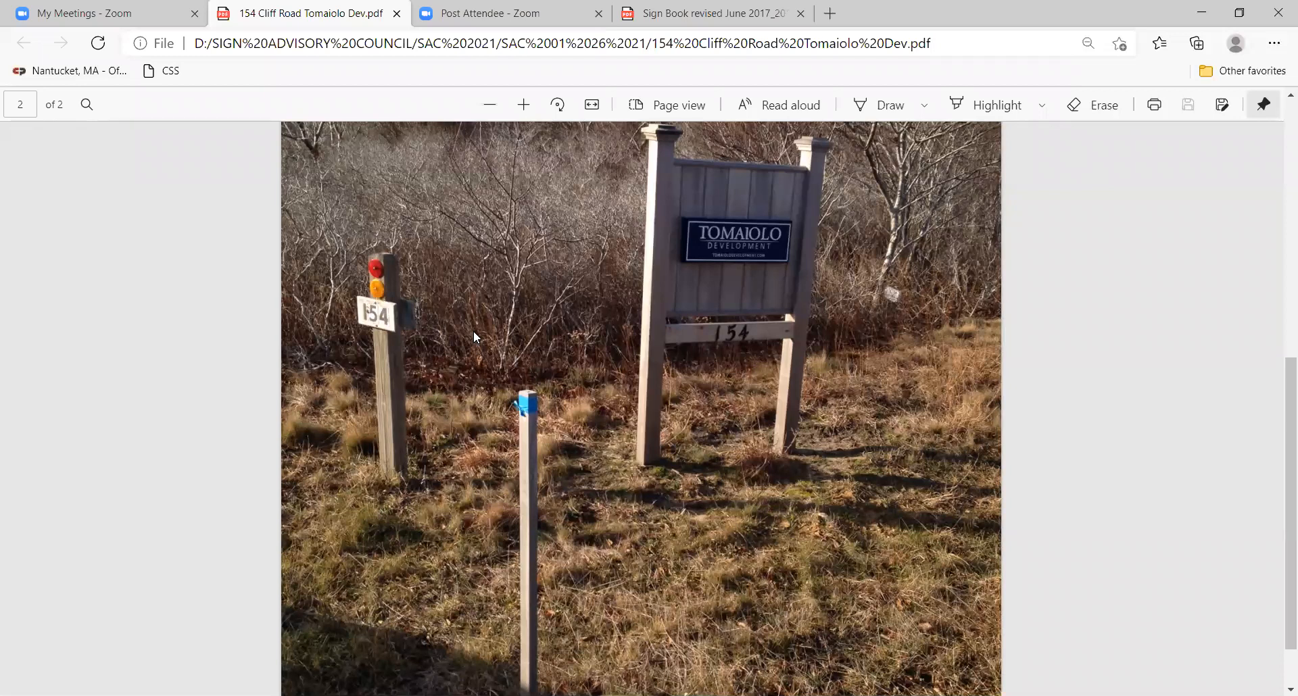
mouse_move(809, 436)
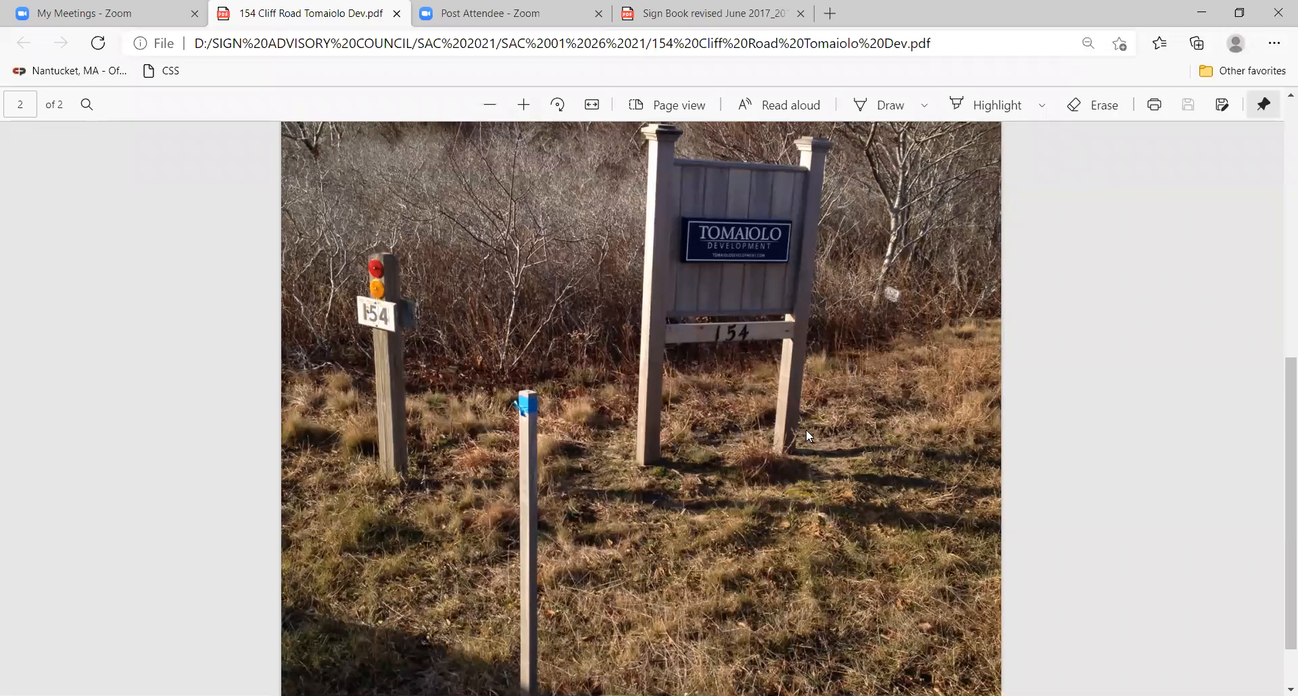
mouse_move(768, 134)
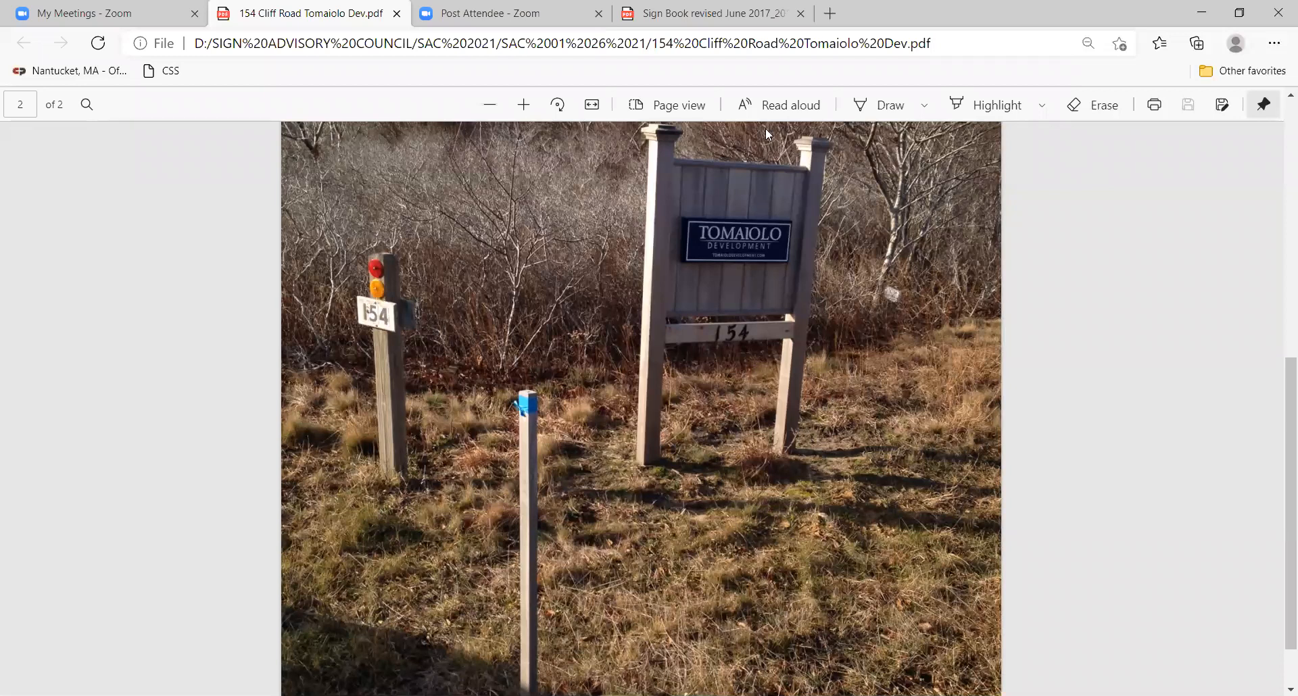
mouse_move(747, 16)
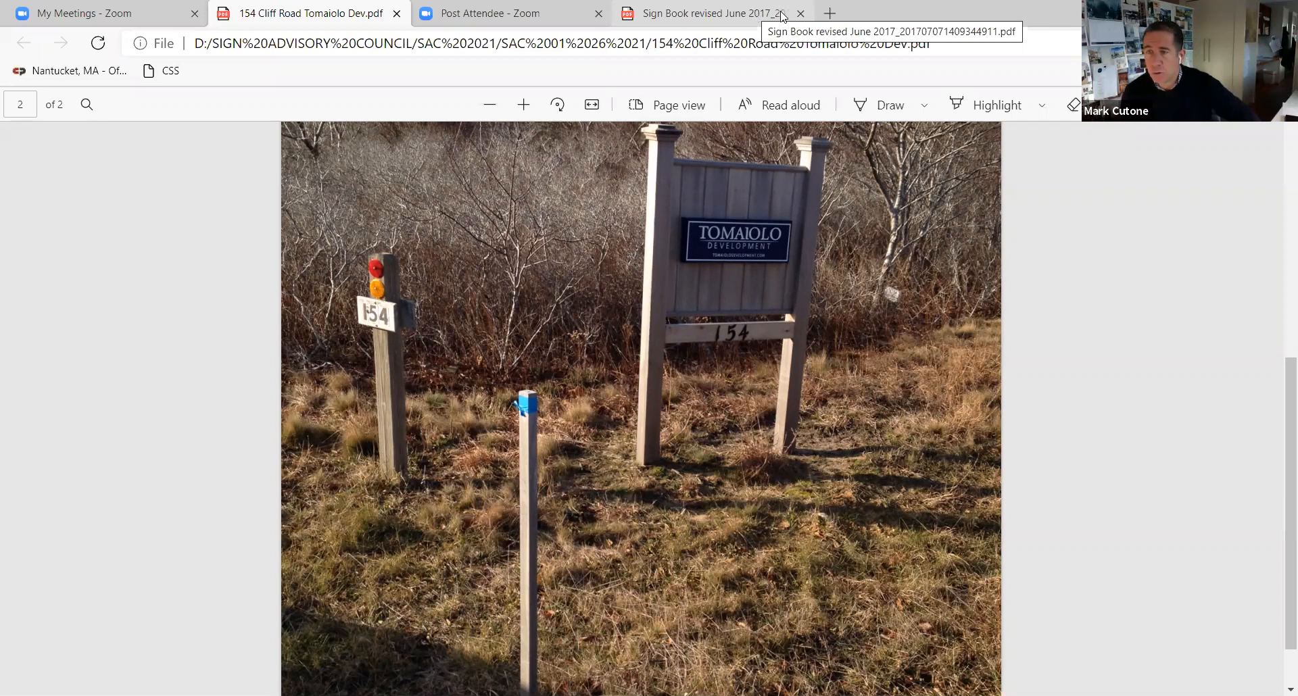
mouse_move(801, 13)
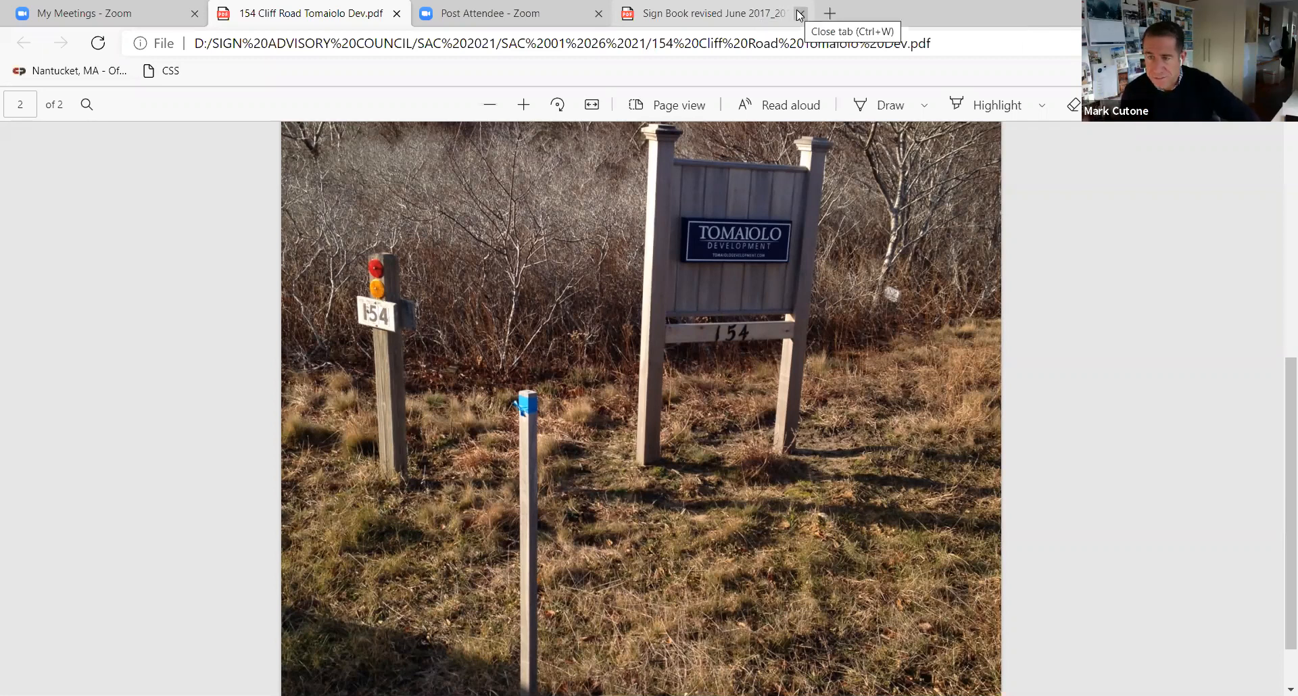